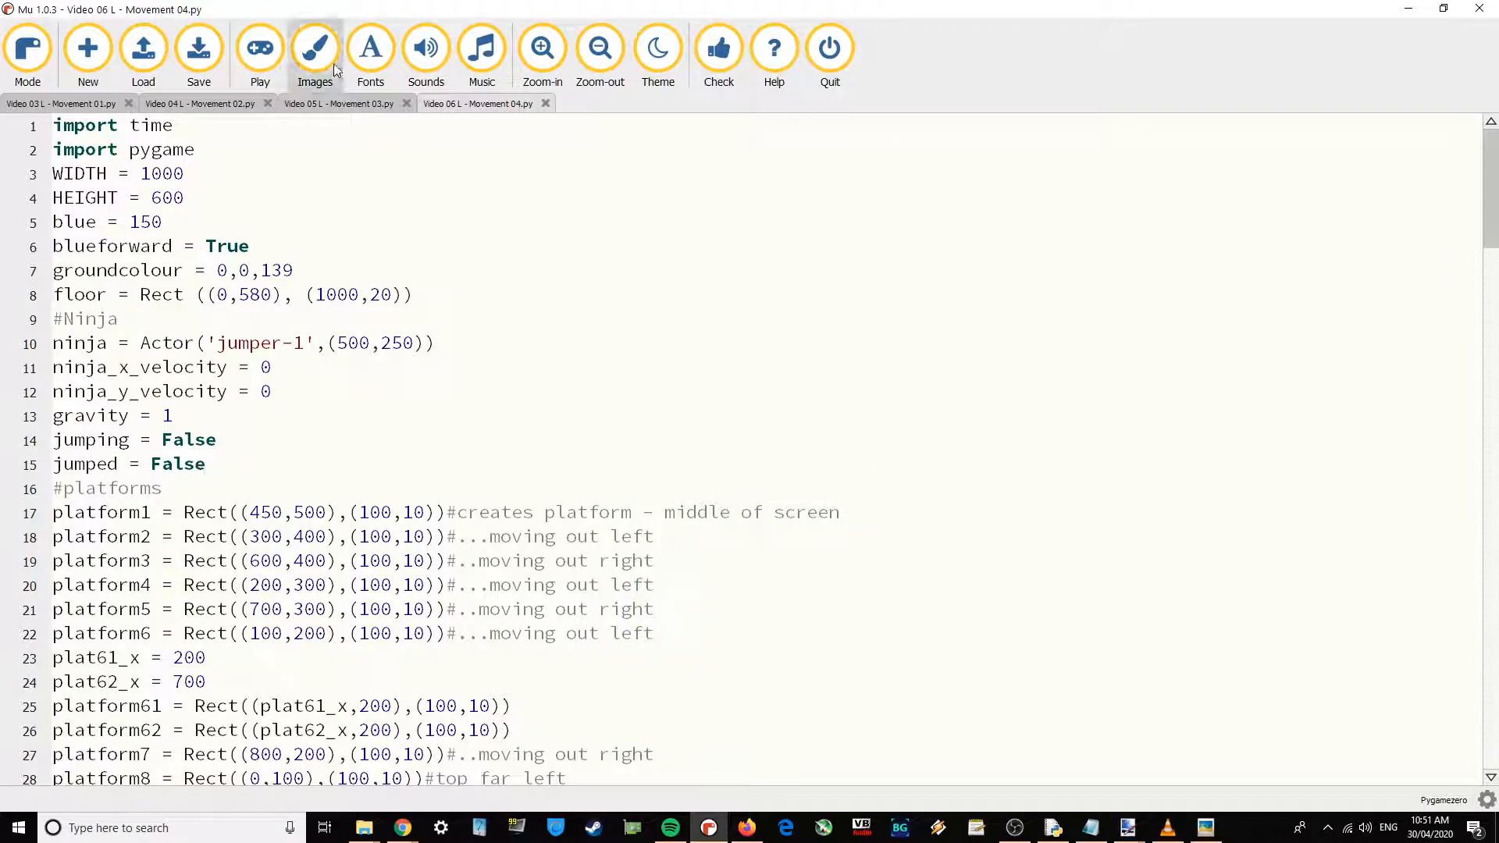
Run the game briefly to test it, then stop it and return to the starting variables.
{"action": "left_click", "coordinate": [261, 48]}
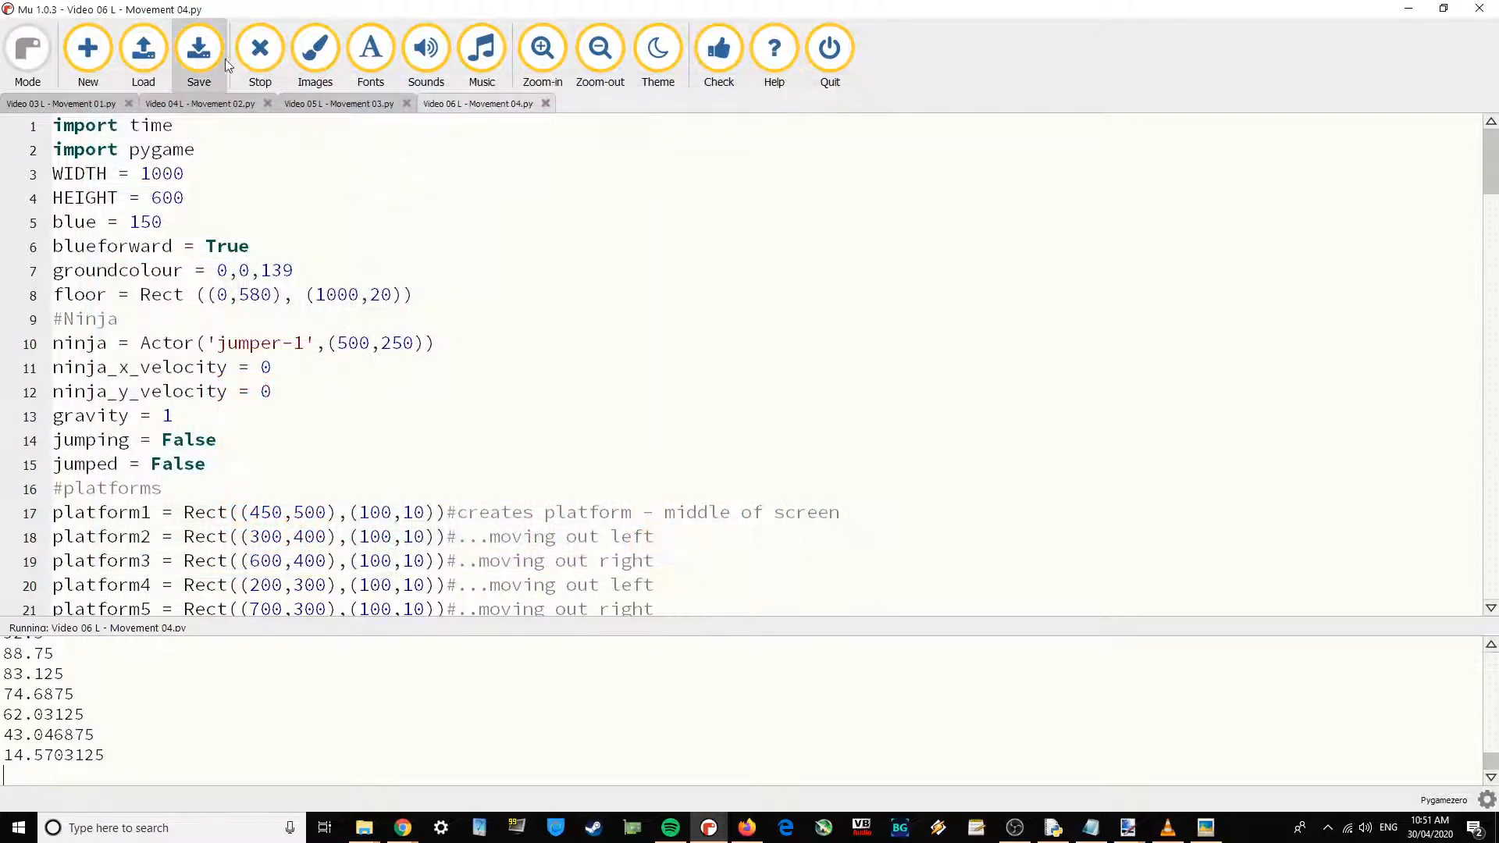
{"action": "left_click", "coordinate": [259, 48]}
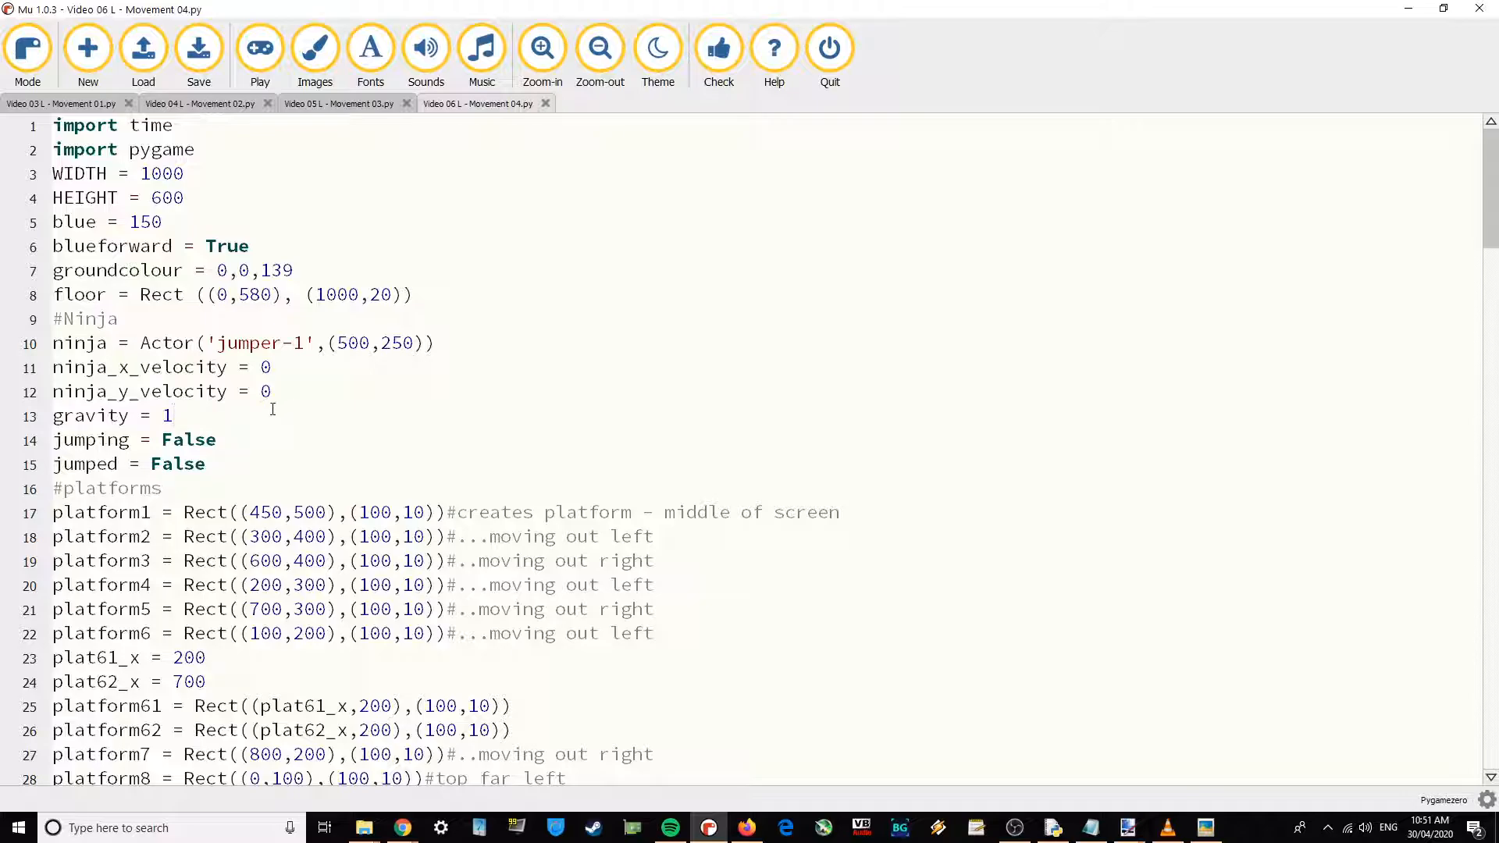
{"action": "scroll", "scroll_direction": "down", "scroll_amount": 3}
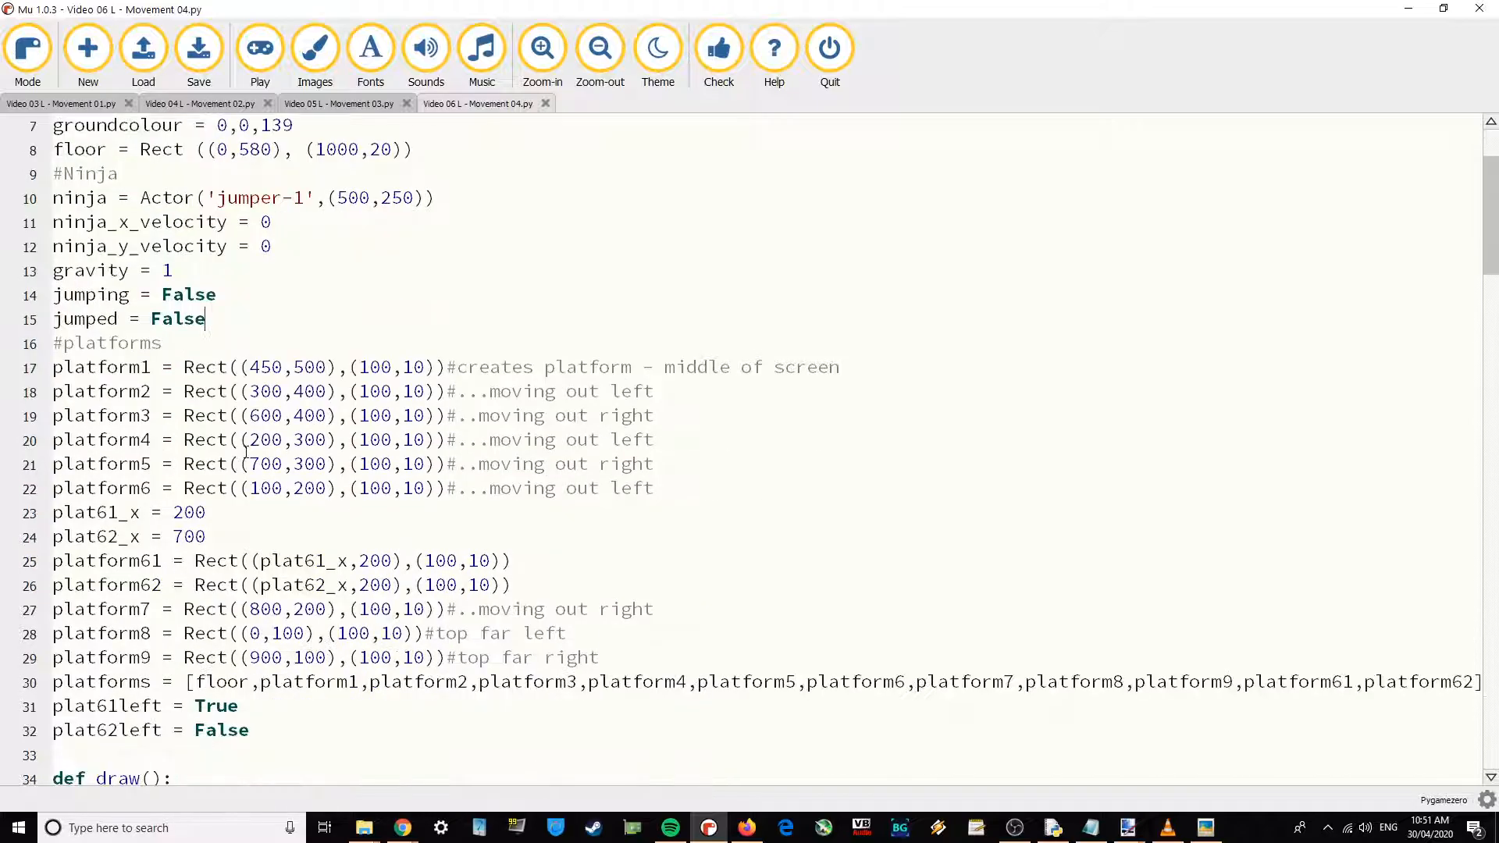
{"action": "scroll", "scroll_direction": "up", "scroll_amount": 3}
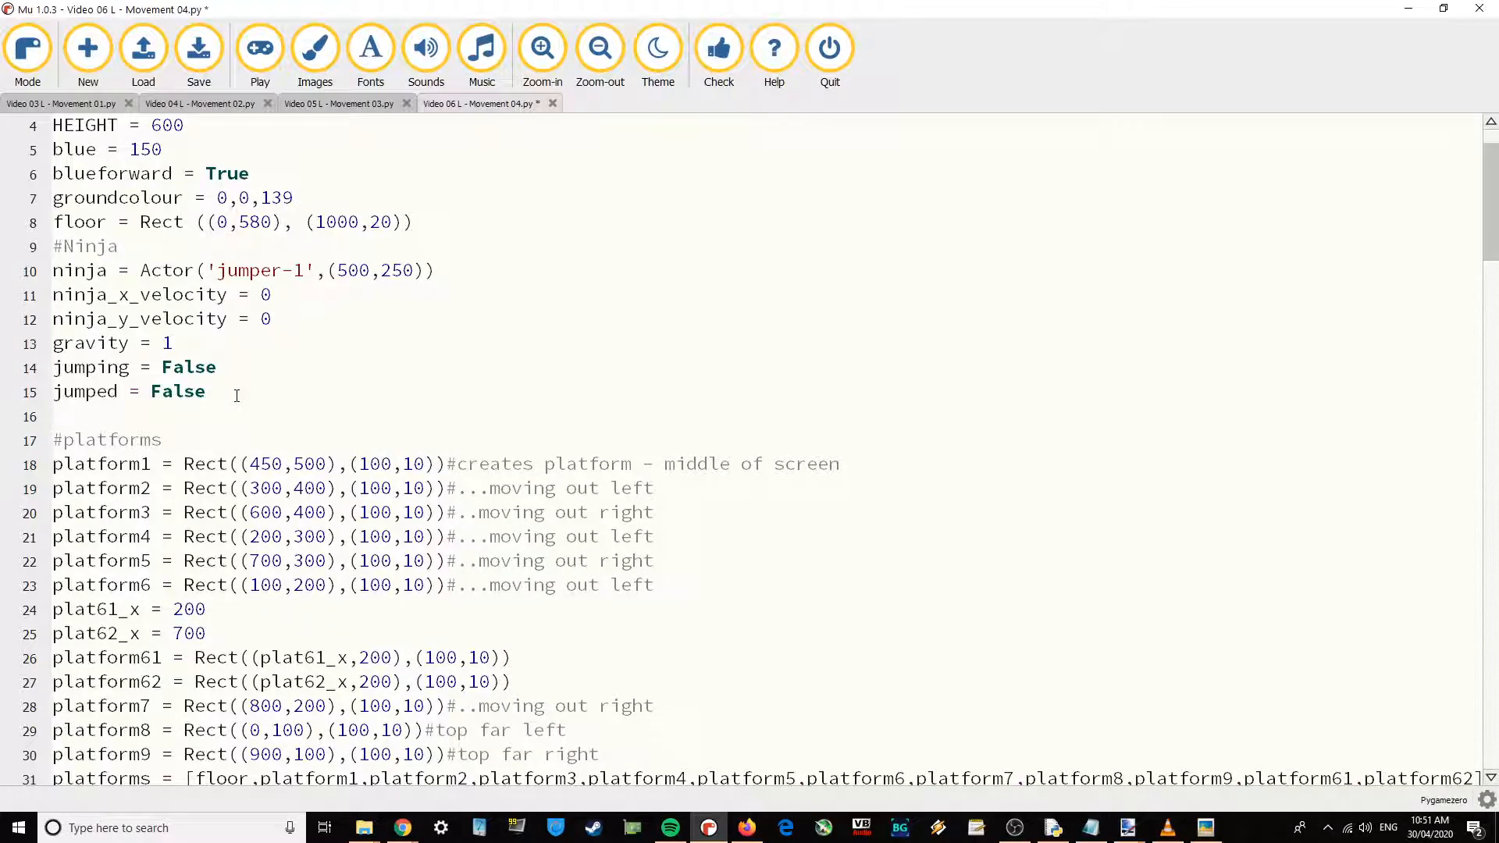
Add 'allowx = True' and 'timer = []' below 'jumped = False'.
{"action": "type", "text": "allox"}
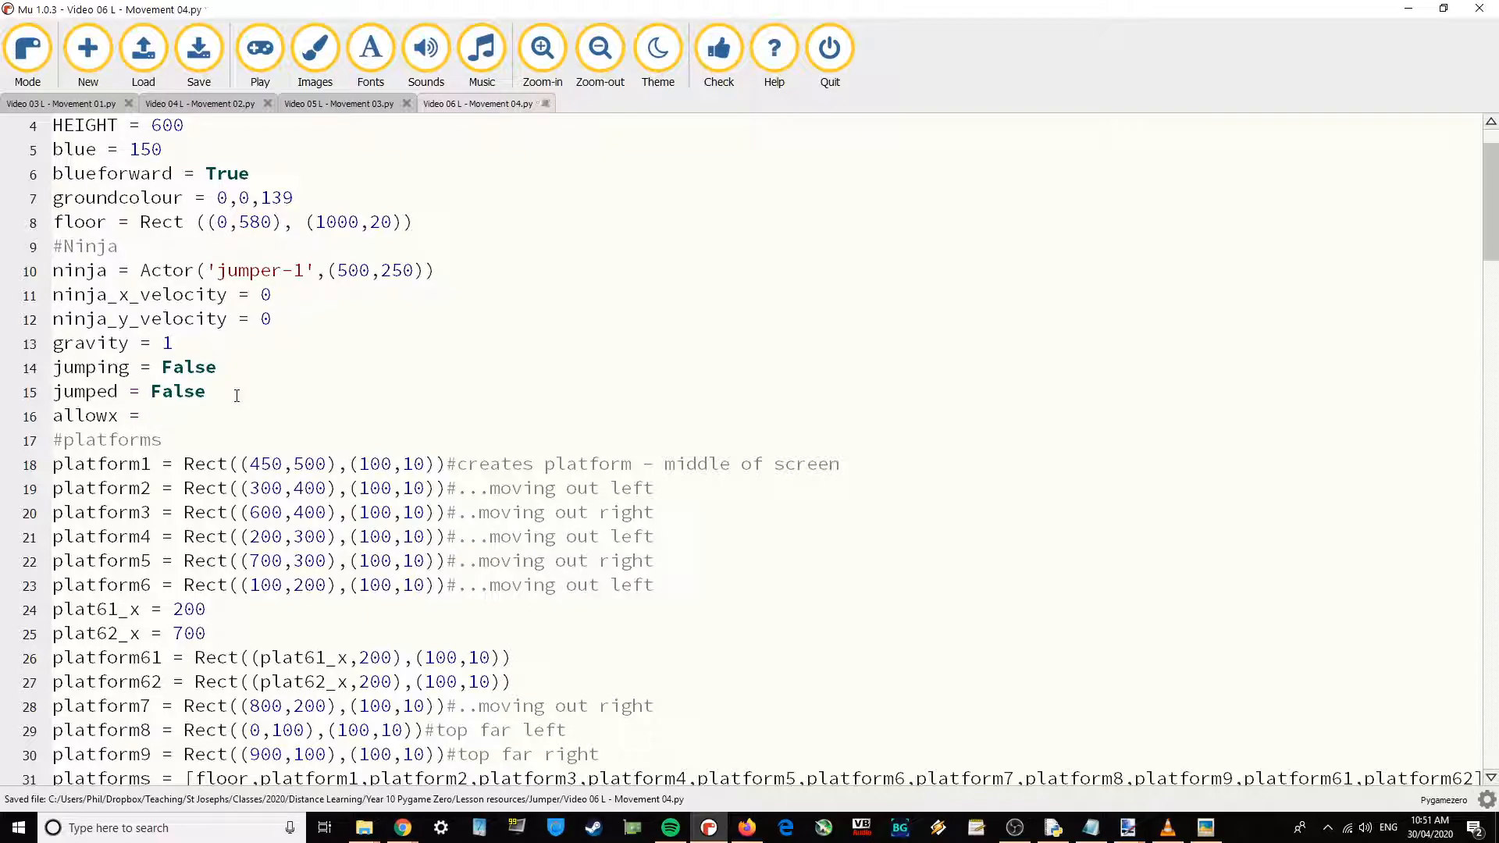
{"action": "type", "text": "tru"}
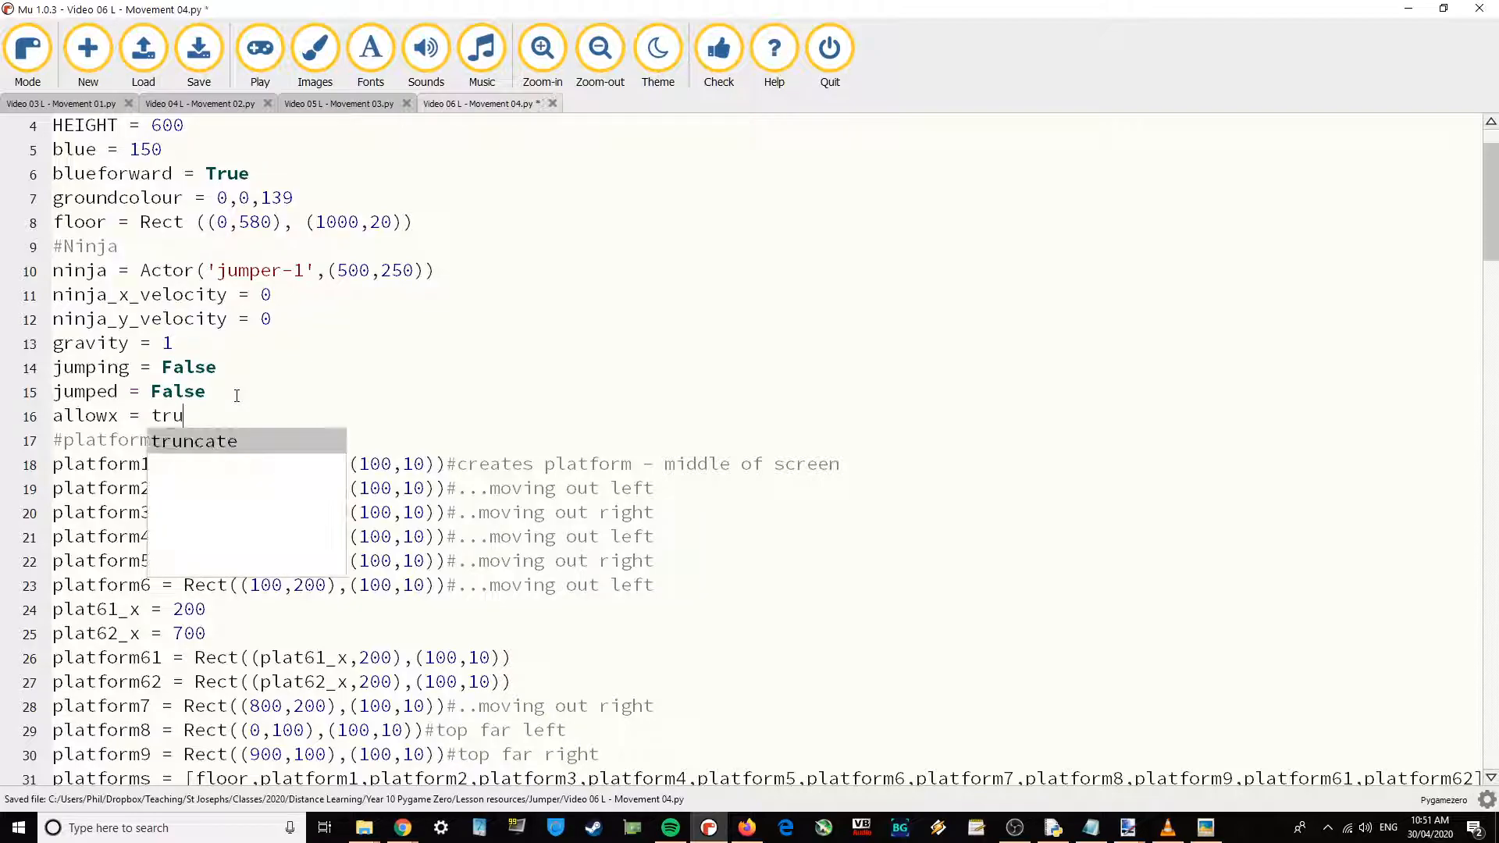
{"action": "type", "text": "e"}
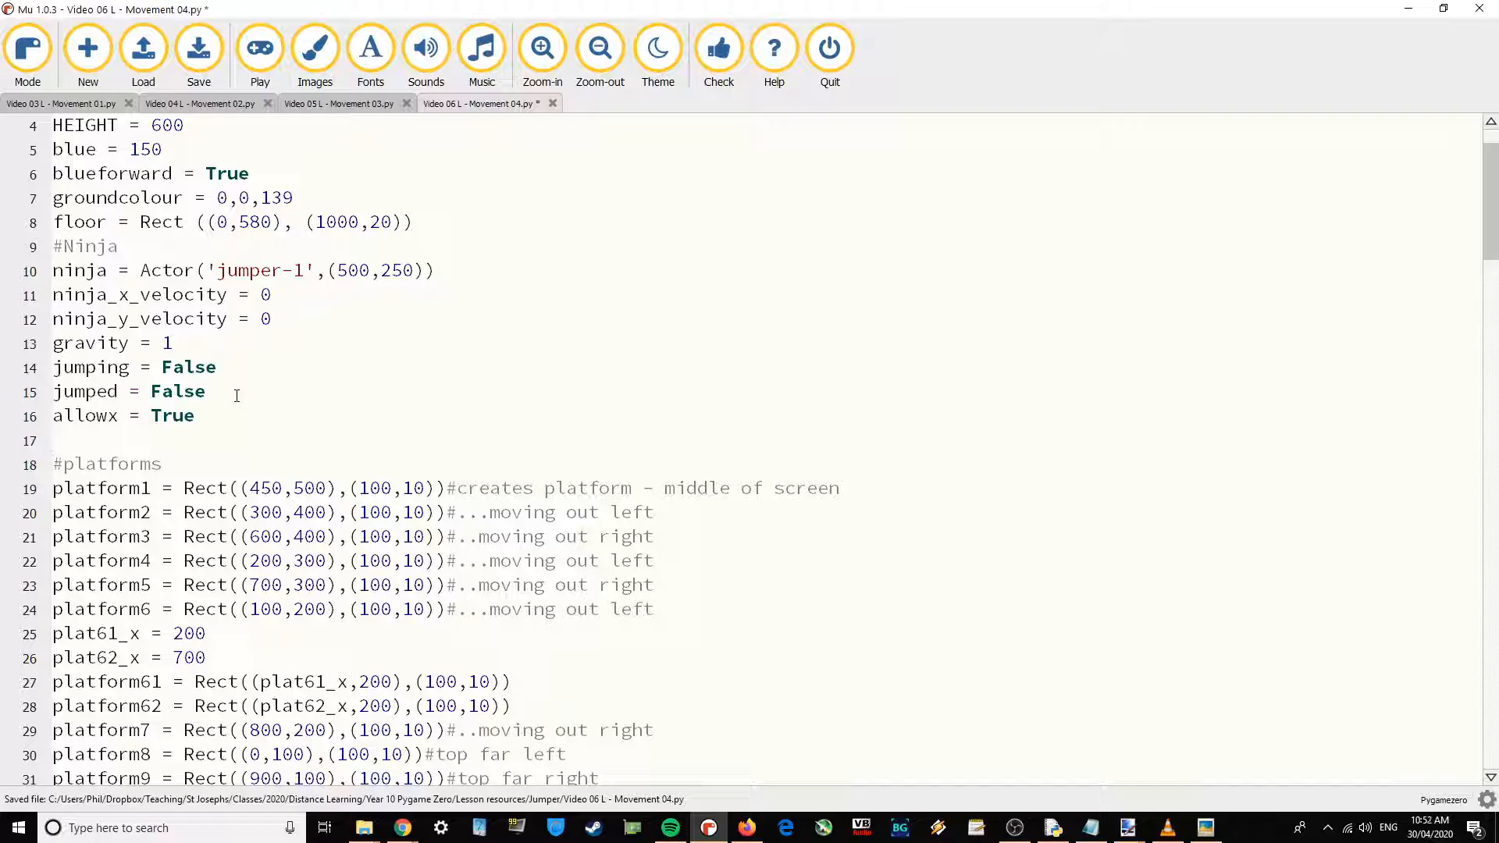
{"action": "type", "text": "timer ="}
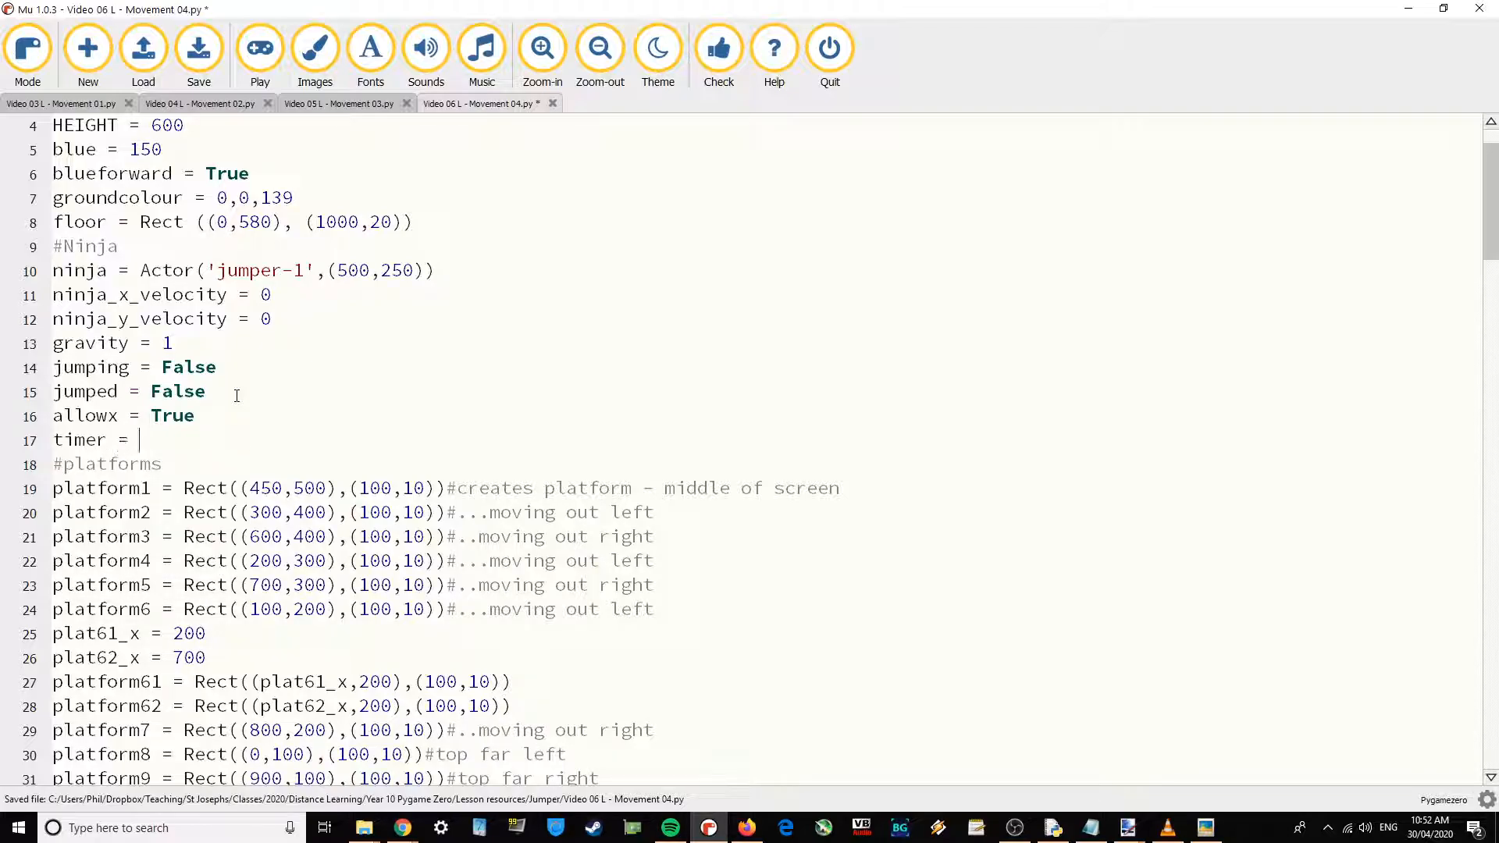
{"action": "type", "text": "[]"}
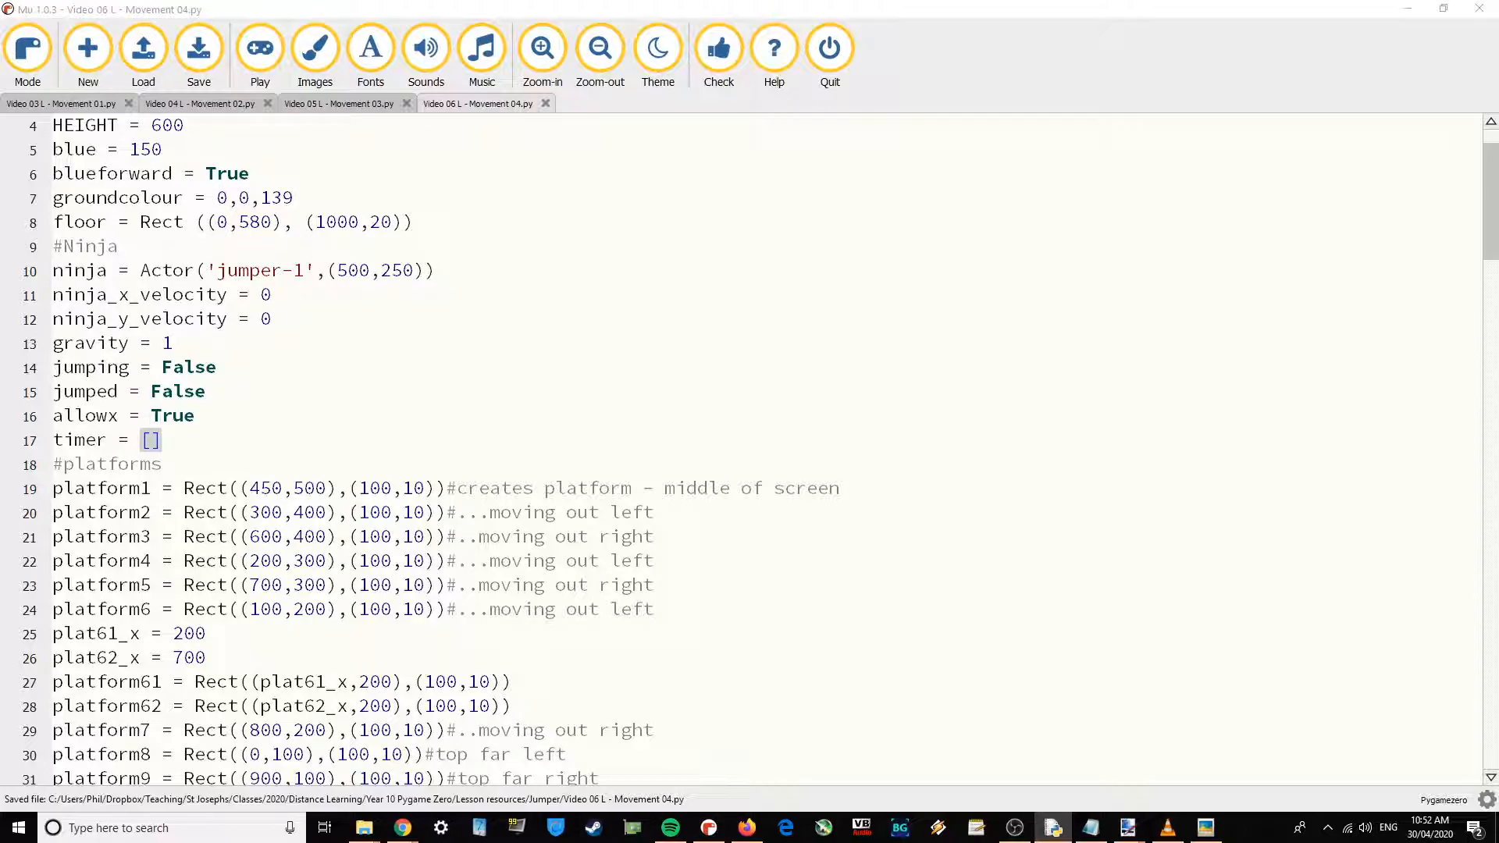
Append ', allowx, jumped' to the global line inside ninja_move.
{"action": "scroll", "scroll_direction": "down", "scroll_amount": 3}
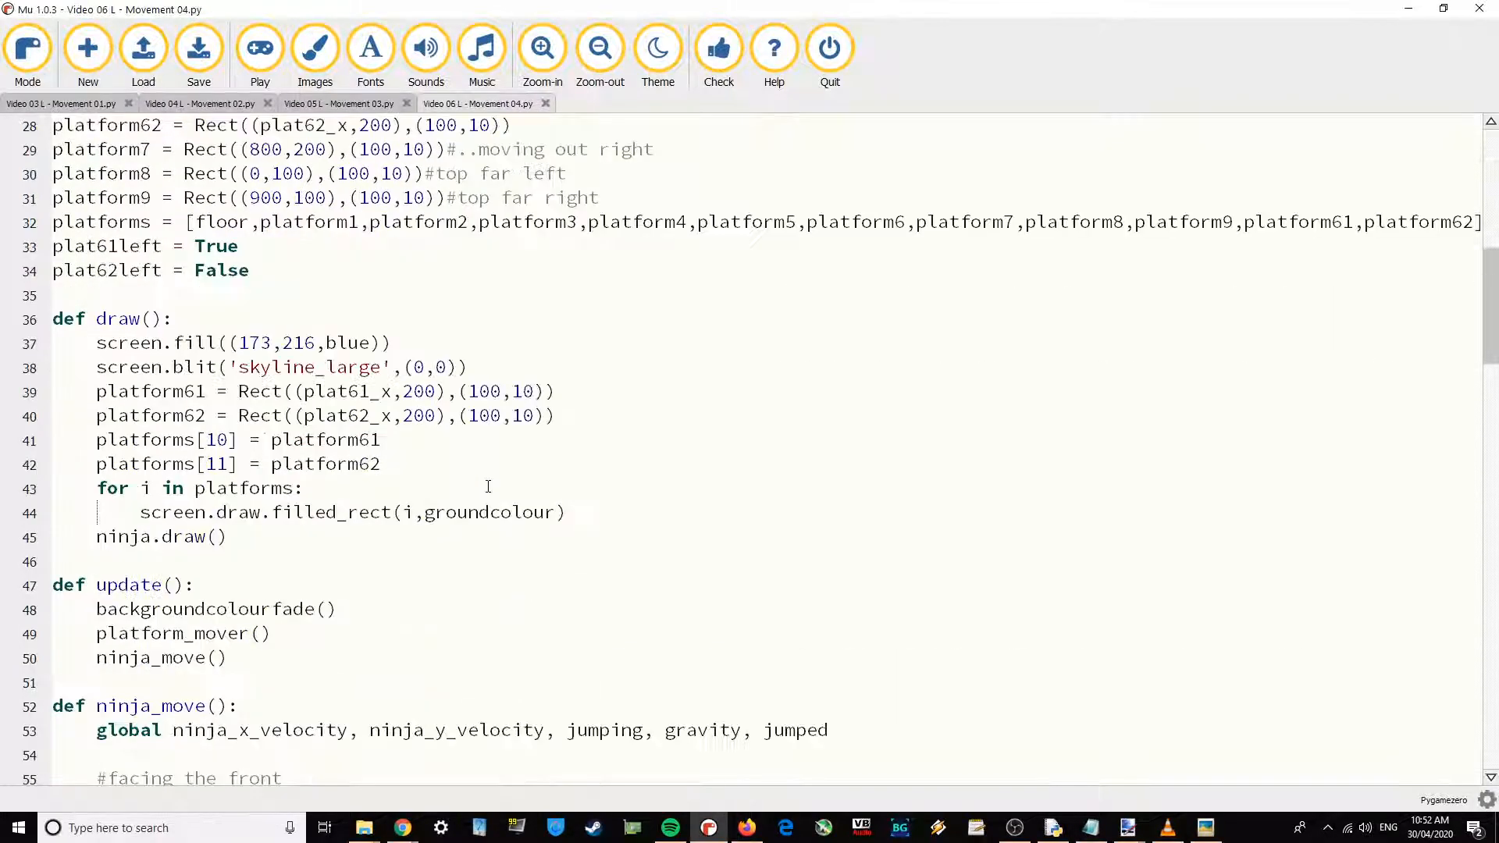
{"action": "scroll", "scroll_direction": "down", "scroll_amount": 3}
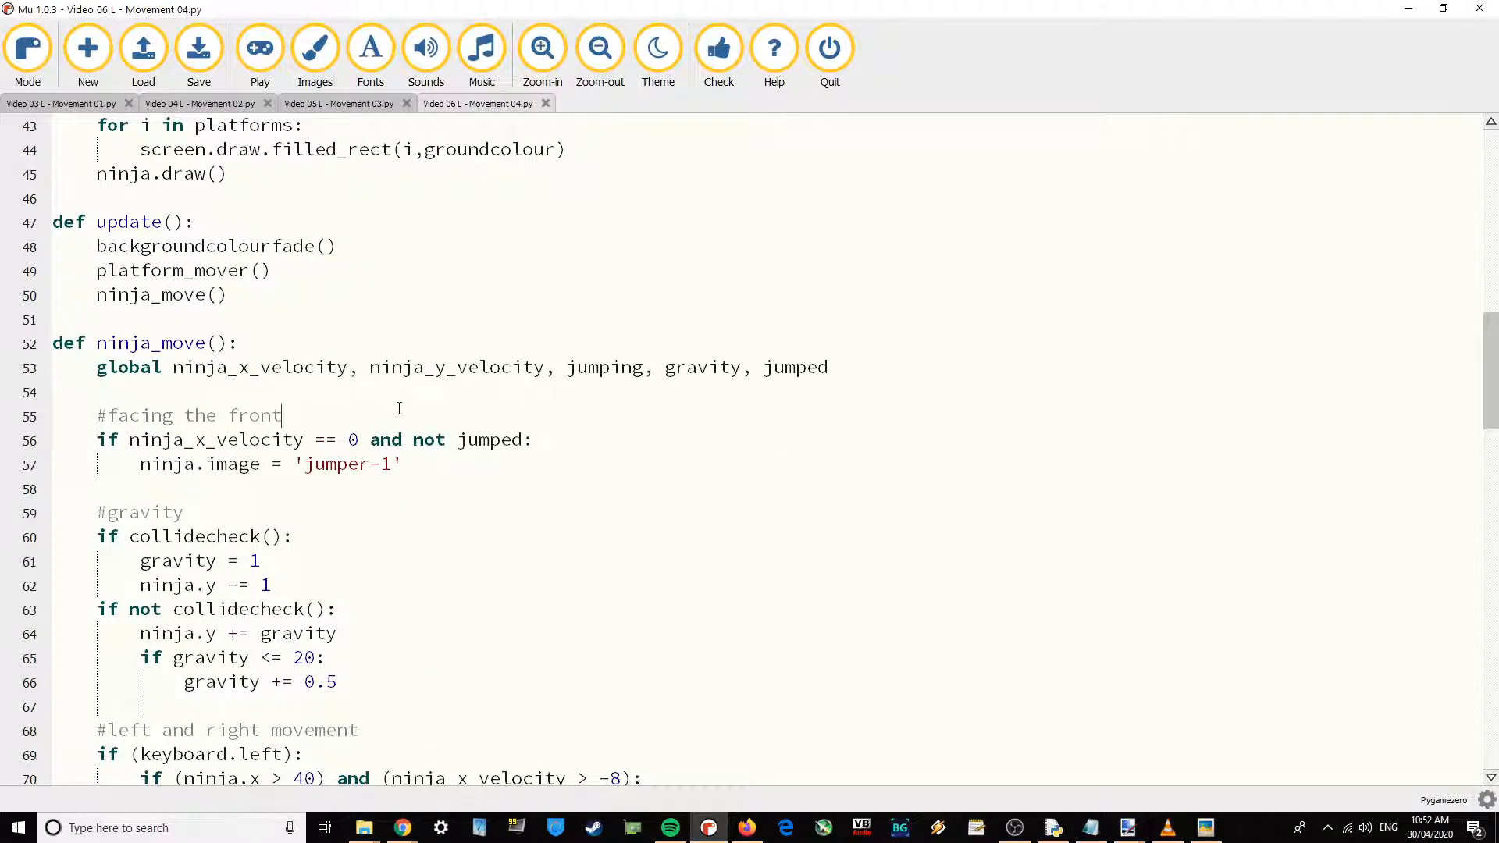
{"action": "left_click", "coordinate": [904, 367]}
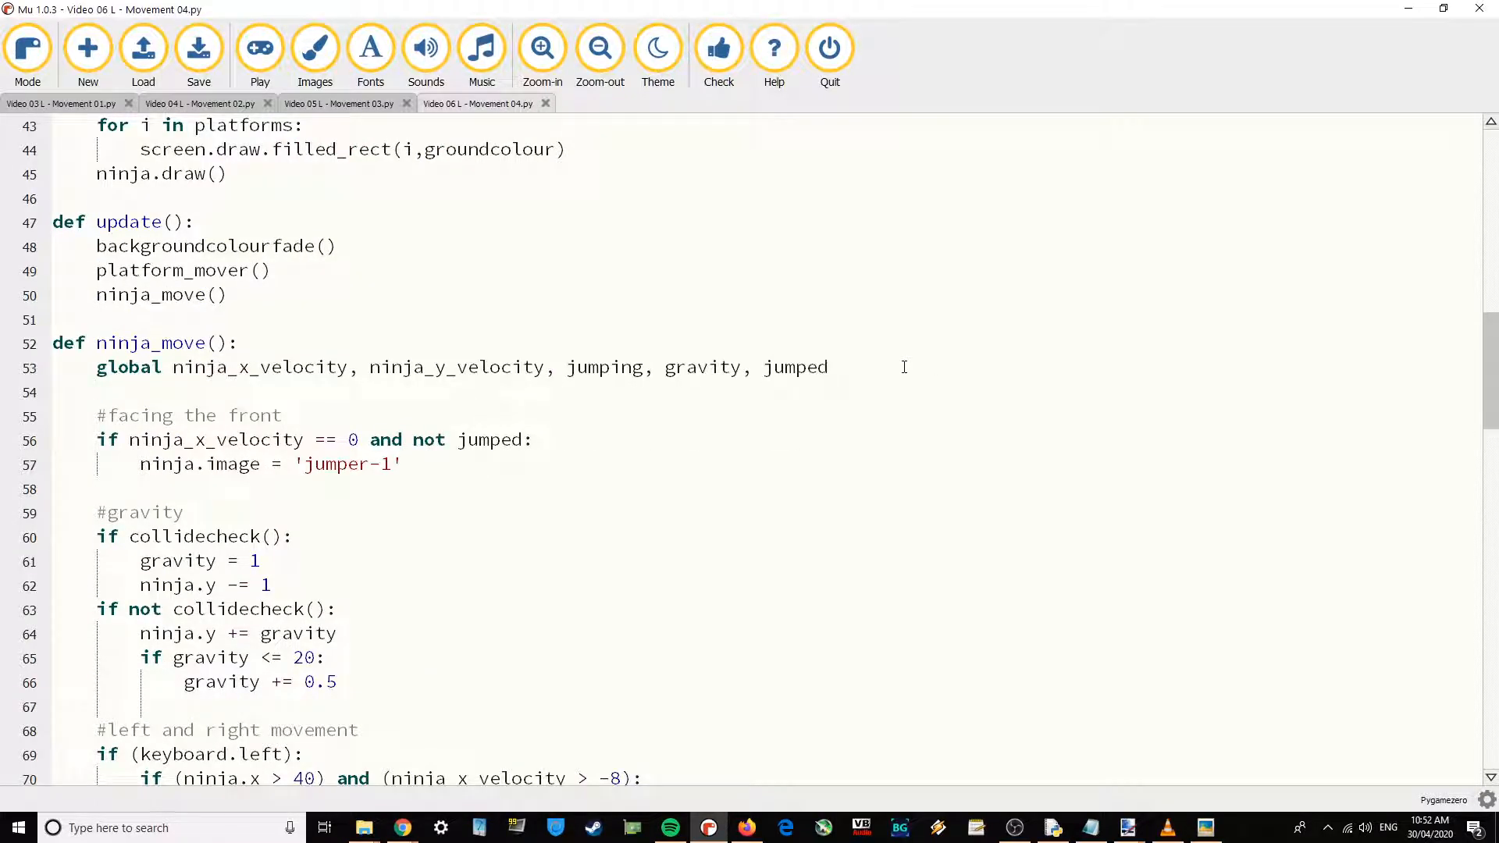
{"action": "type", "text": ","}
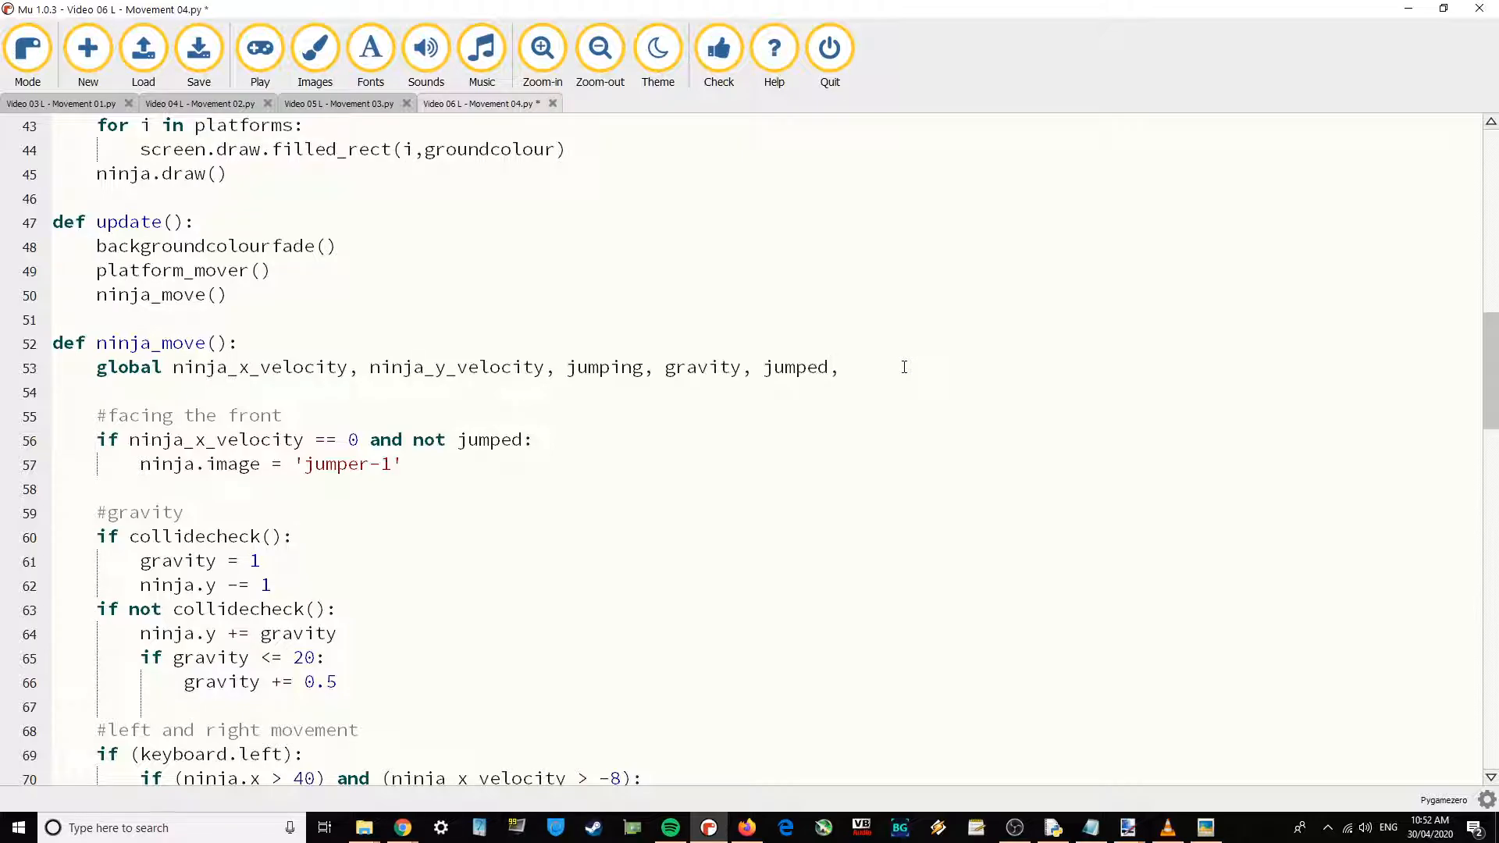
{"action": "type", "text": "allowx,"}
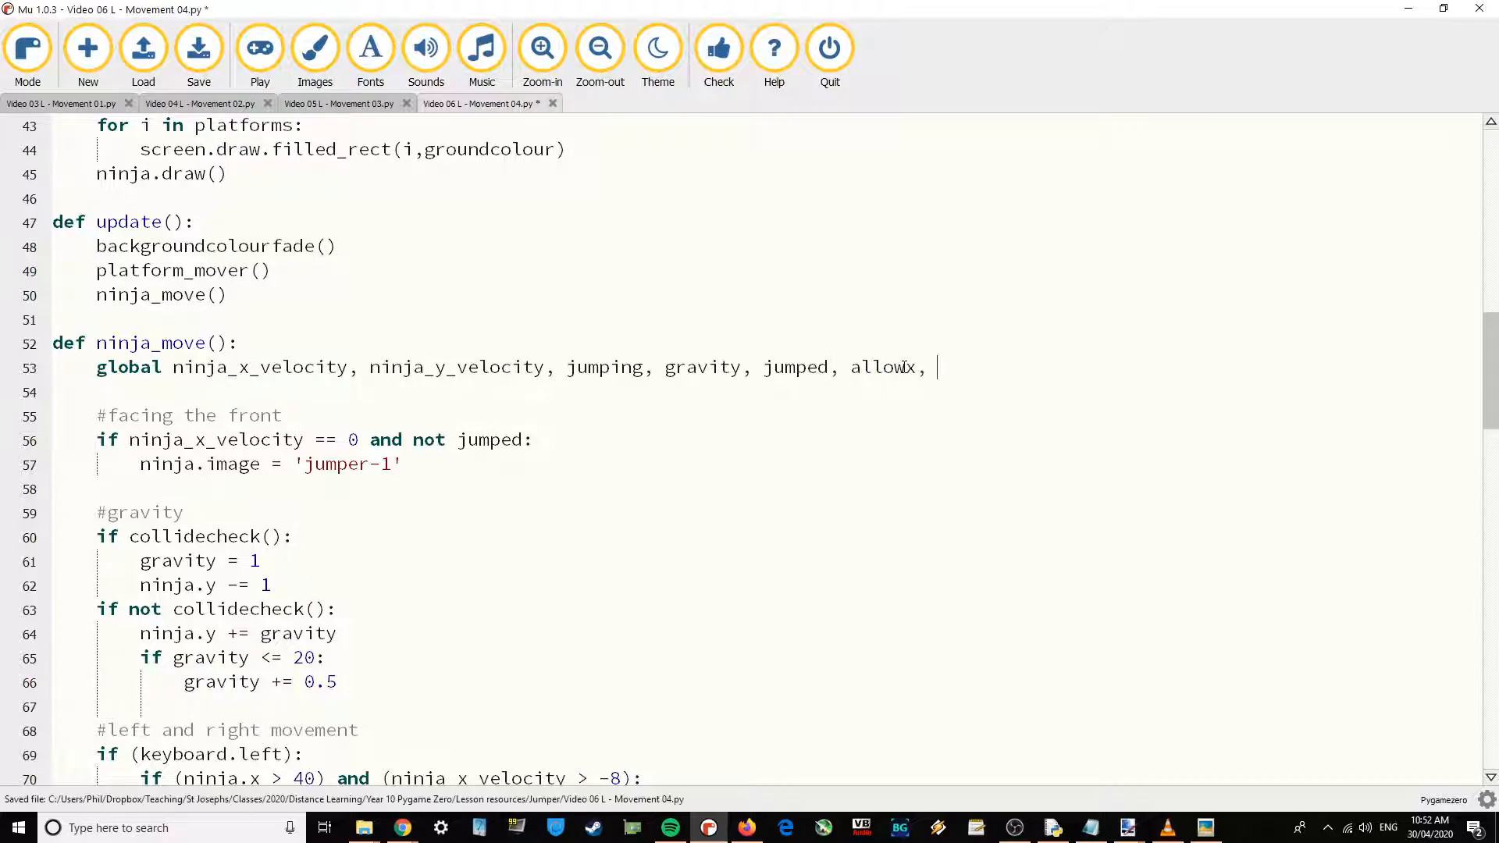
{"action": "type", "text": "jumped"}
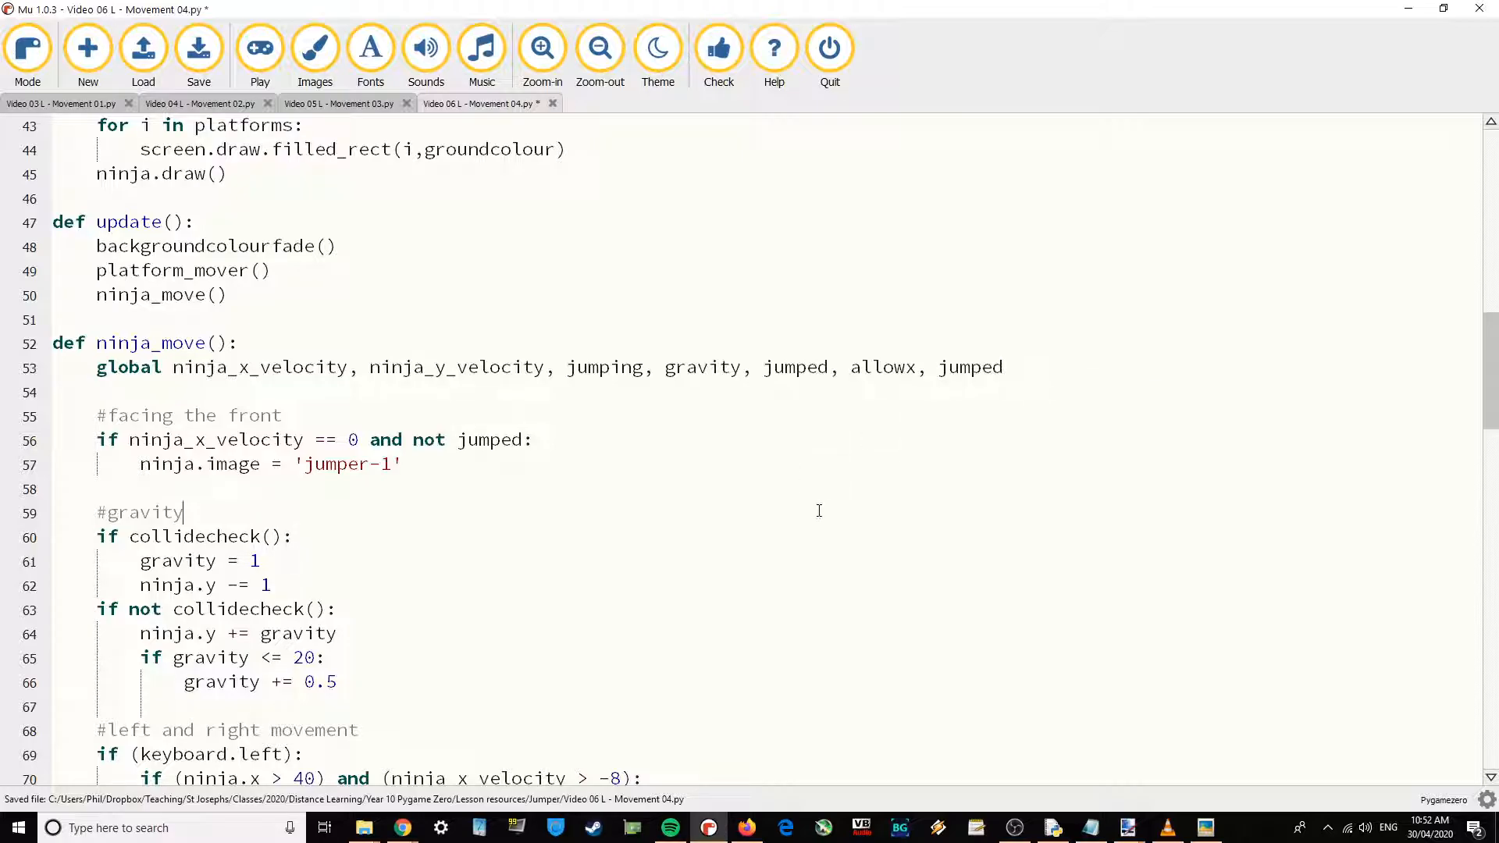
{"action": "scroll", "scroll_direction": "down", "scroll_amount": 3}
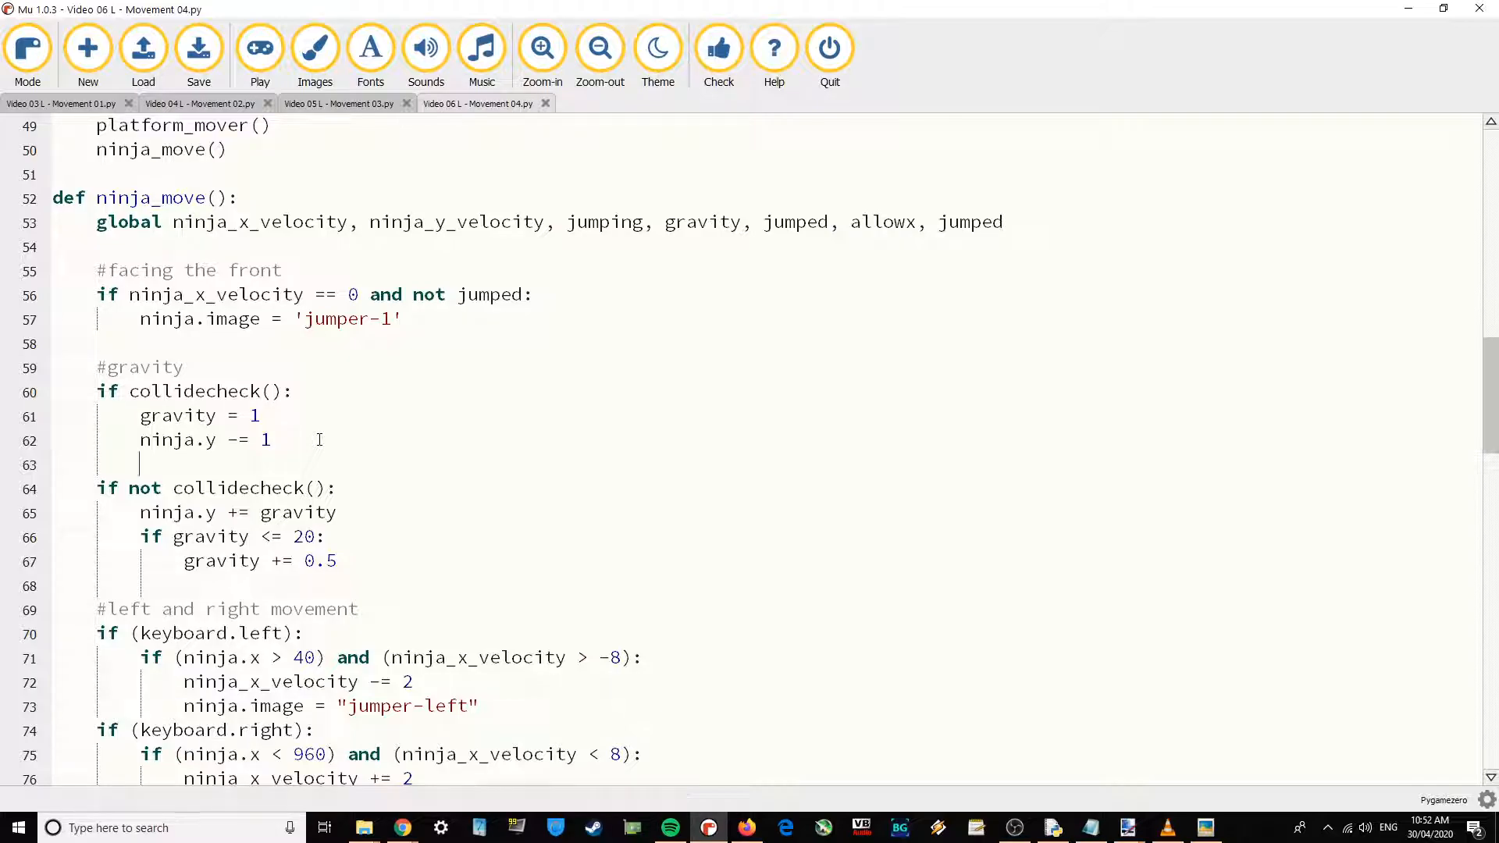
Add 'allowx = True' and 'timer = []' under 'ninja.y -= 1' in the collision branch.
{"action": "type", "text": "allowx ="}
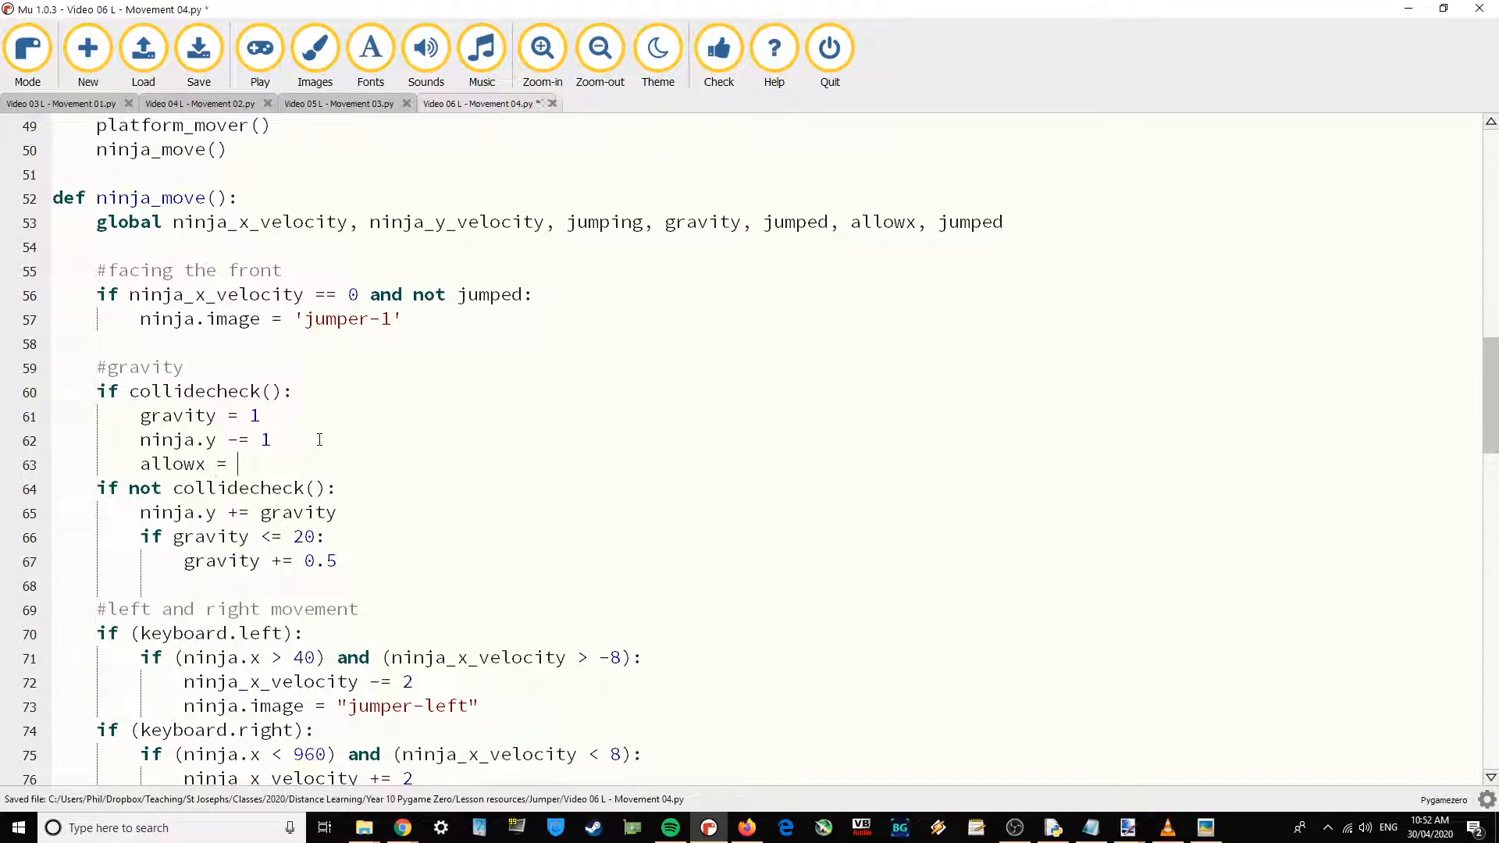
{"action": "type", "text": "True"}
{"action": "type", "text": "timer ="}
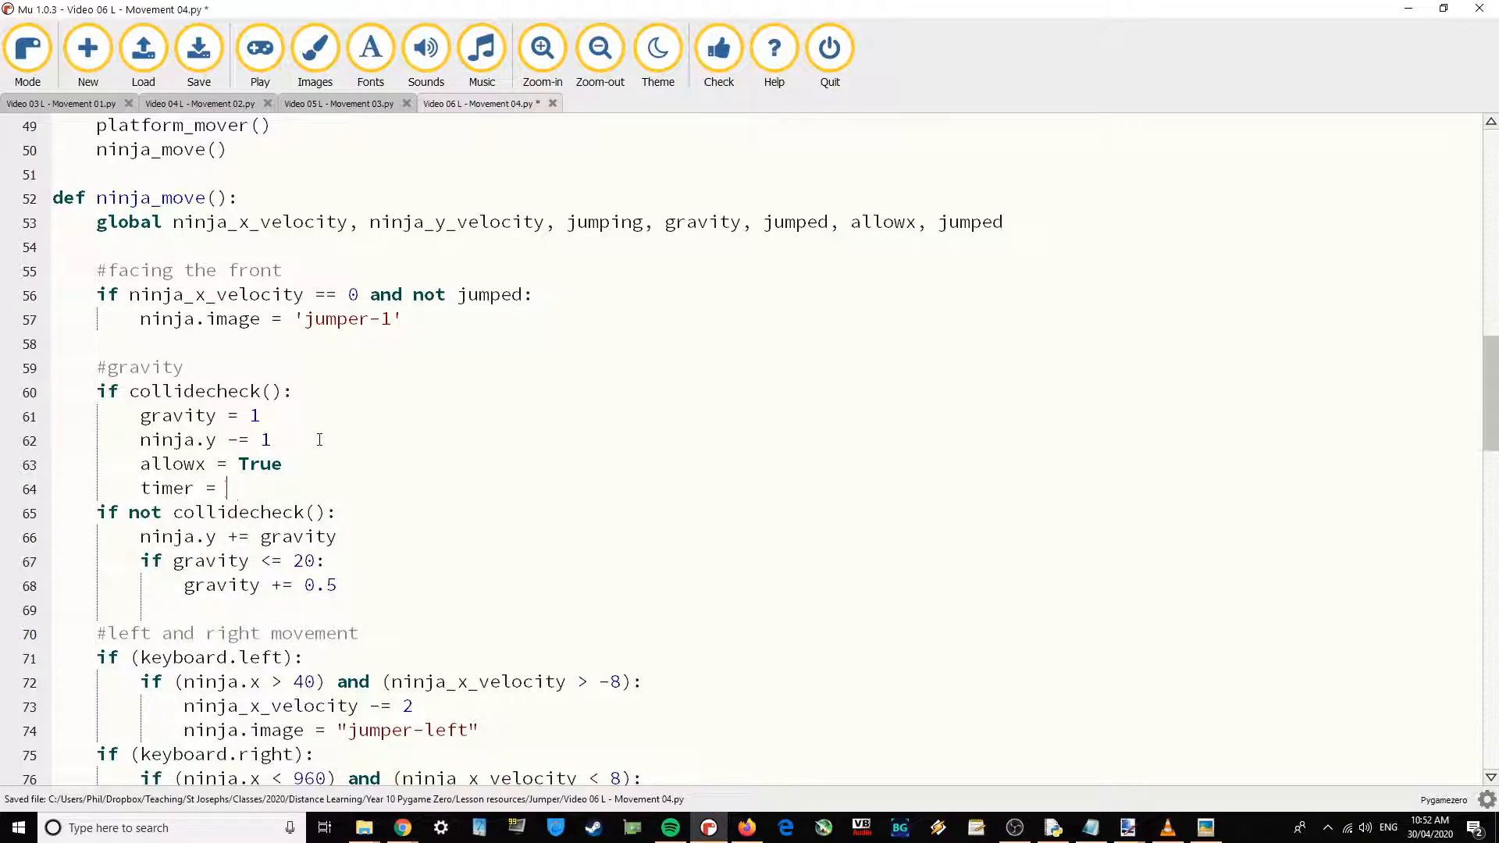
{"action": "type", "text": "[]"}
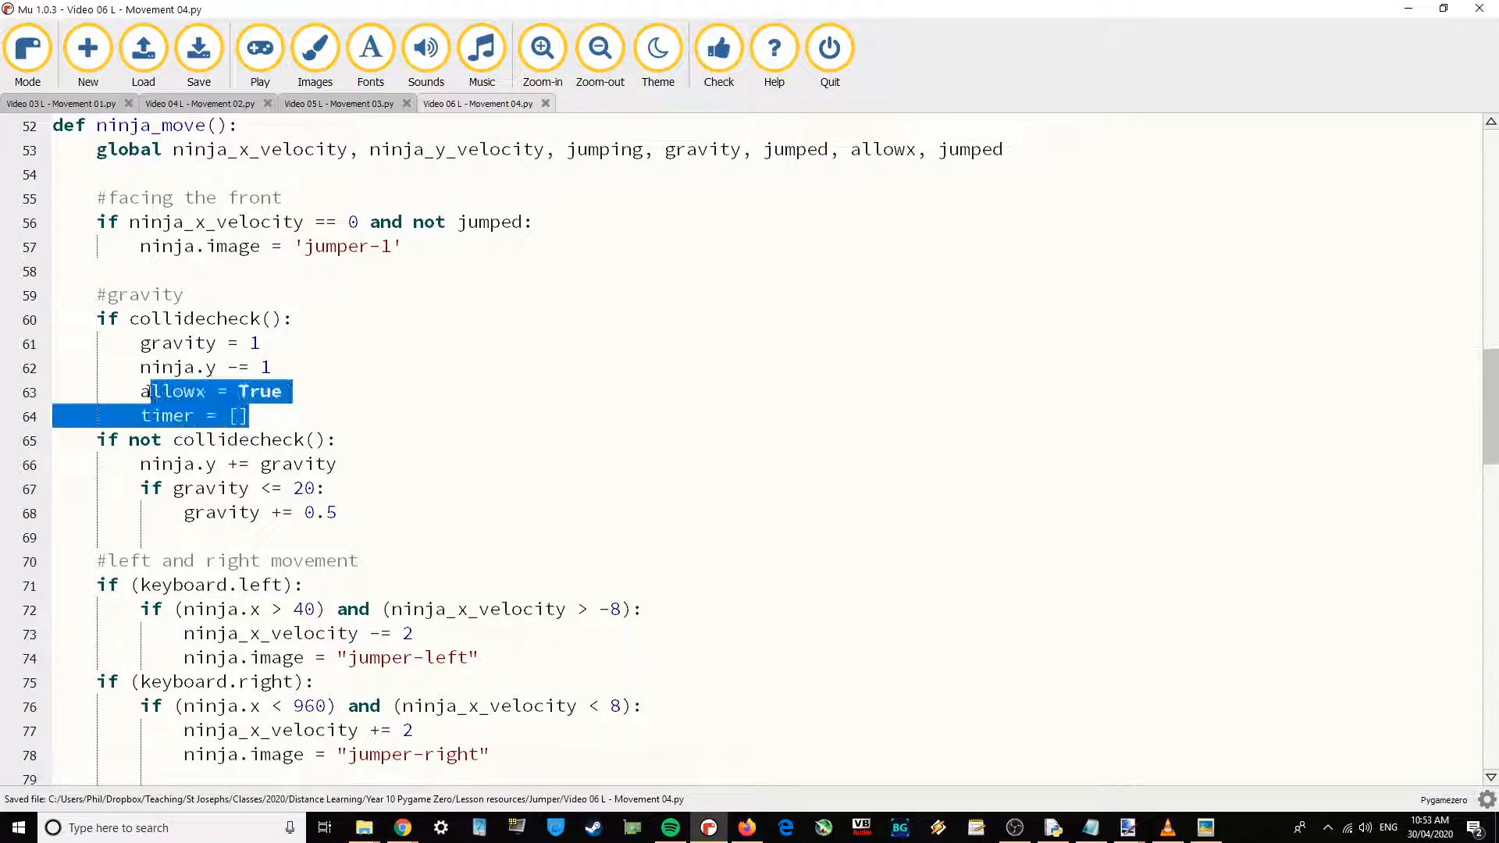
{"action": "left_click", "coordinate": [148, 390]}
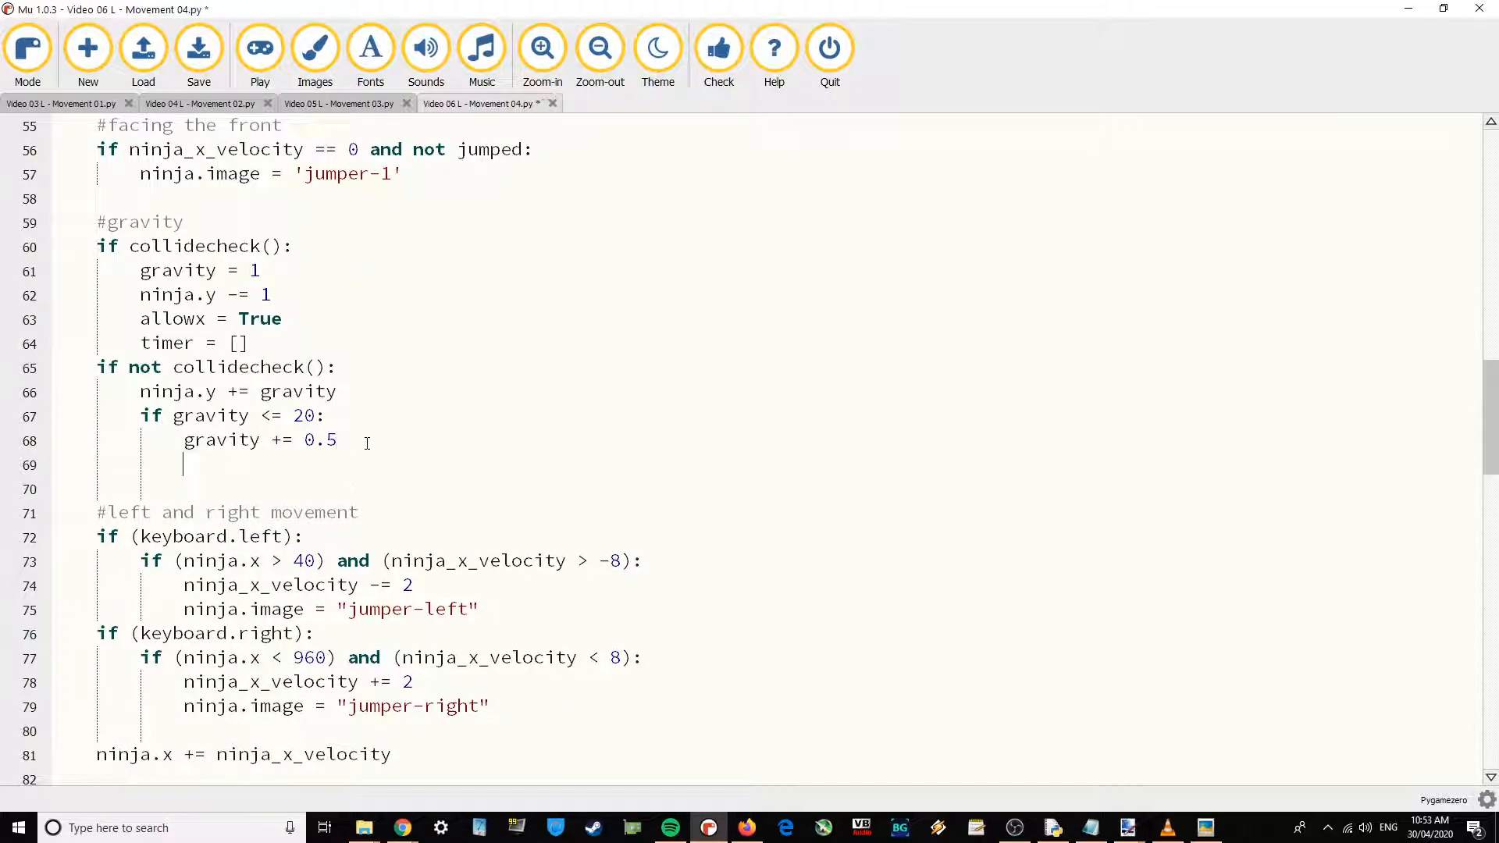
{"action": "left_click", "coordinate": [198, 48]}
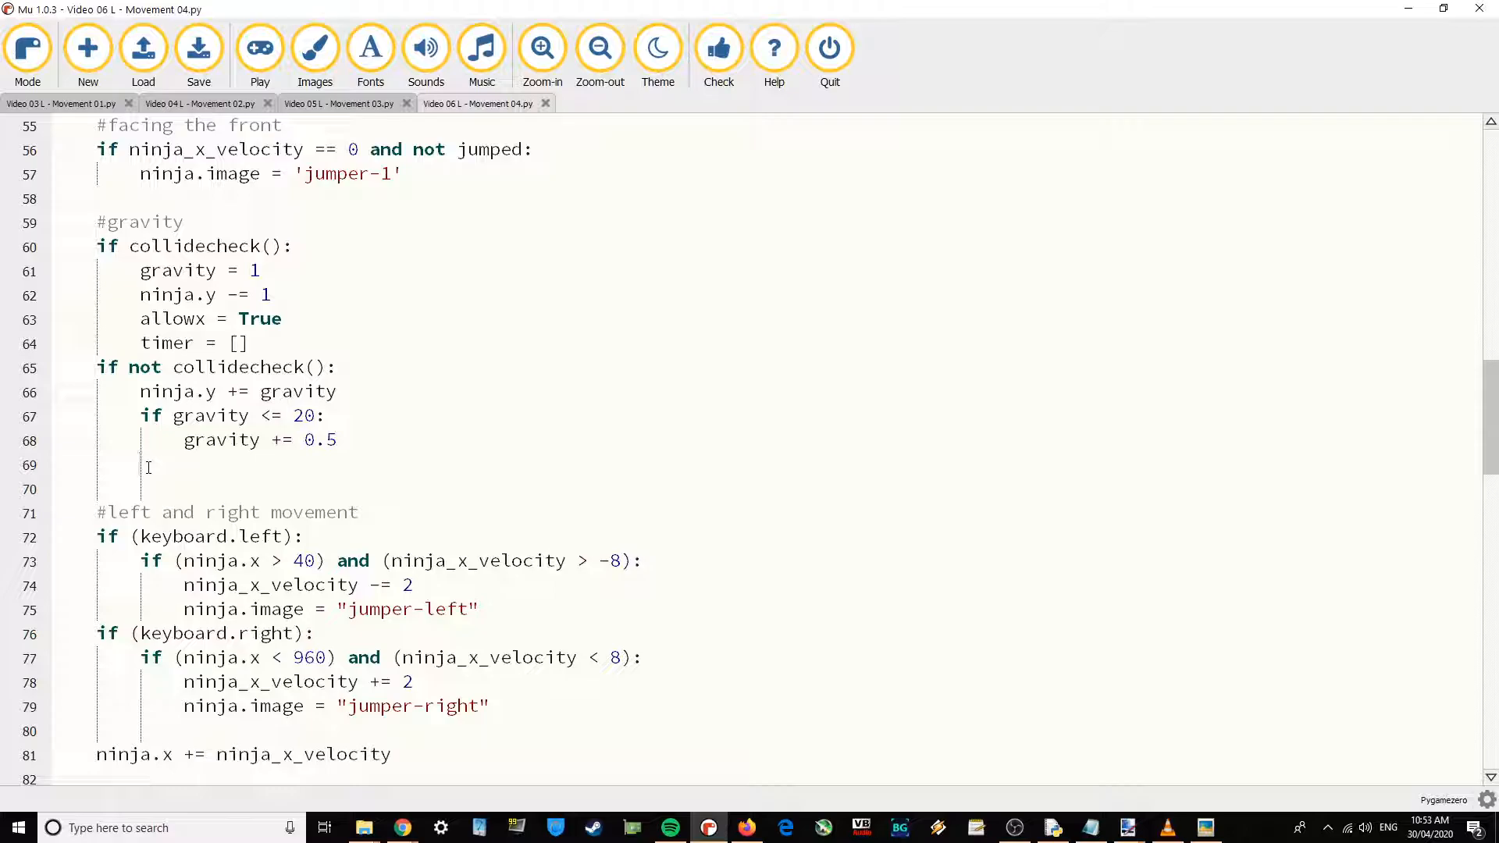
{"action": "mouse_move", "coordinate": [172, 504]}
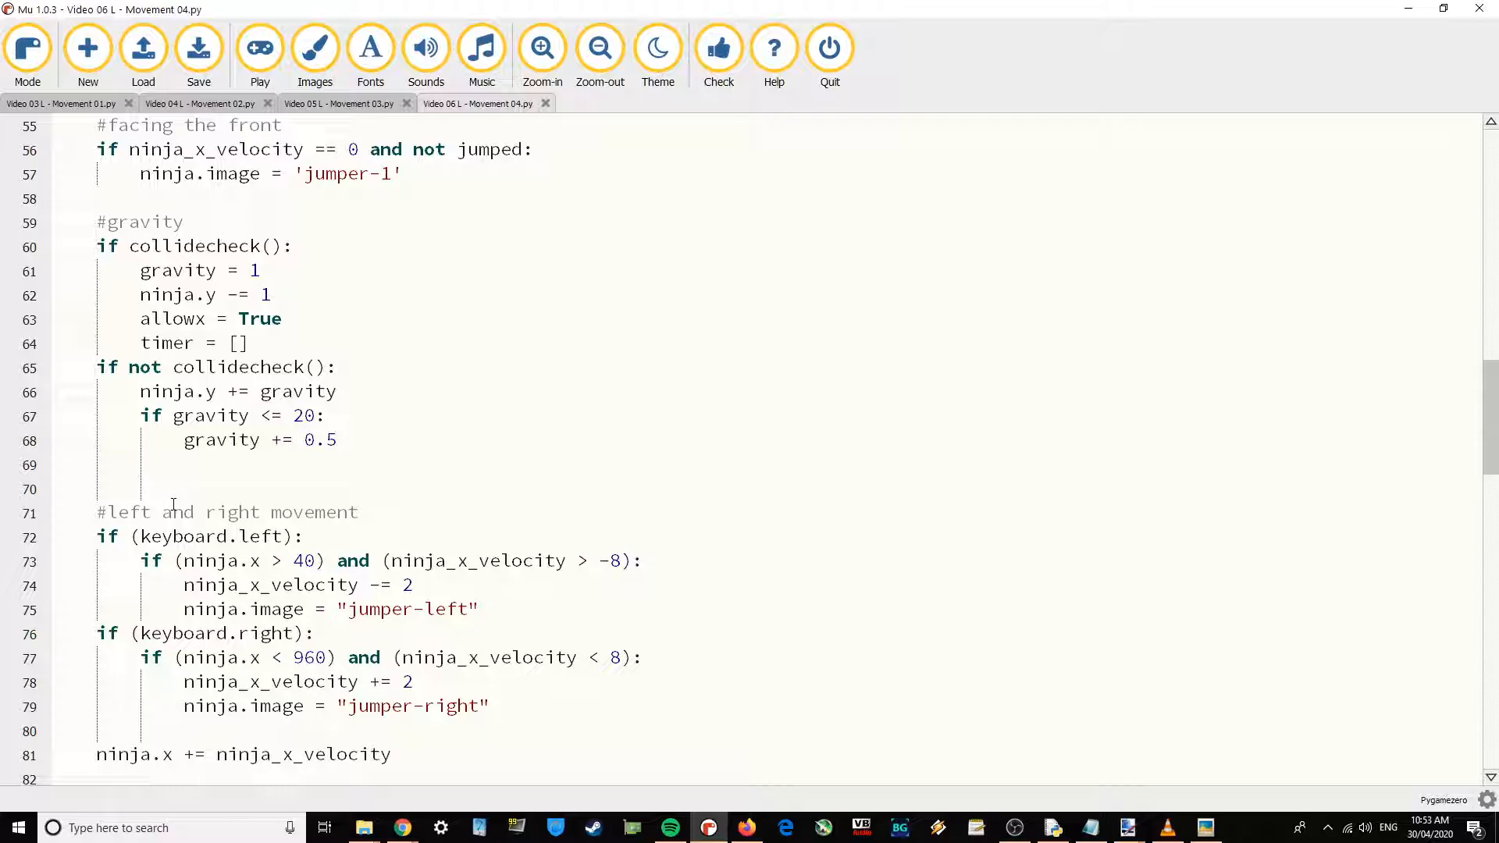
Add 'timer.append(pygame.time.get_ticks())' and 'print(timer)' in the falling branch.
{"action": "type", "text": "timer"}
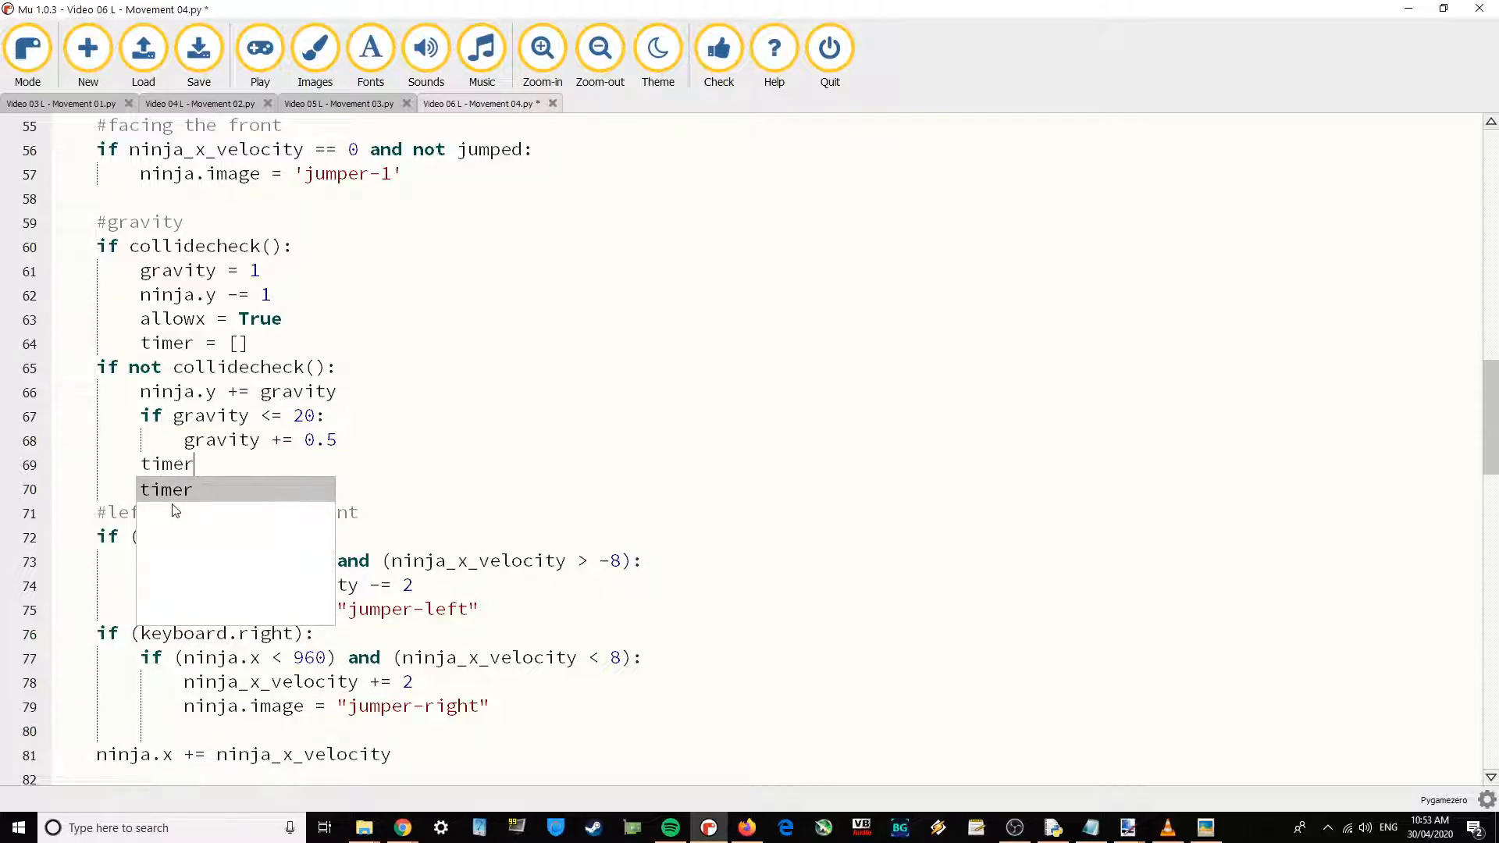
{"action": "type", "text": ".aooe"}
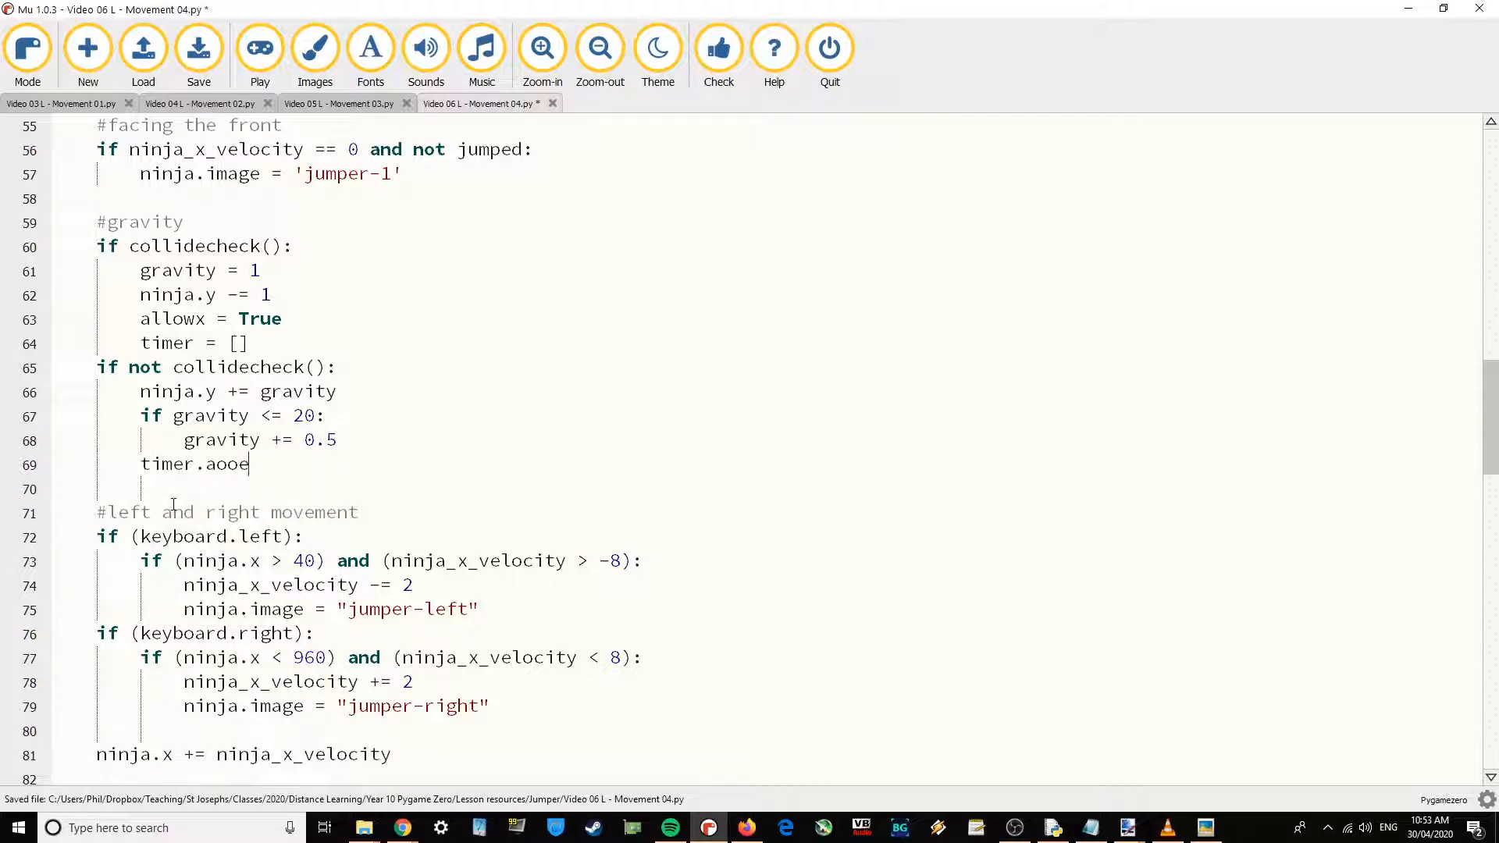
{"action": "type", "text": "ppend"}
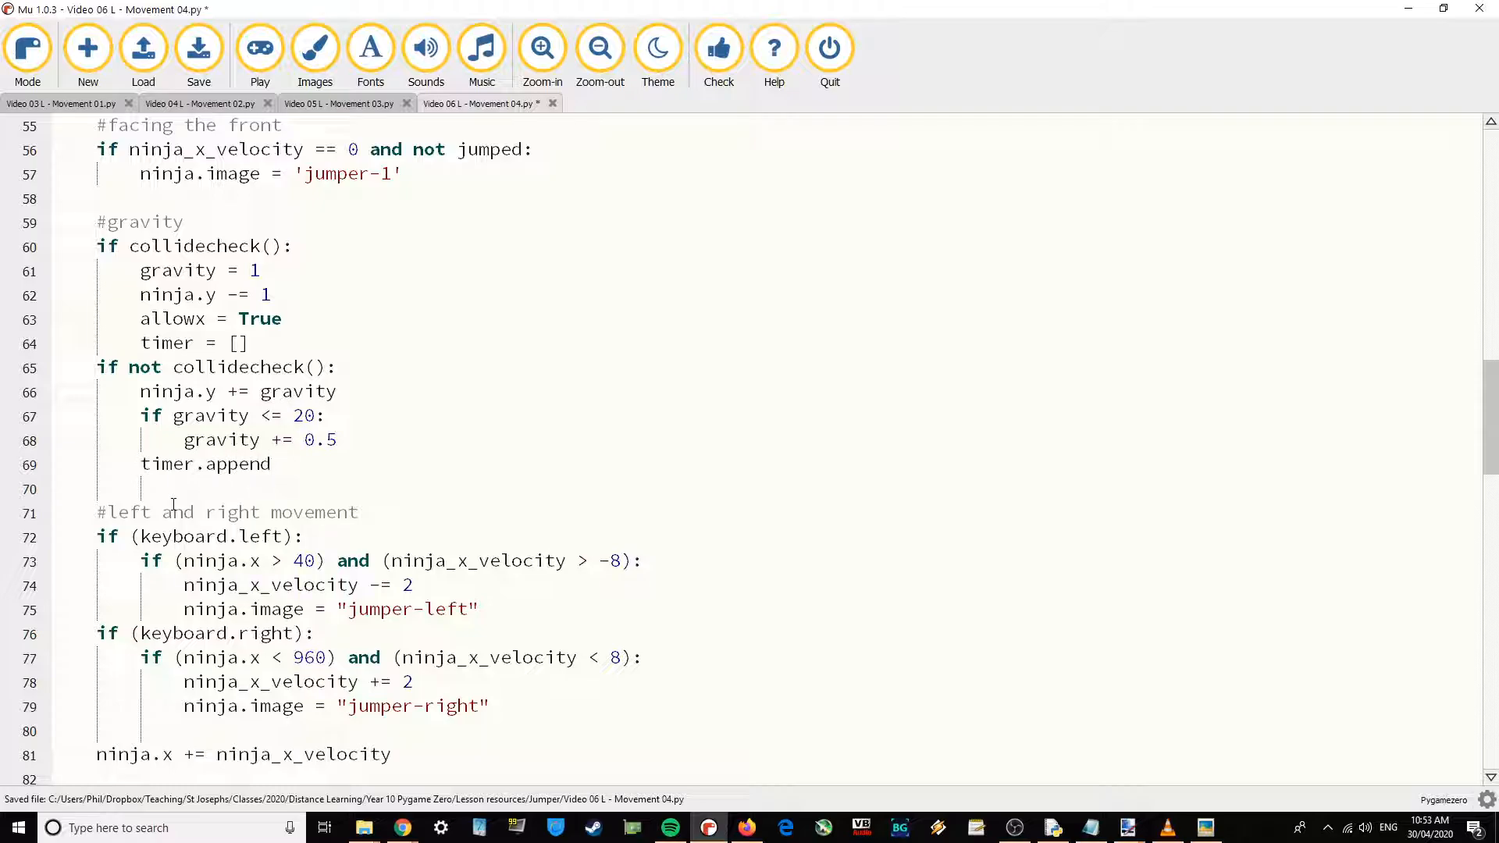
{"action": "type", "text": "("}
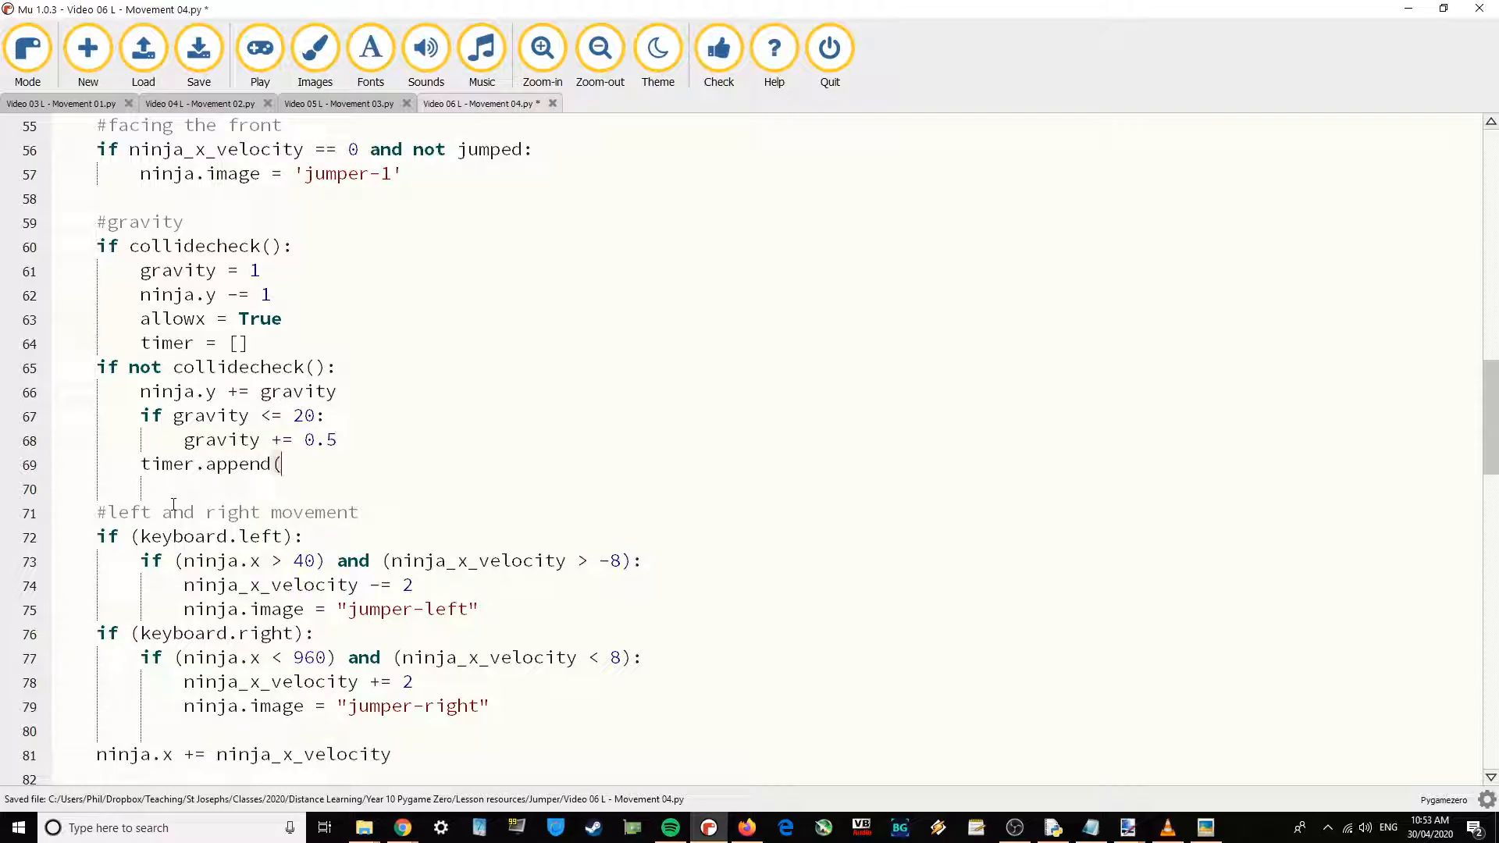
{"action": "type", "text": "pygame.time."}
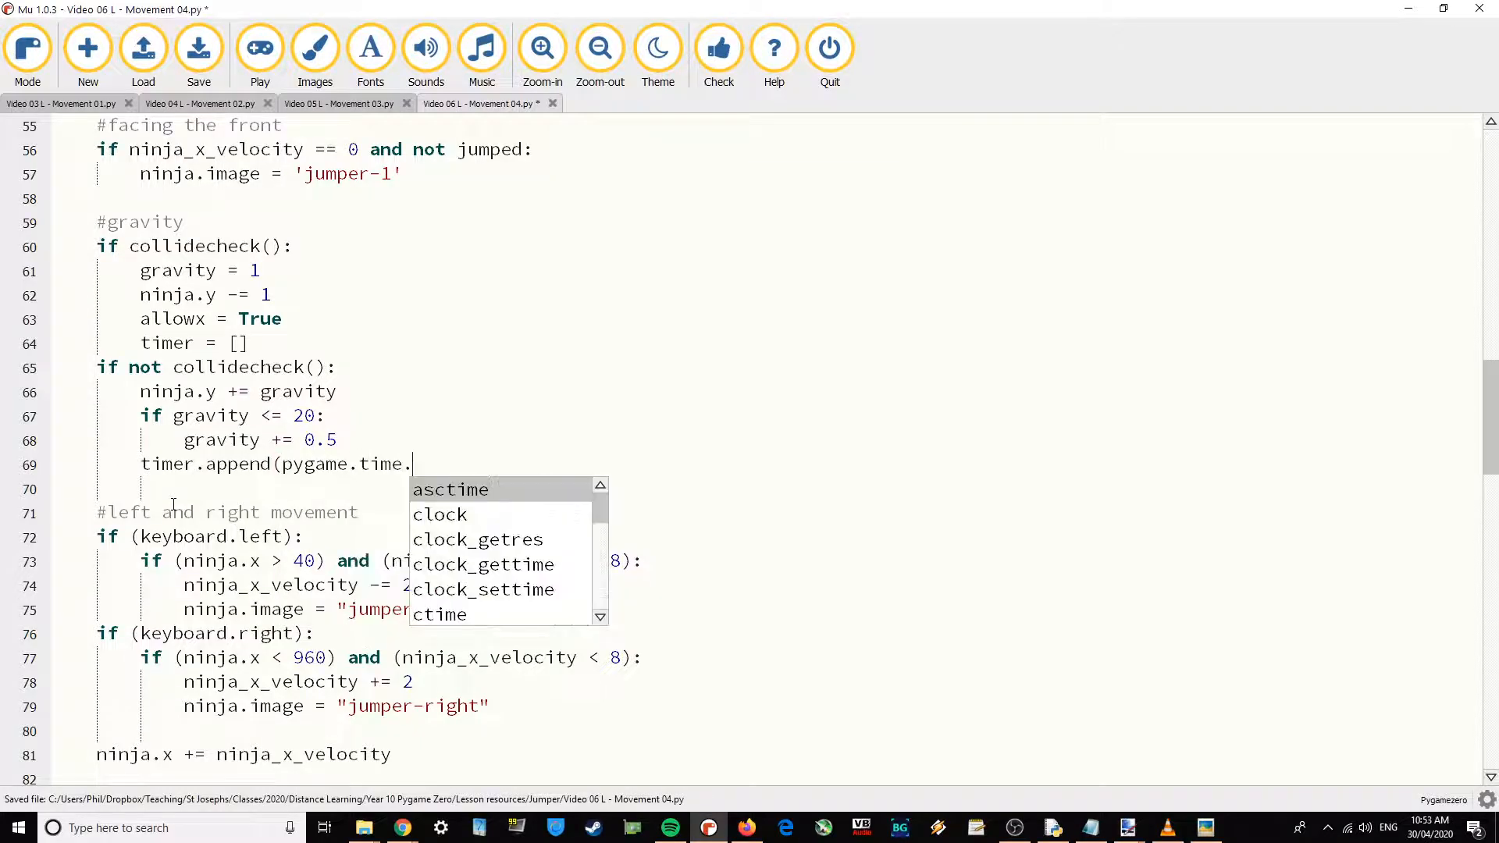
{"action": "type", "text": "get_tick"}
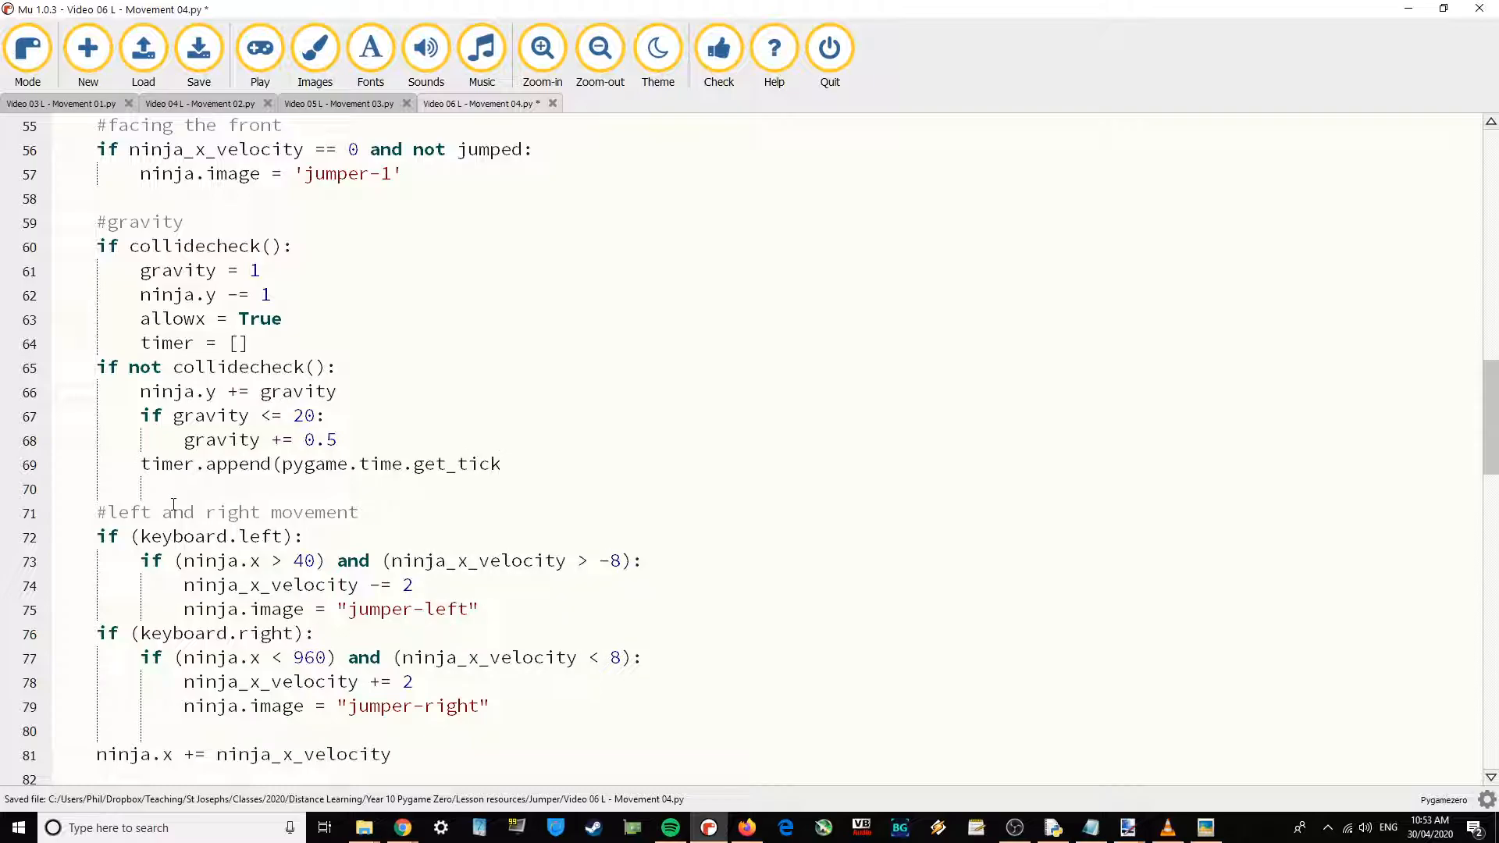
{"action": "type", "text": "s())"}
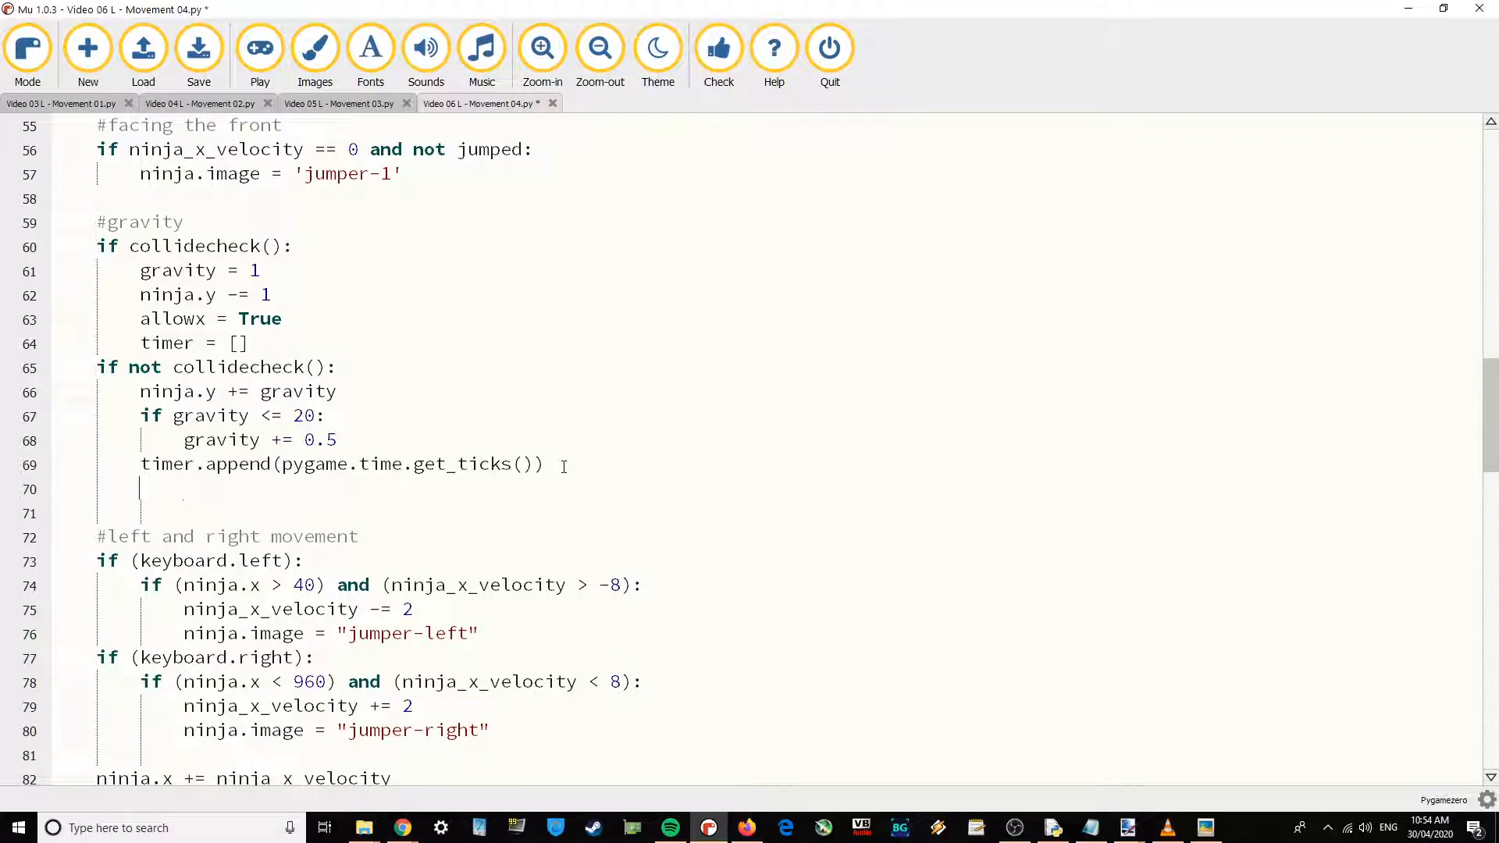
{"action": "key", "text": "ctrl+s"}
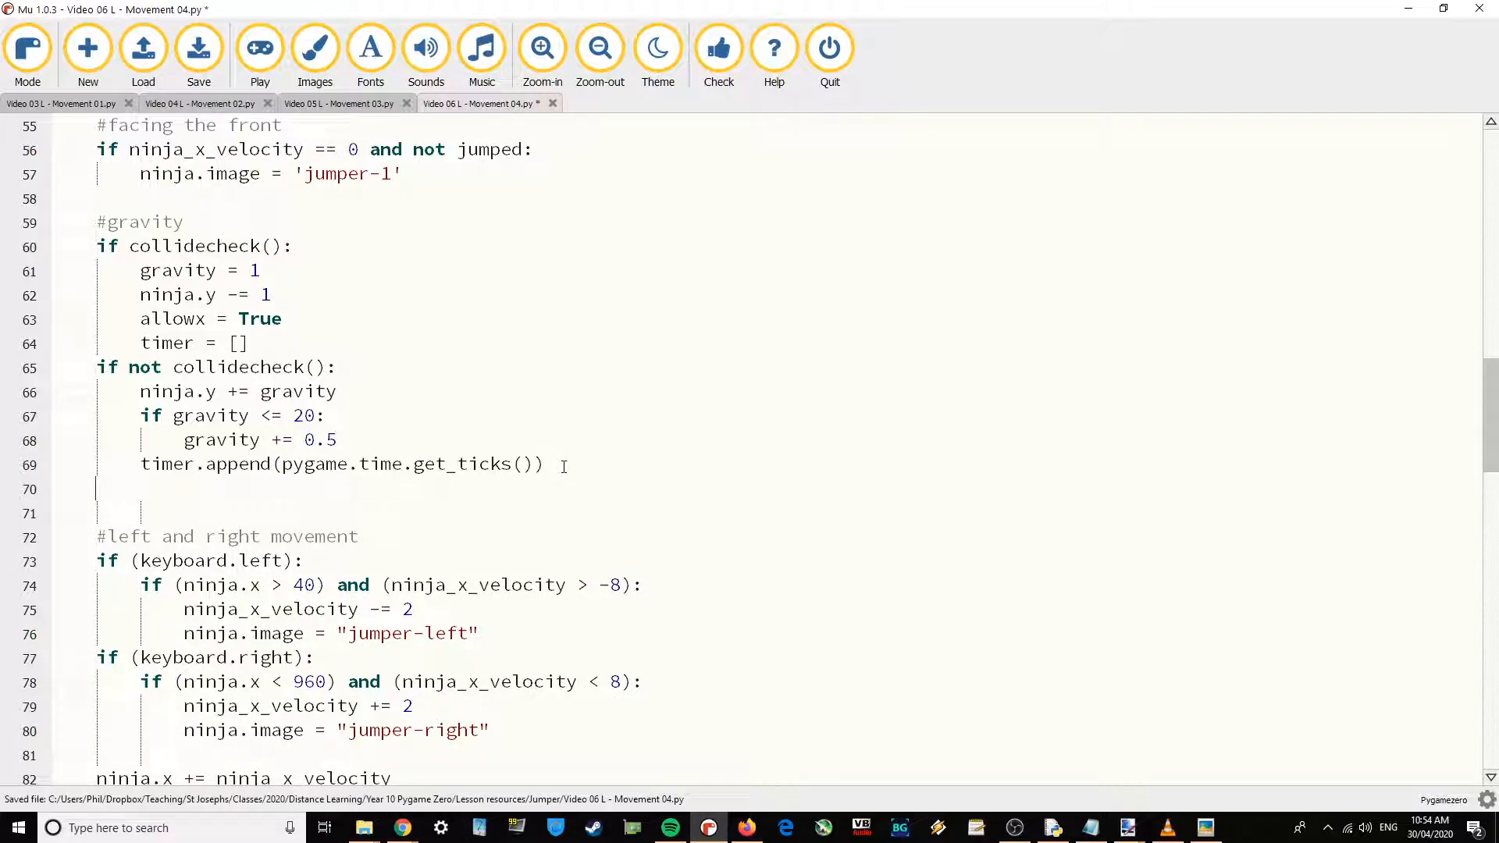
{"action": "type", "text": "print(timer"}
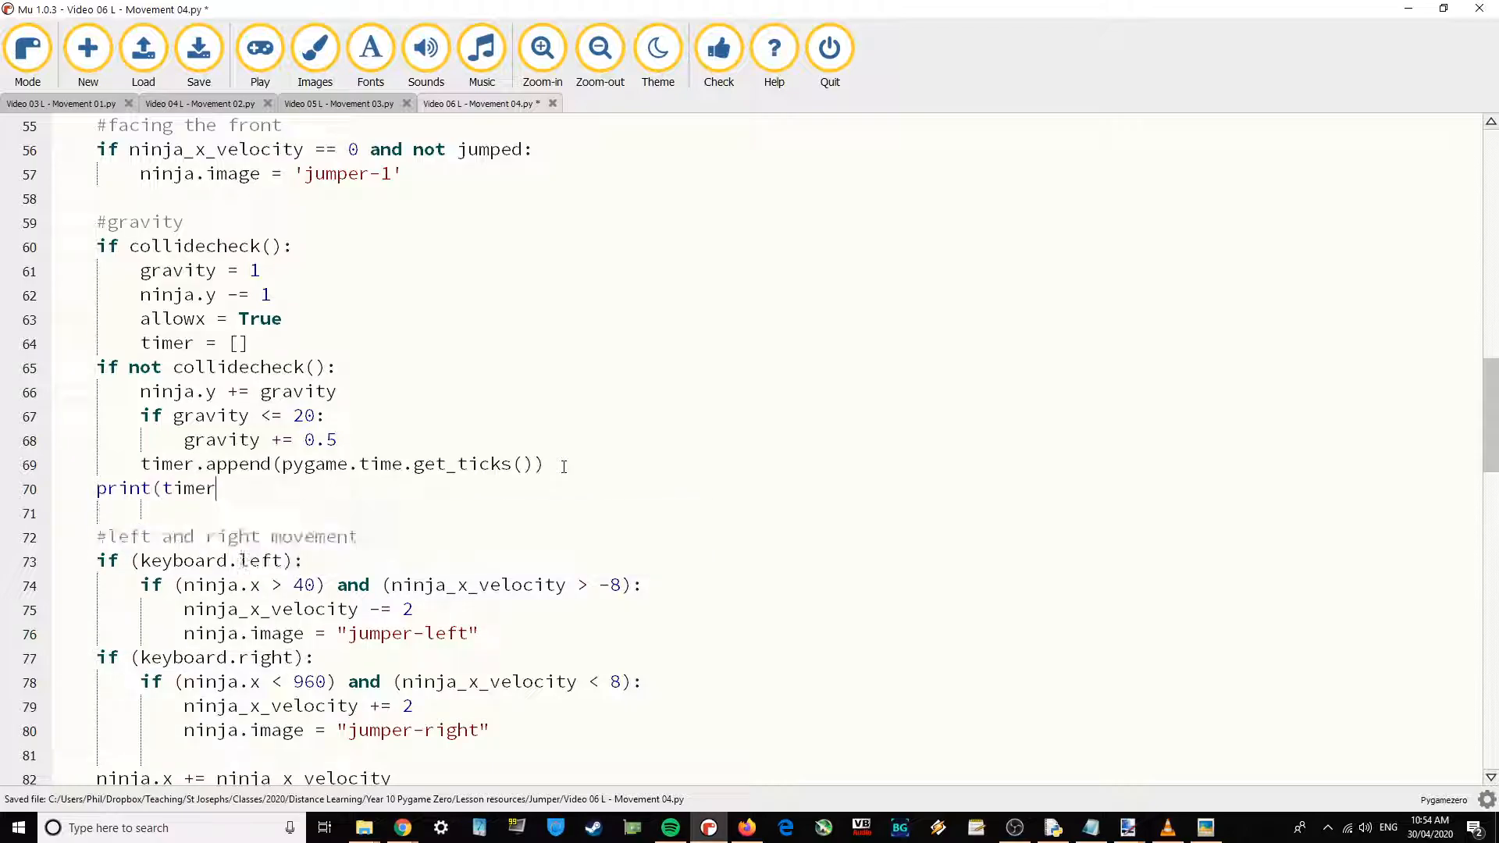
Run the game, which fails with an UnboundLocalError for timer.
{"action": "left_click", "coordinate": [259, 48]}
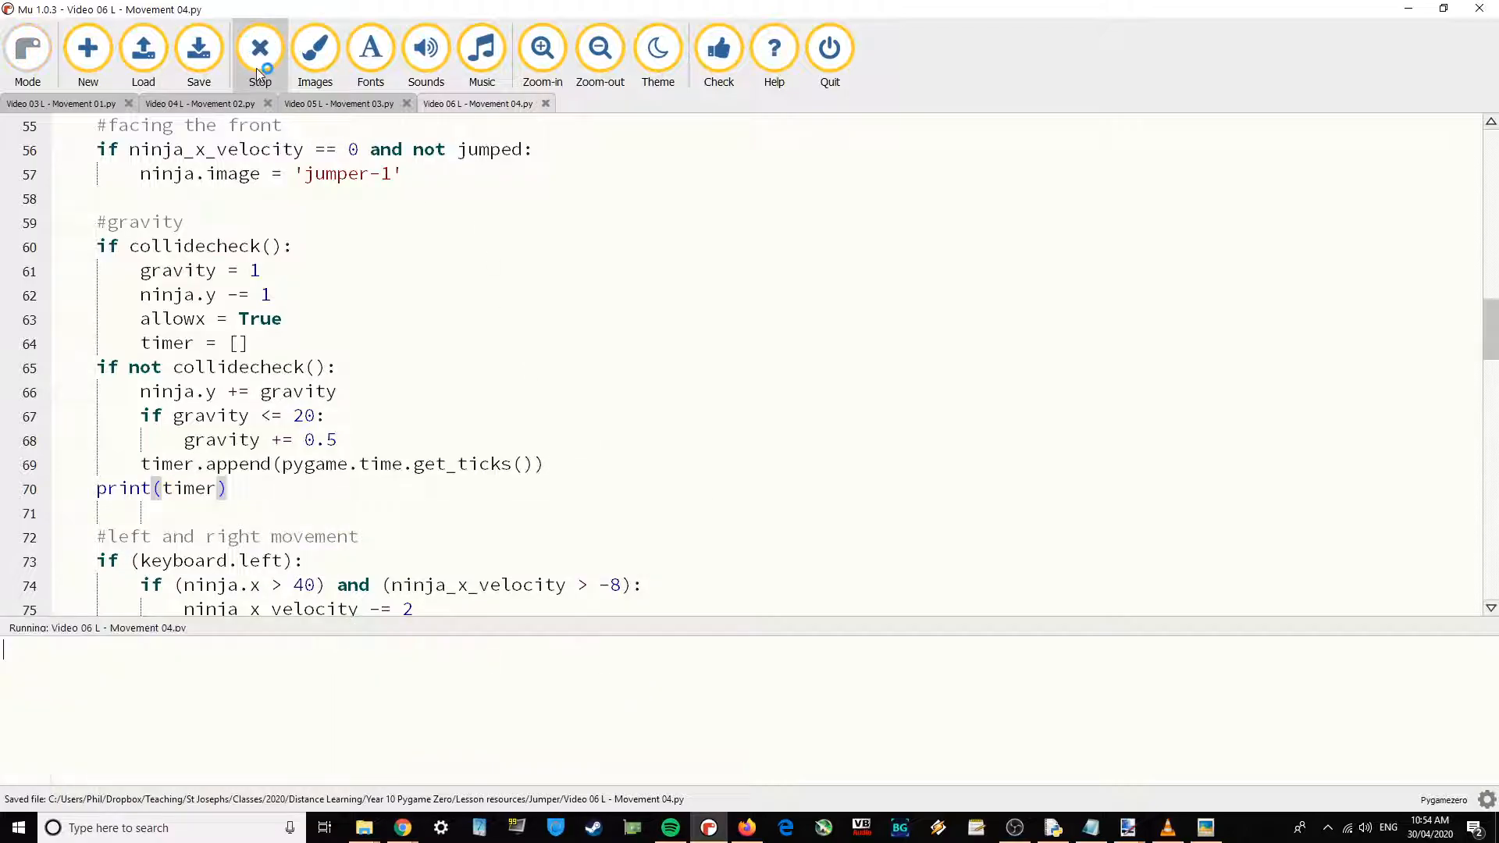
{"action": "left_click", "coordinate": [259, 49]}
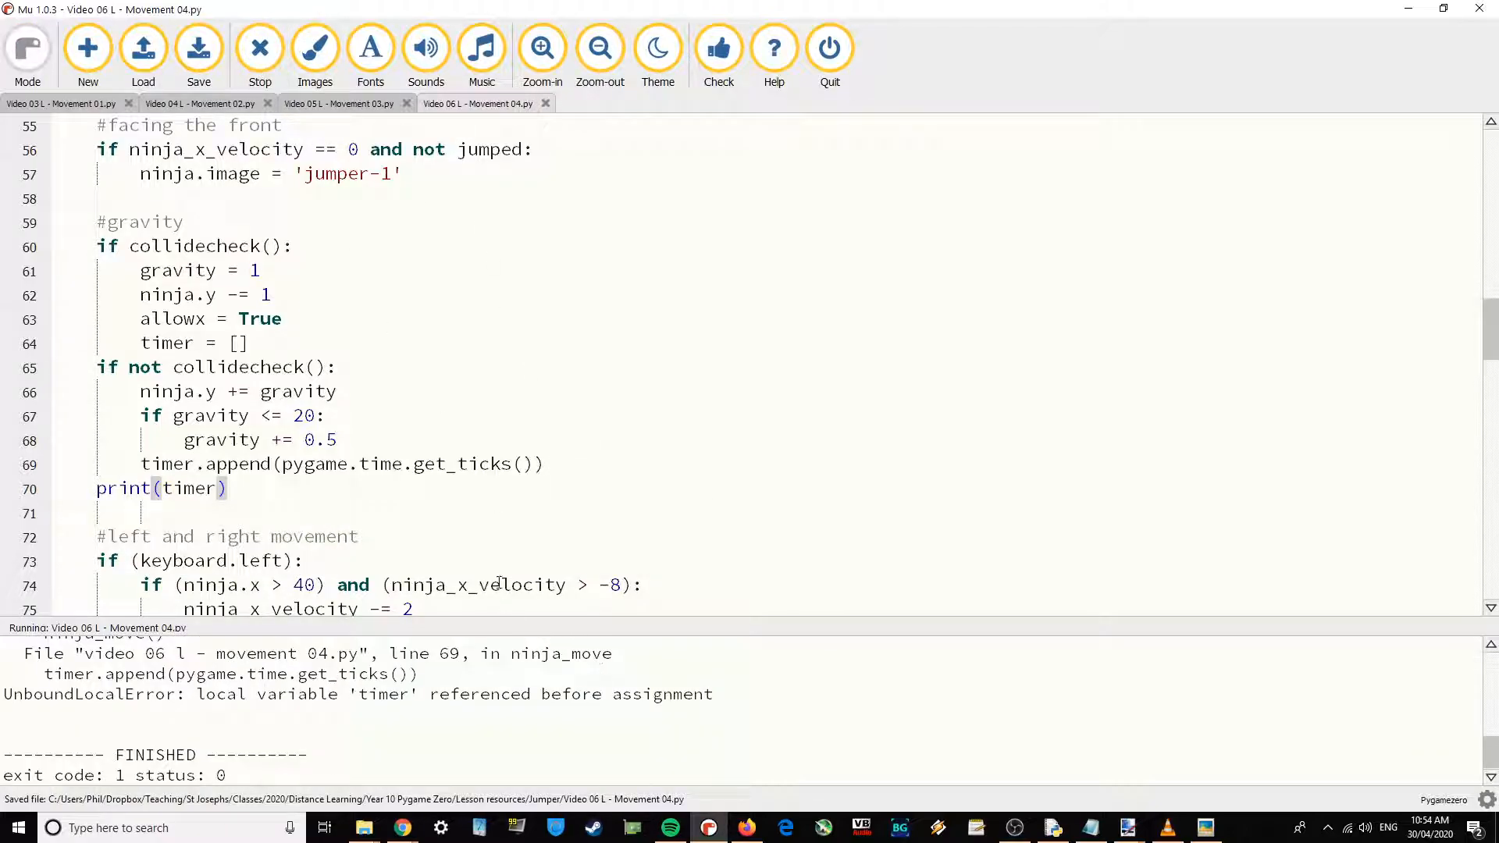
{"action": "left_click", "coordinate": [202, 507]}
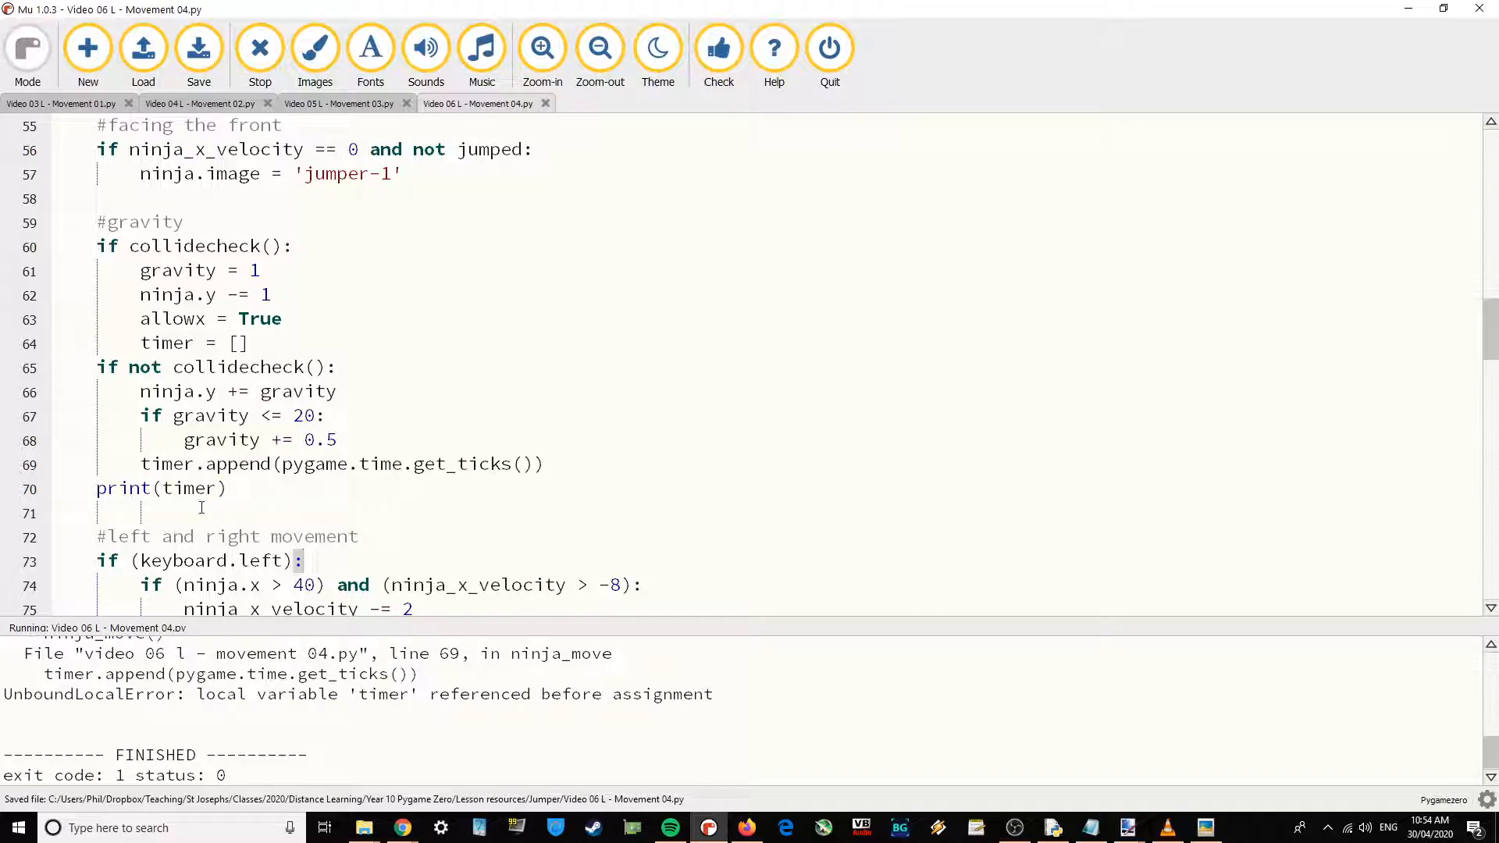
Replace the duplicated 'jumped' in ninja_move's global line with 'timer'.
{"action": "scroll", "scroll_direction": "up", "scroll_amount": 3}
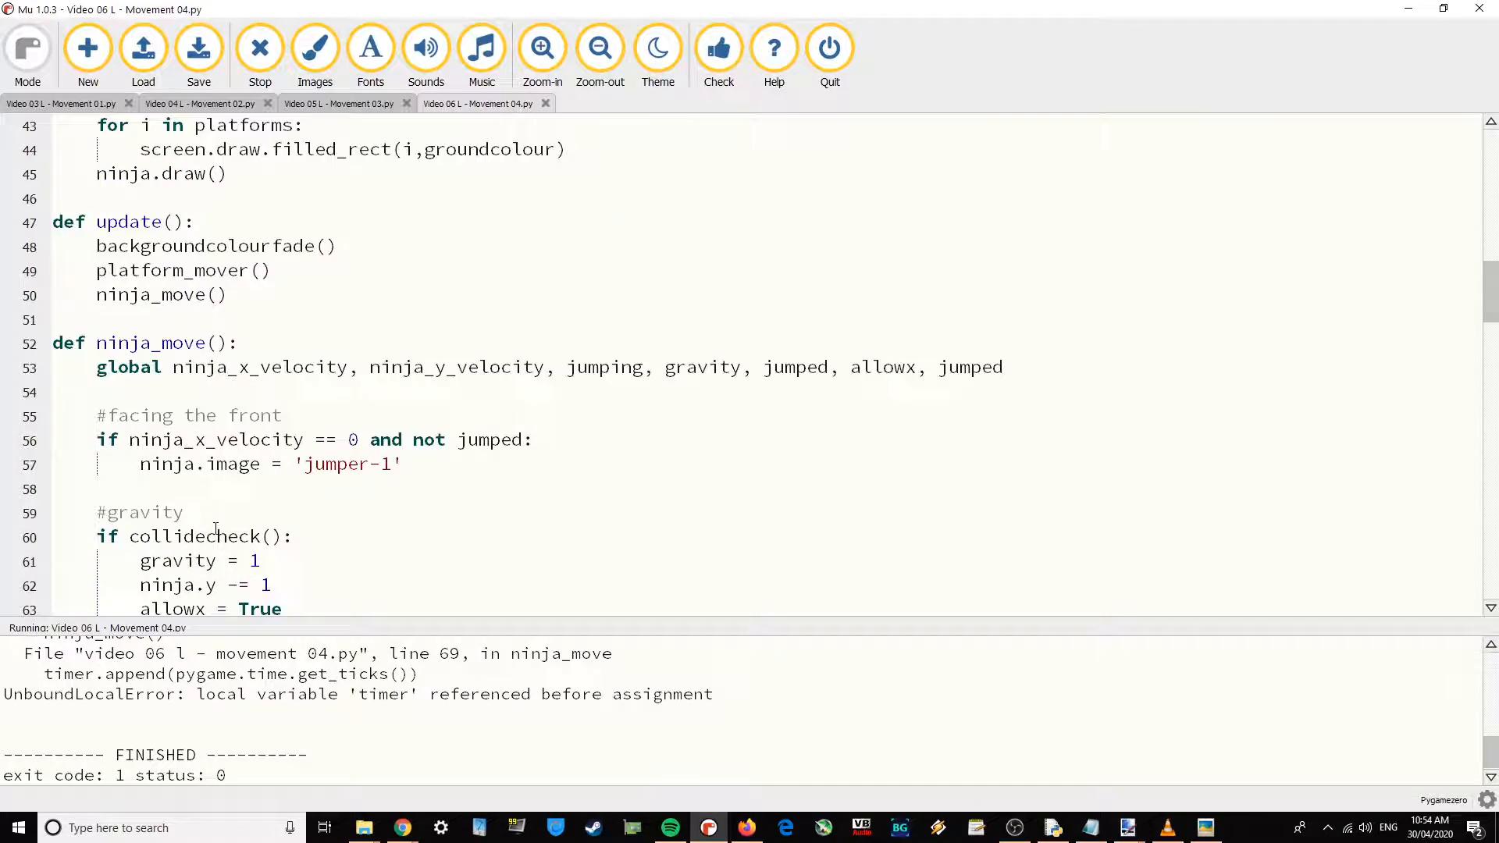
{"action": "double_click", "coordinate": [969, 367]}
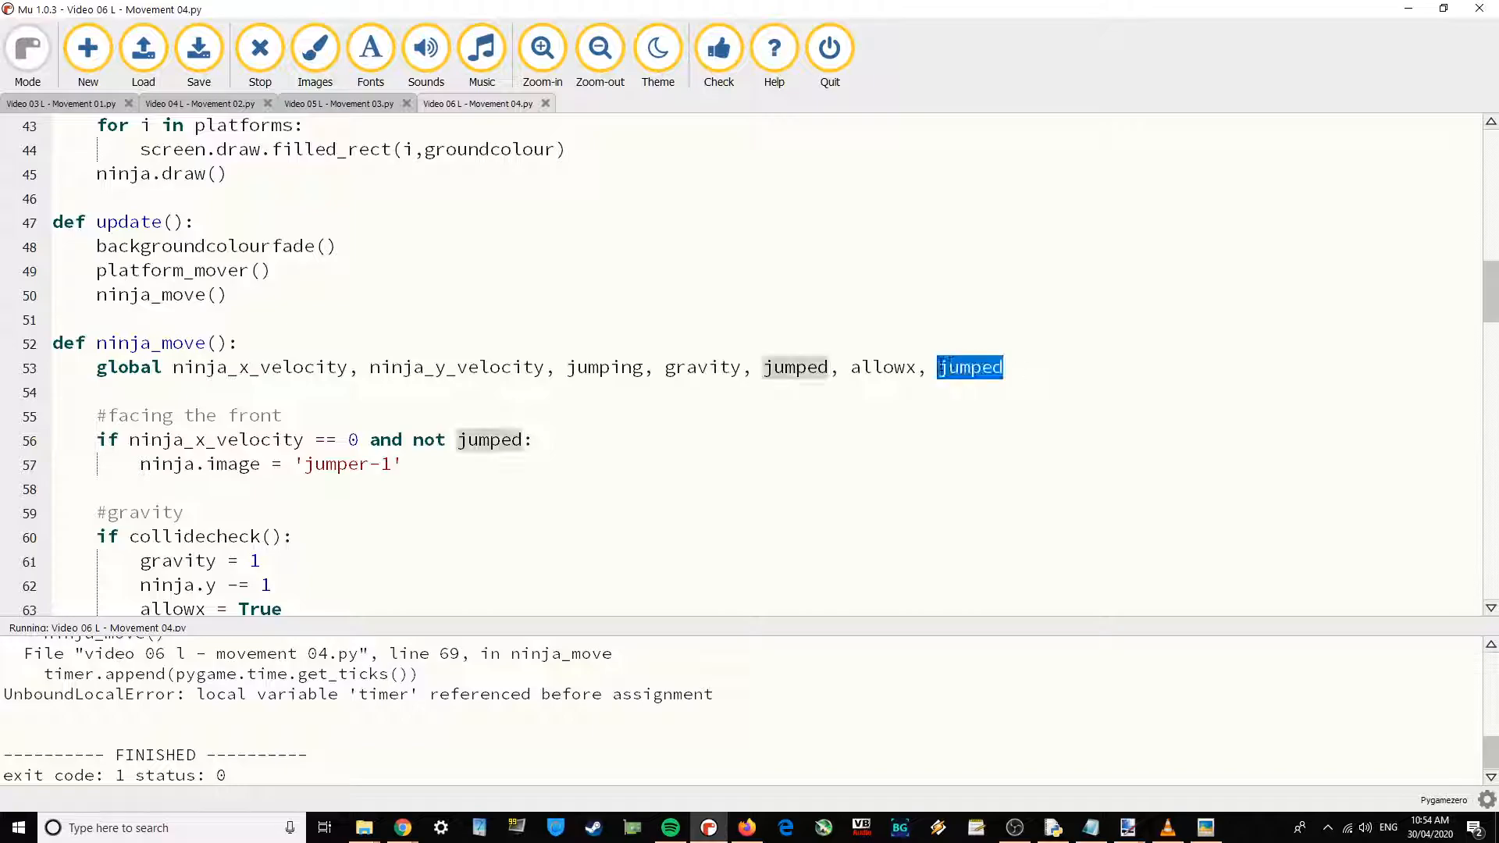
{"action": "mouse_move", "coordinate": [935, 401]}
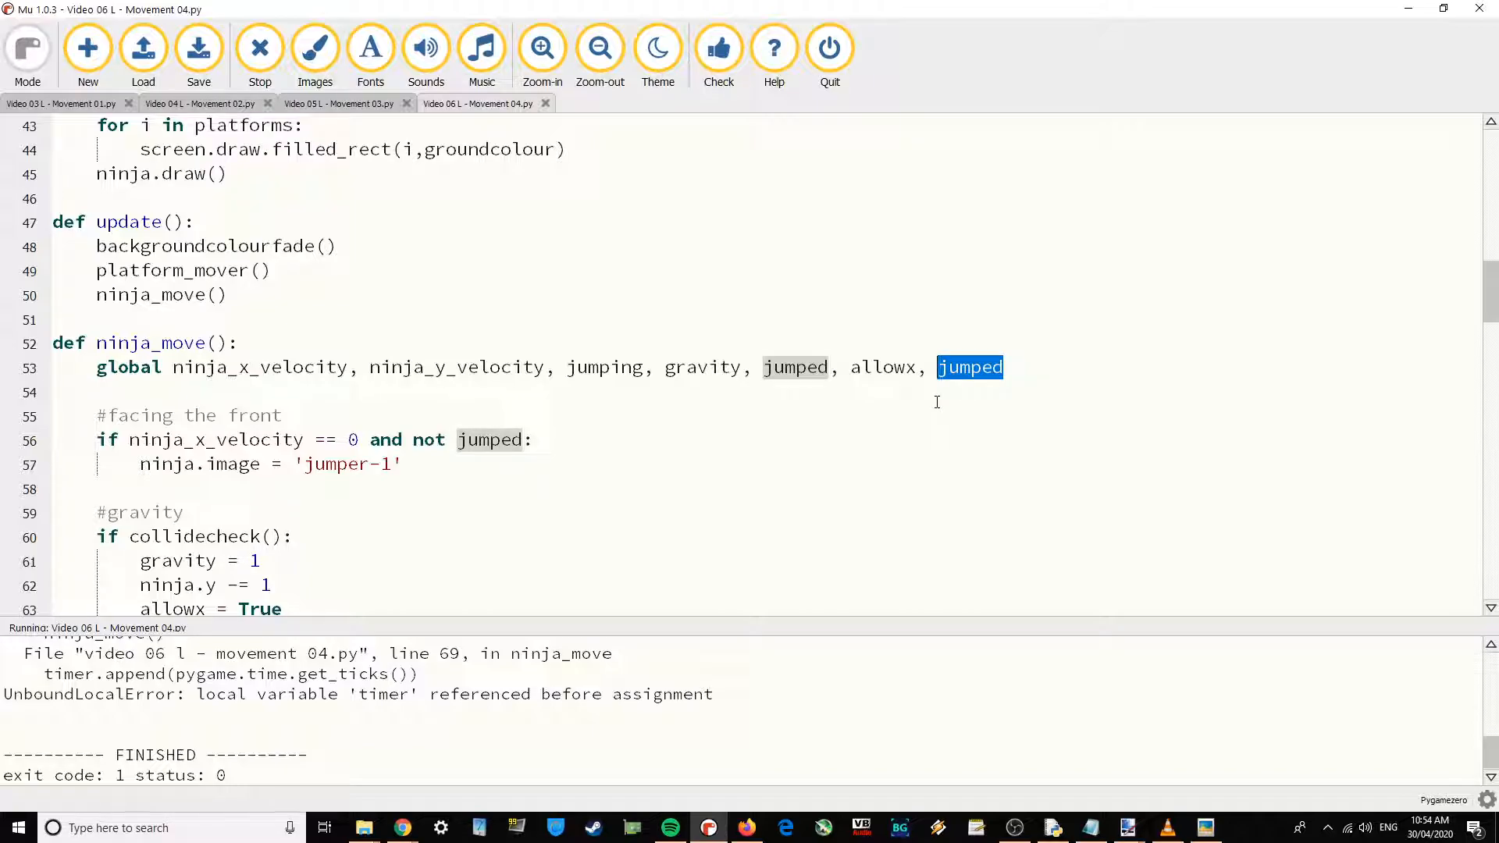
{"action": "type", "text": "timer"}
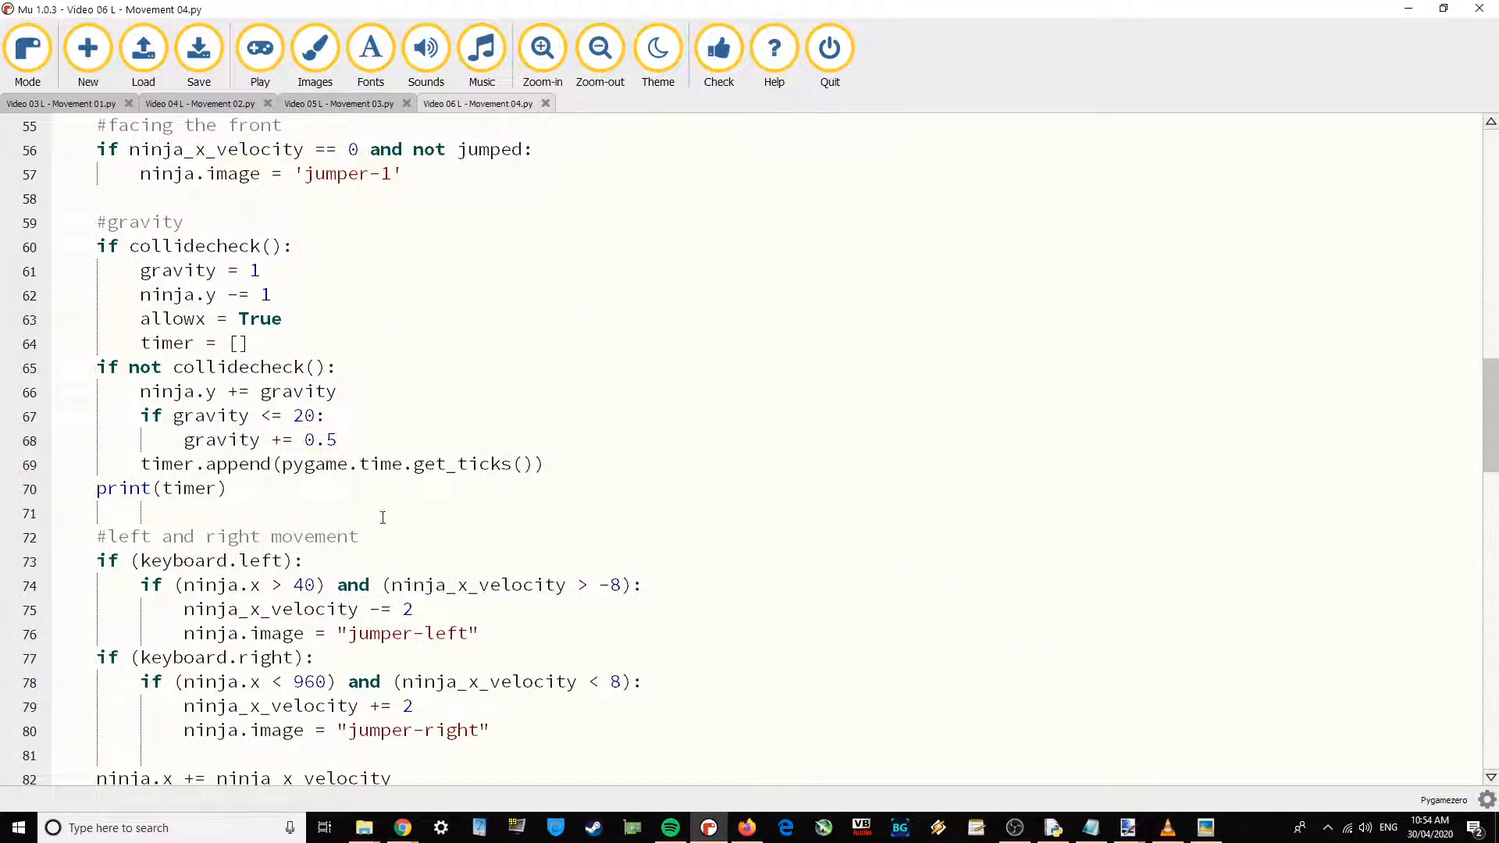
Add 'if len(timer) > 5 and not jumped:' under the tick logging and start its block.
{"action": "scroll", "scroll_direction": "down", "scroll_amount": 3}
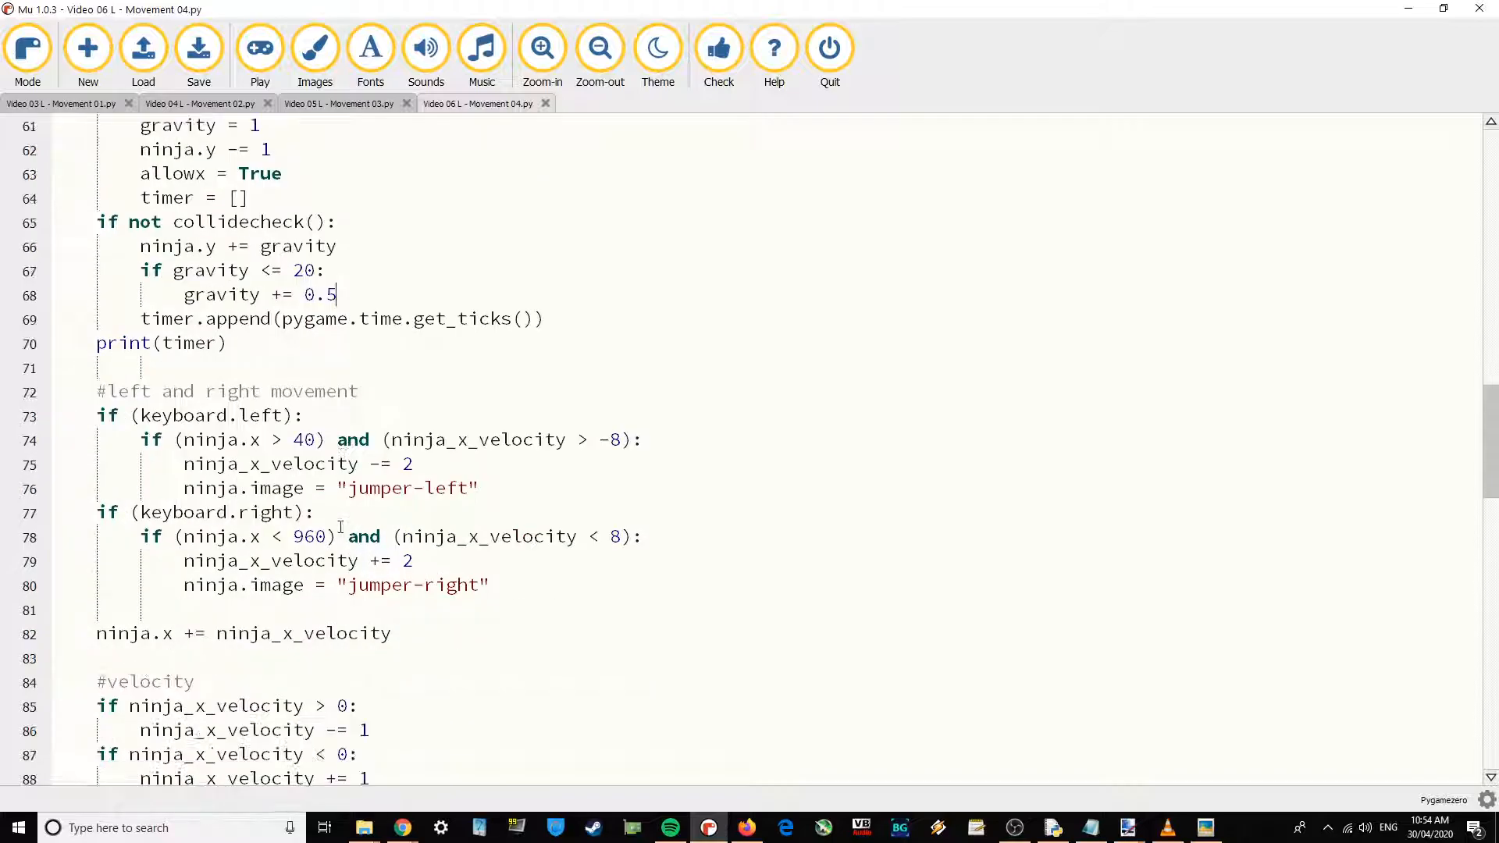
{"action": "scroll", "scroll_direction": "up", "scroll_amount": 3}
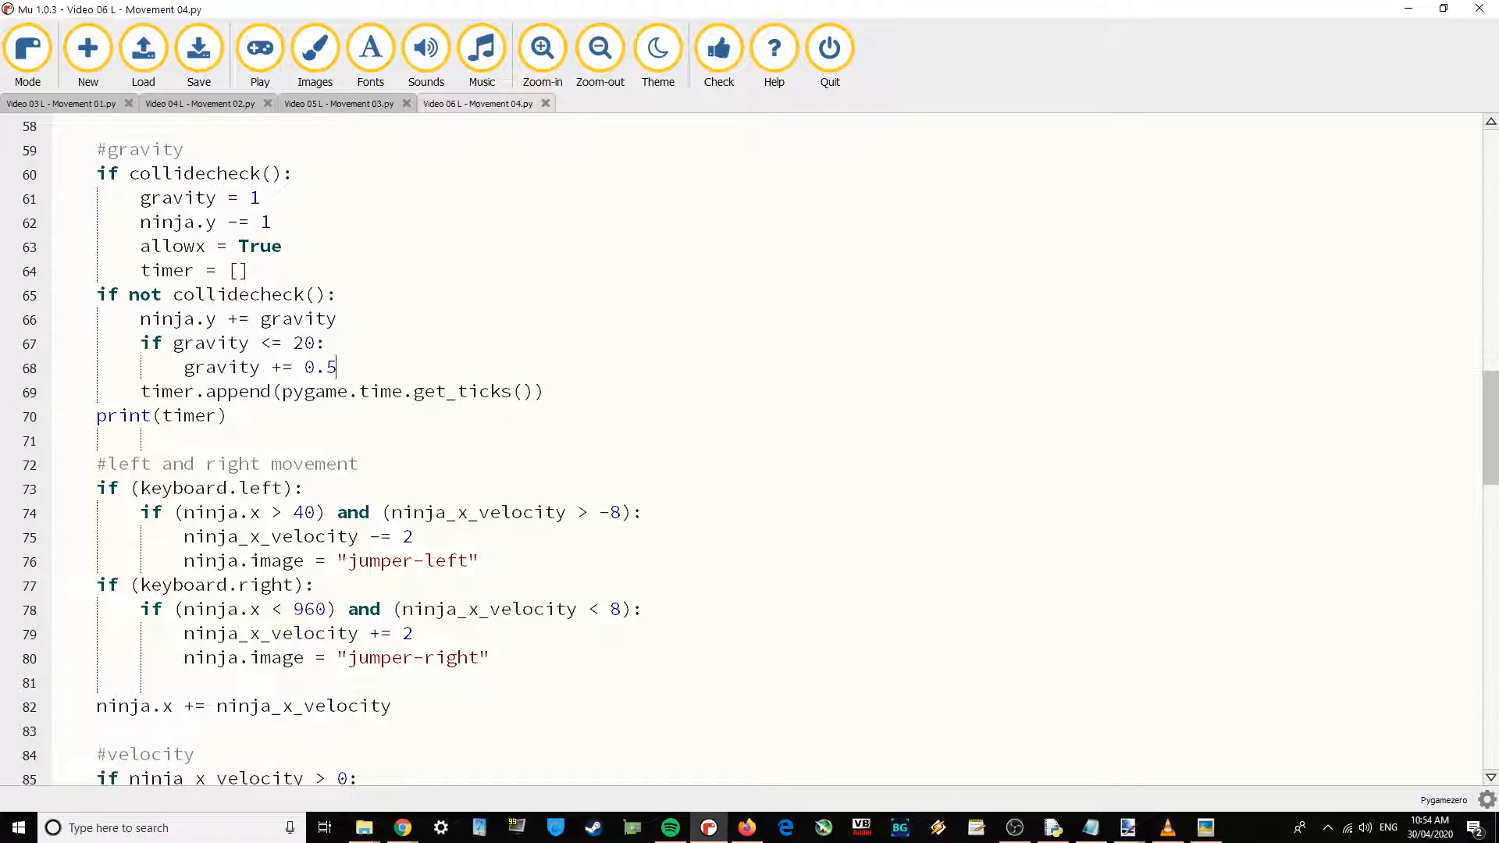
{"action": "scroll", "scroll_direction": "down", "scroll_amount": 3}
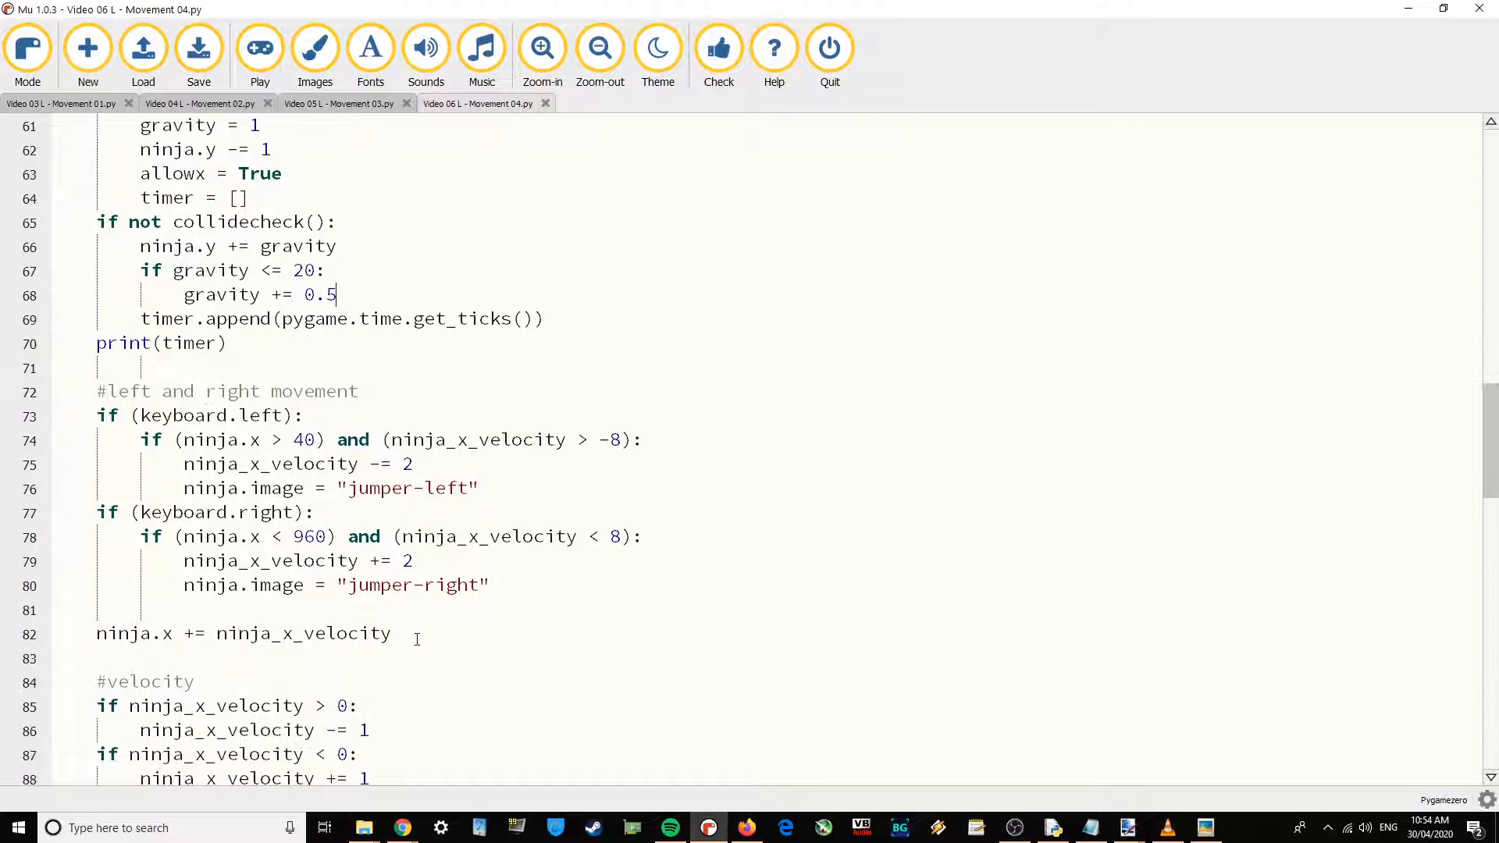
{"action": "scroll", "scroll_direction": "up", "scroll_amount": 3}
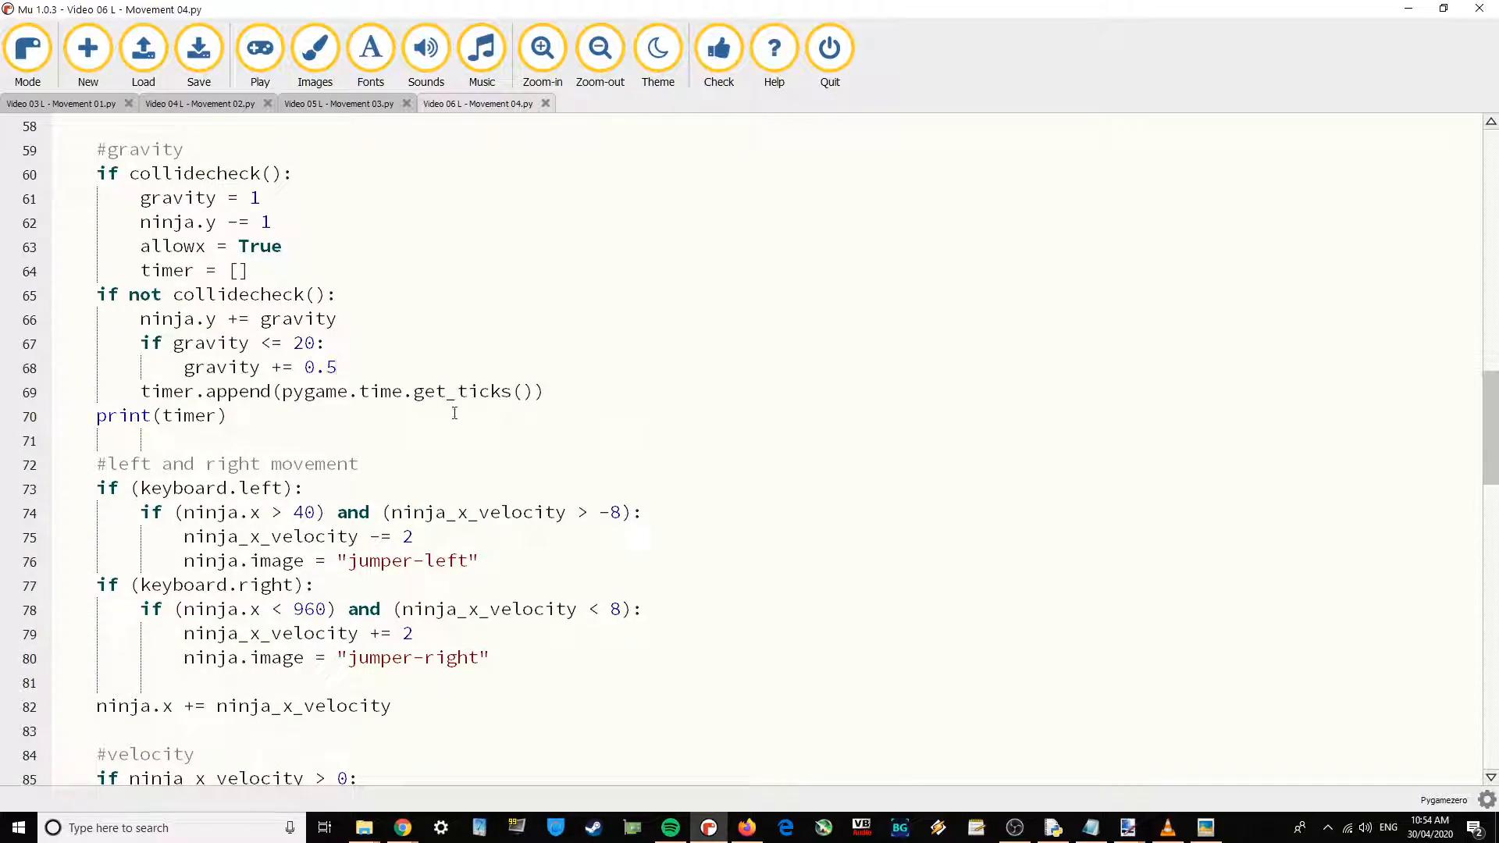
{"action": "mouse_move", "coordinate": [568, 390]}
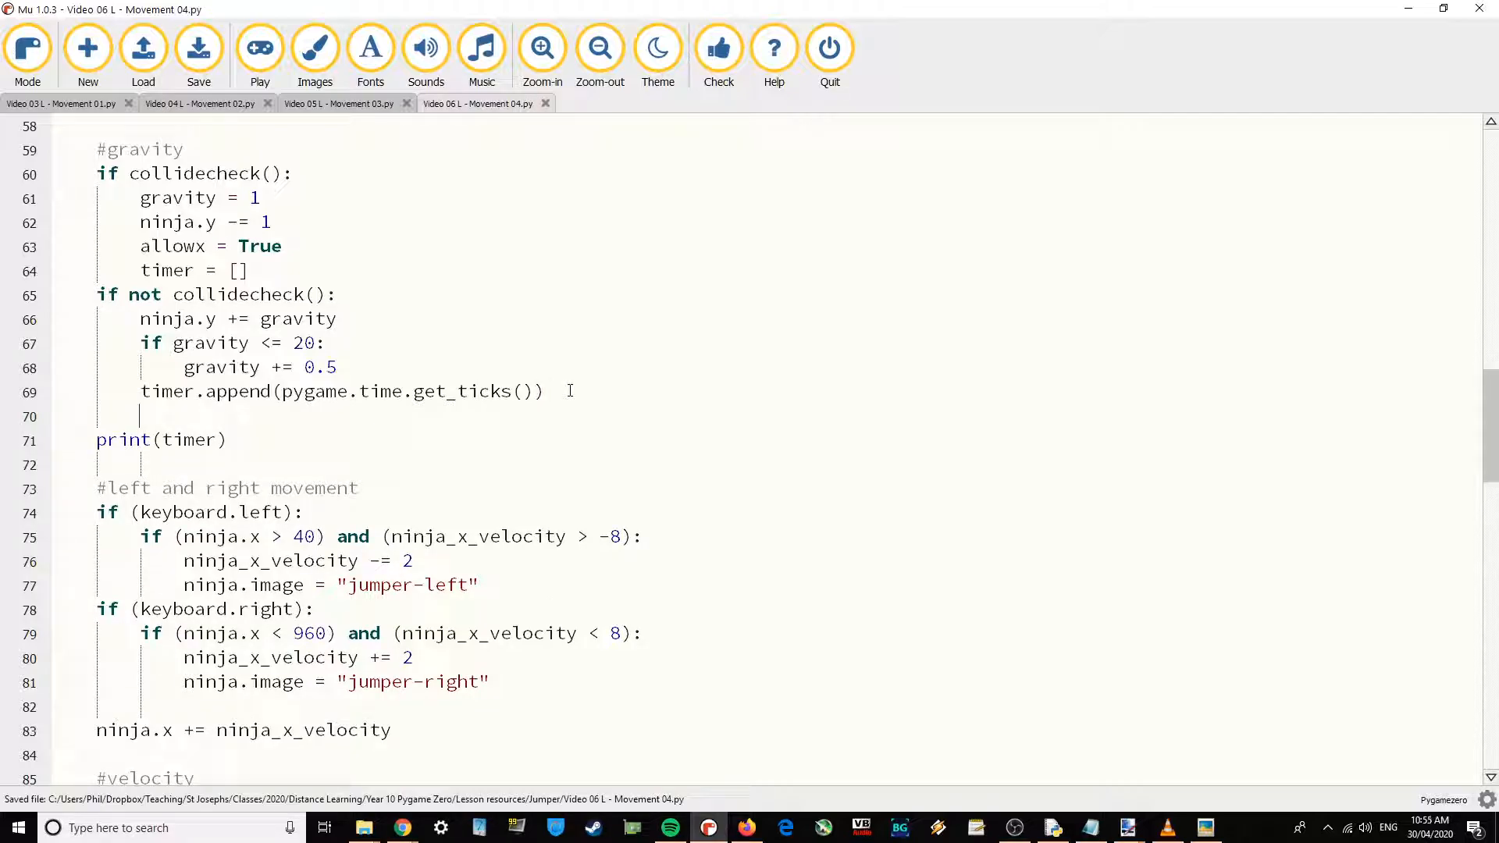
{"action": "type", "text": "if len"}
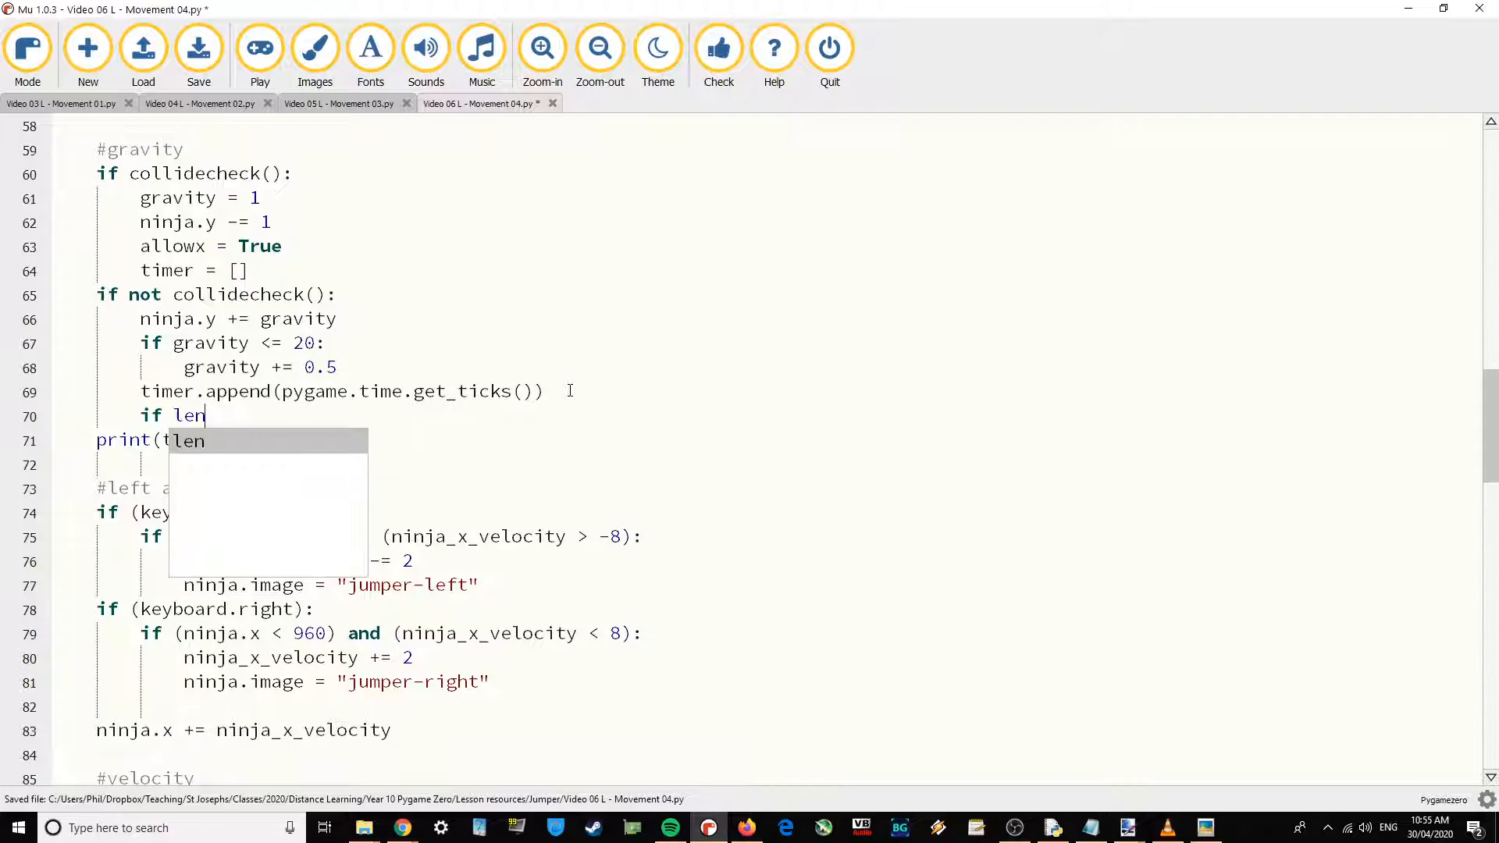
{"action": "type", "text": "(timer"}
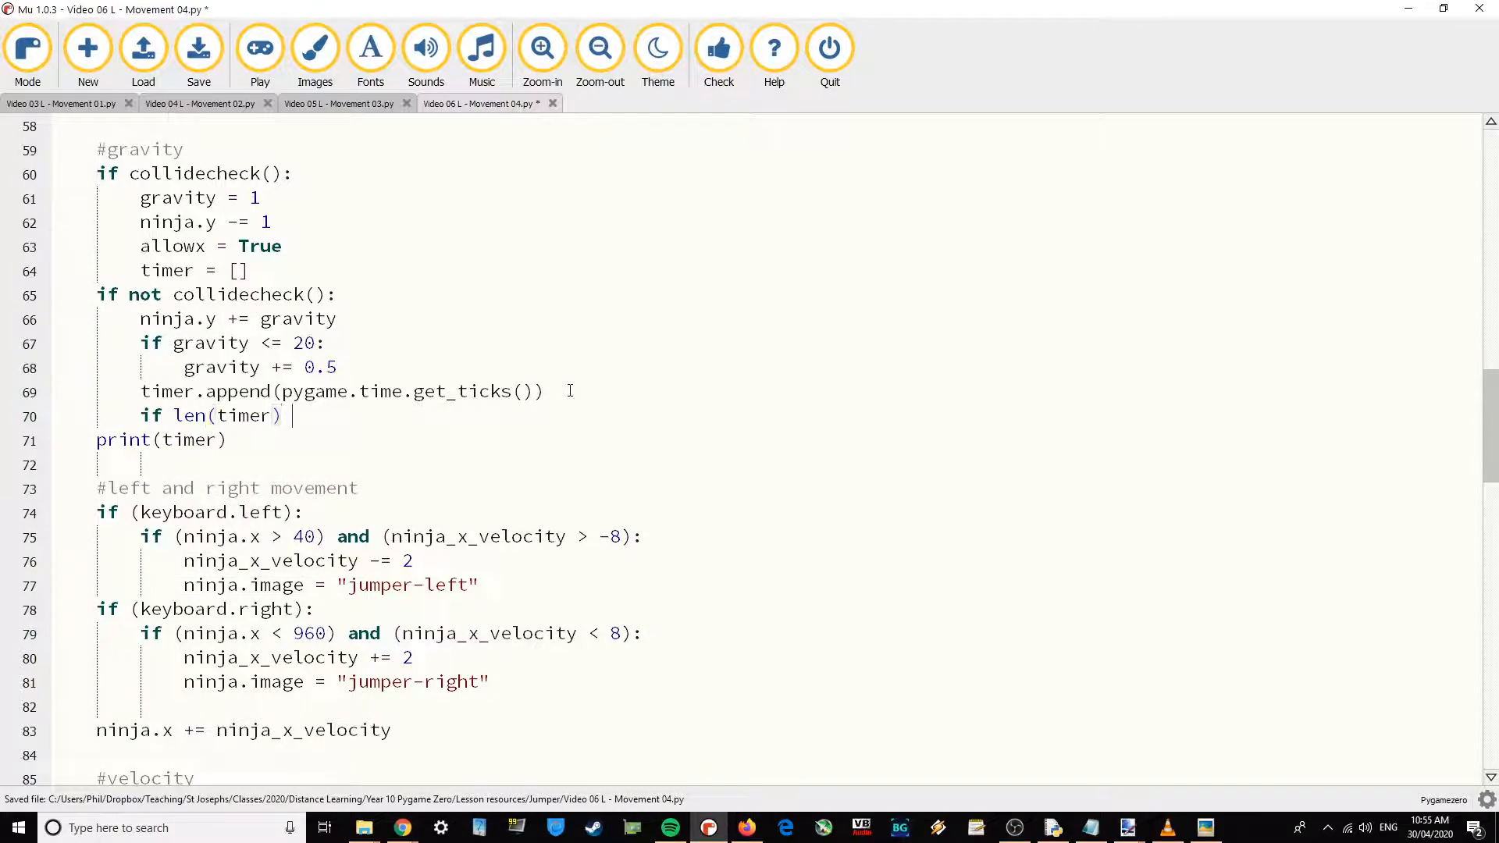
{"action": "type", "text": "> 5"}
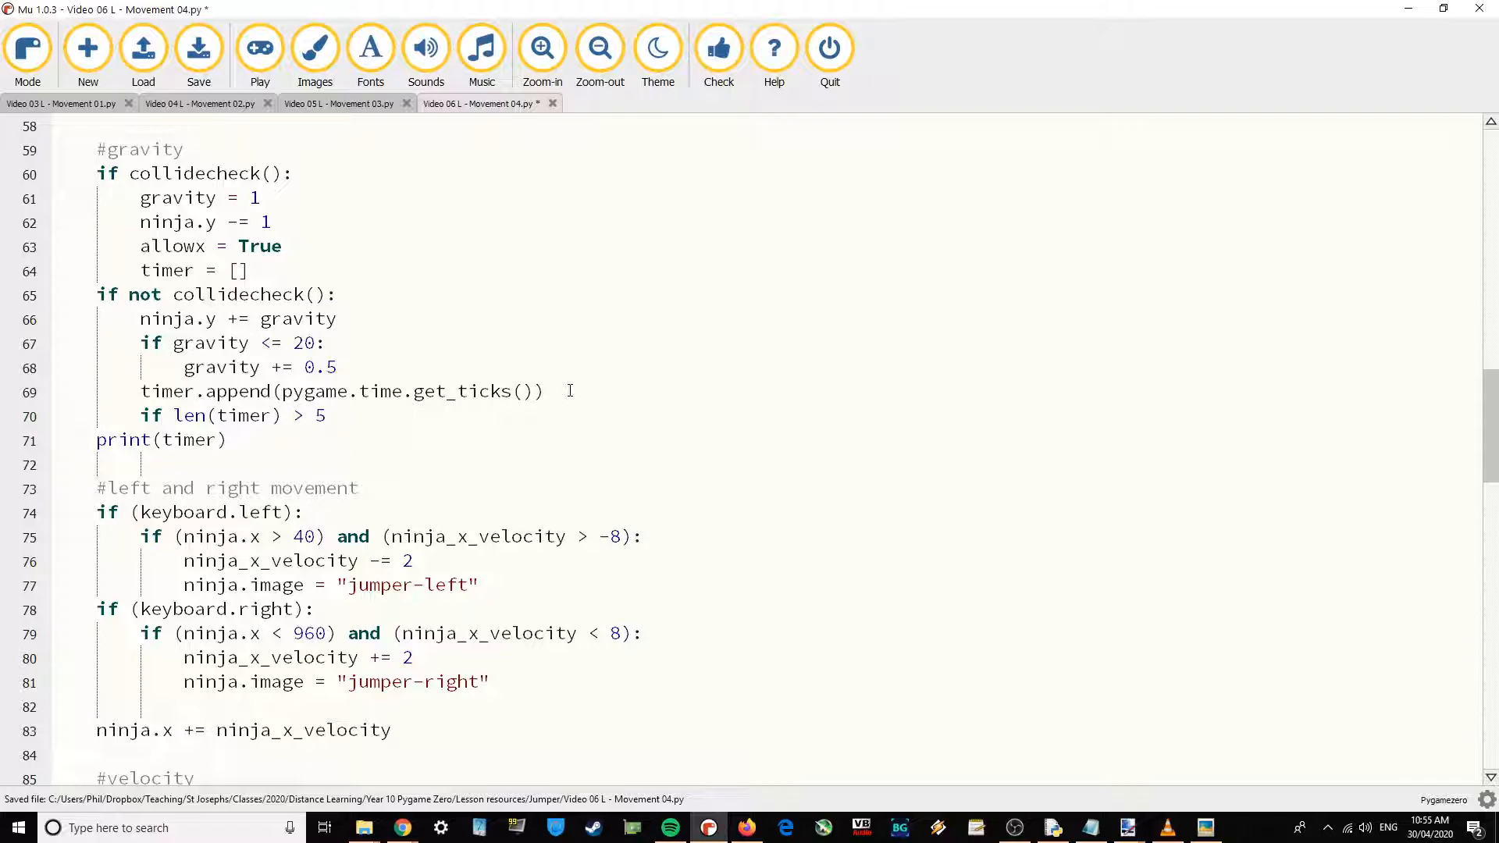
{"action": "type", "text": "N"}
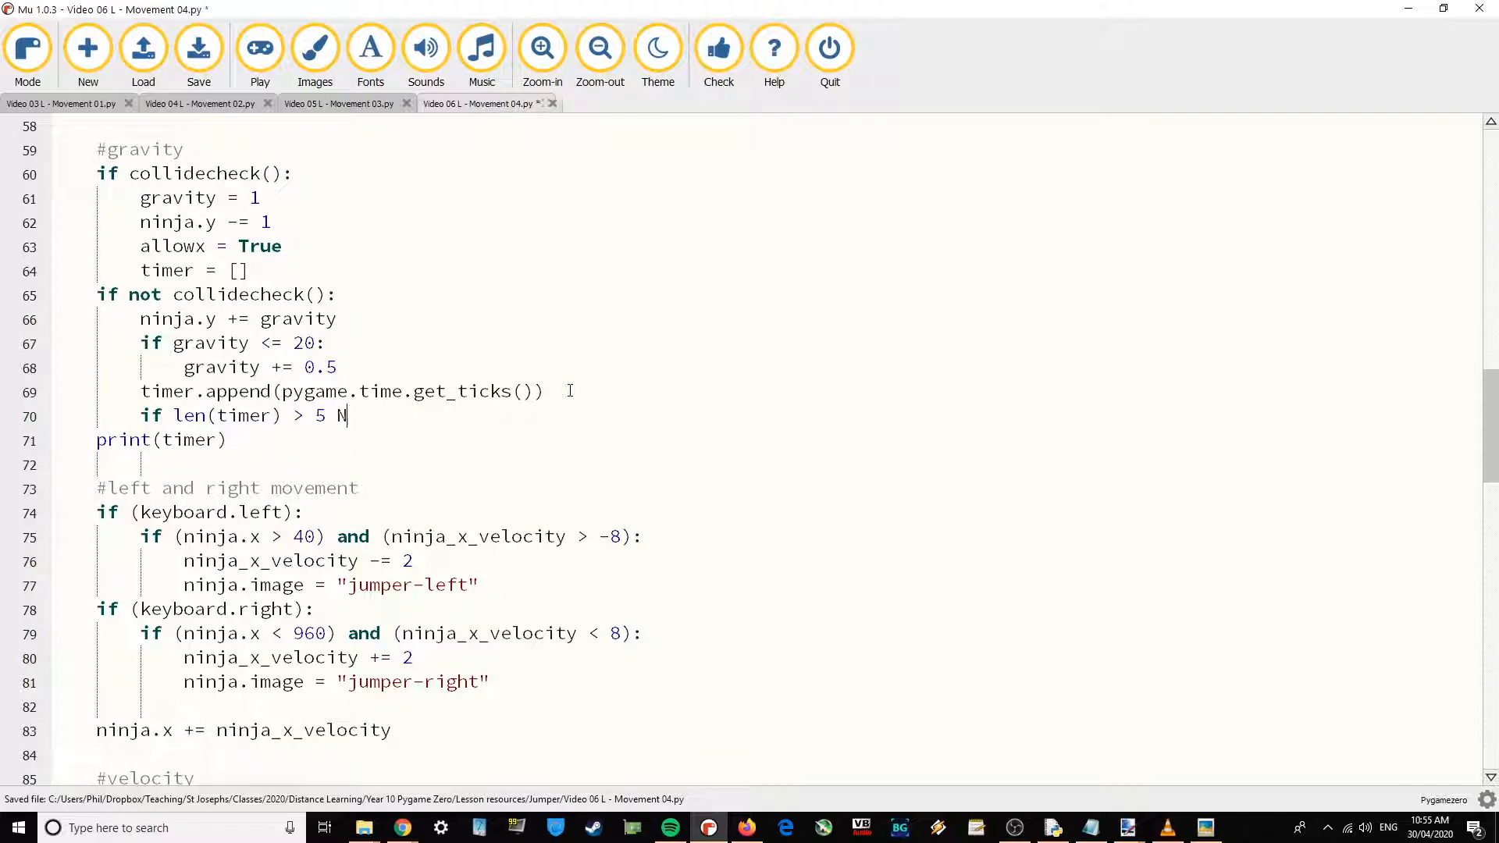
{"action": "type", "text": "and"}
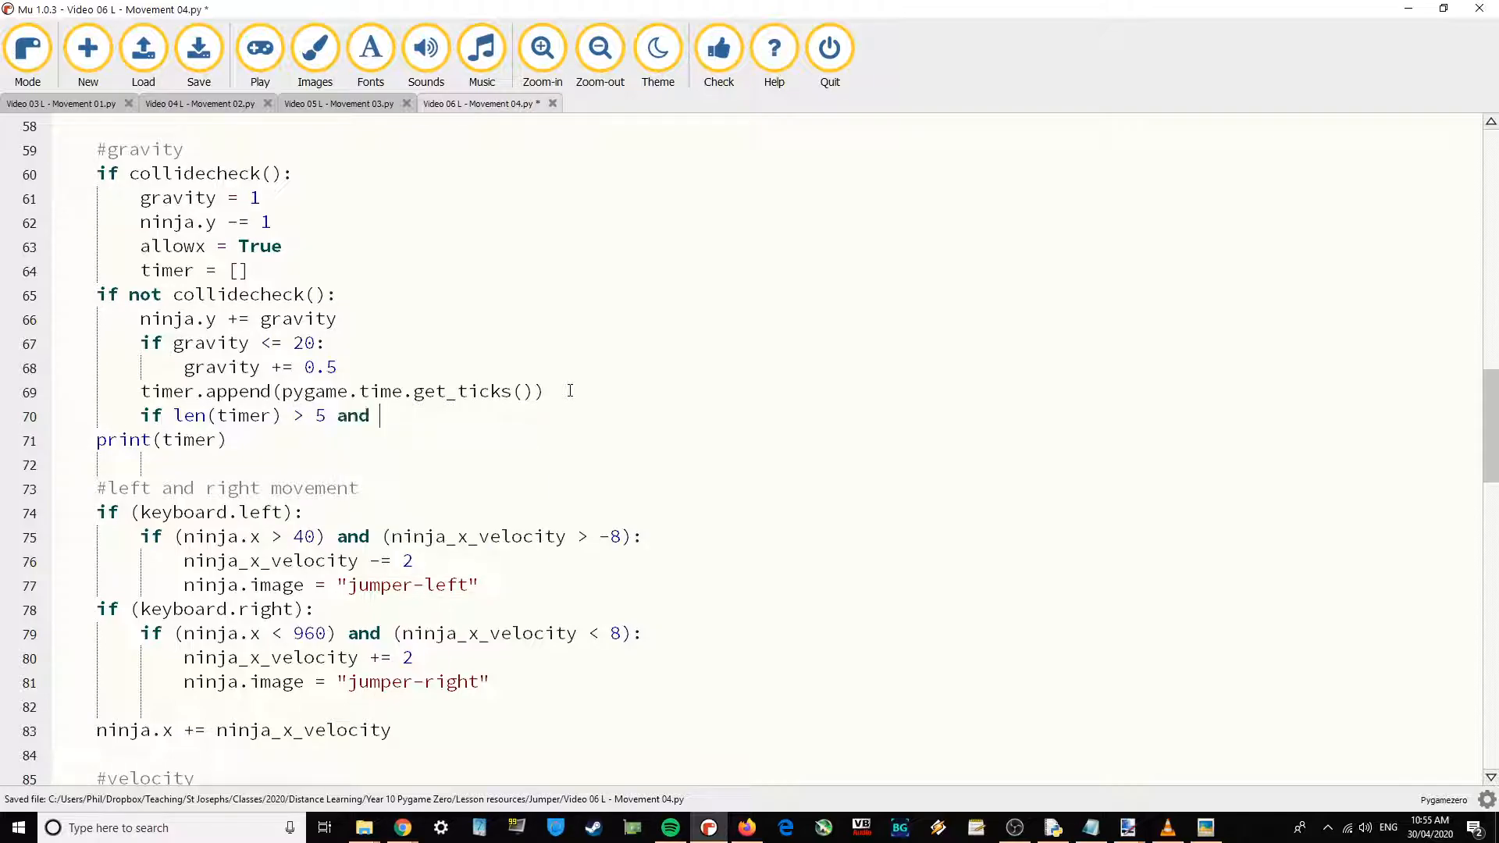
{"action": "type", "text": "not jumped:"}
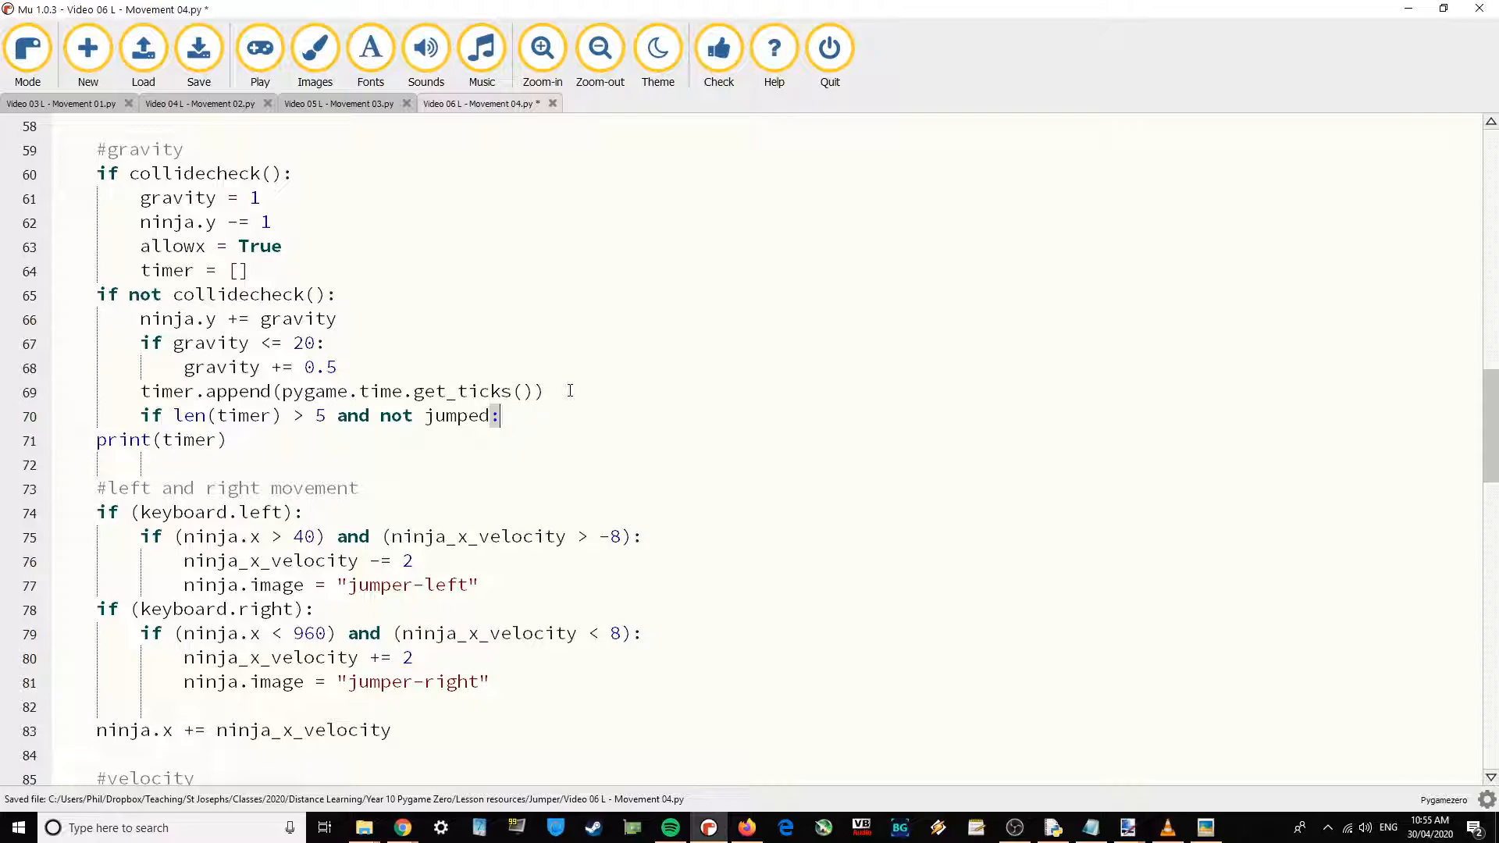
{"action": "key", "text": "Return"}
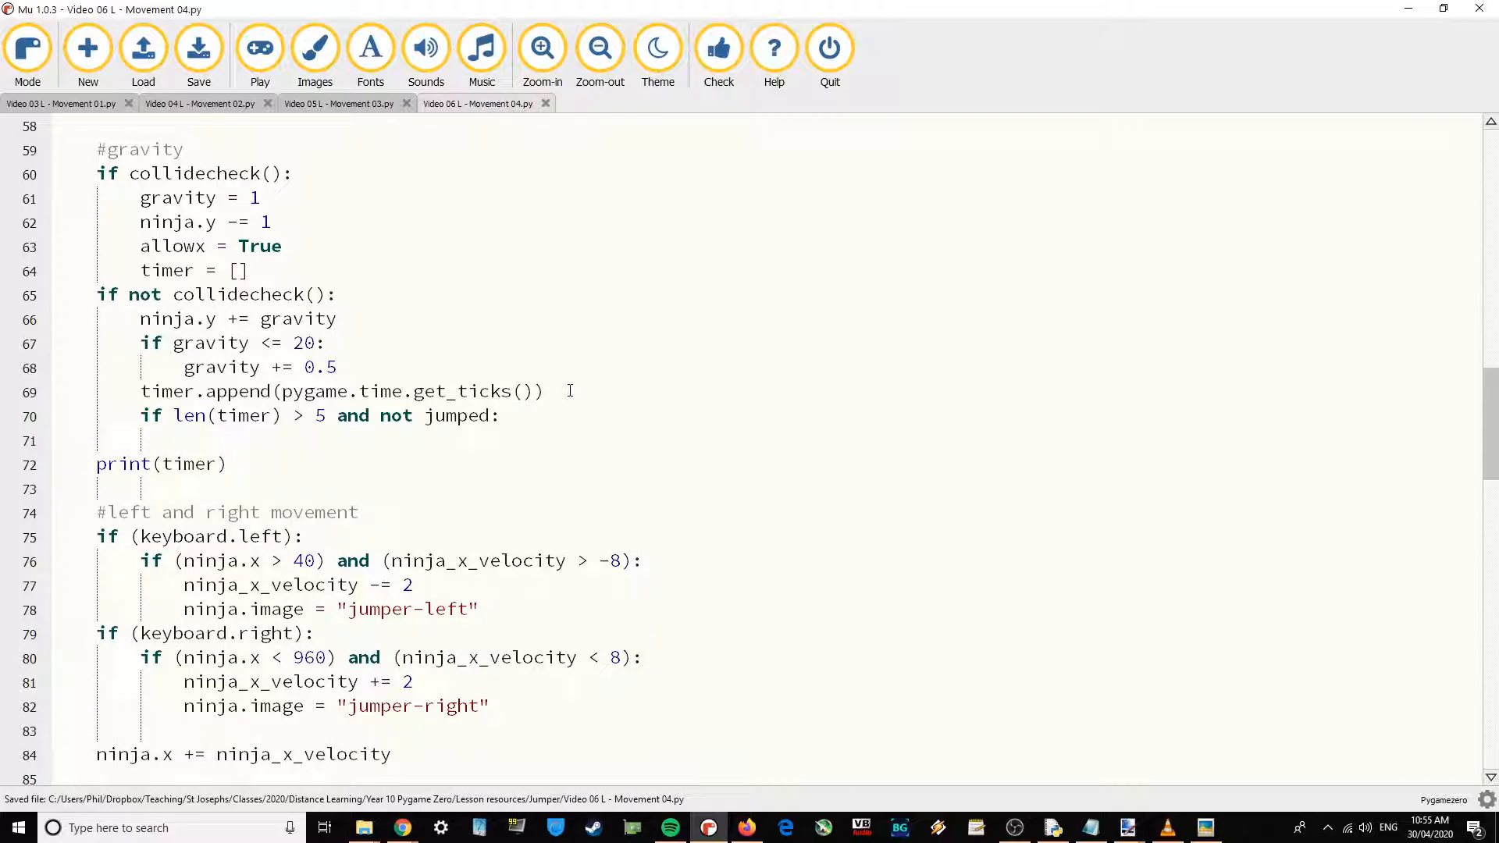
Inside the condition set 'allowx = False' and ninja.image = 'jumper-up'.
{"action": "left_click", "coordinate": [181, 441]}
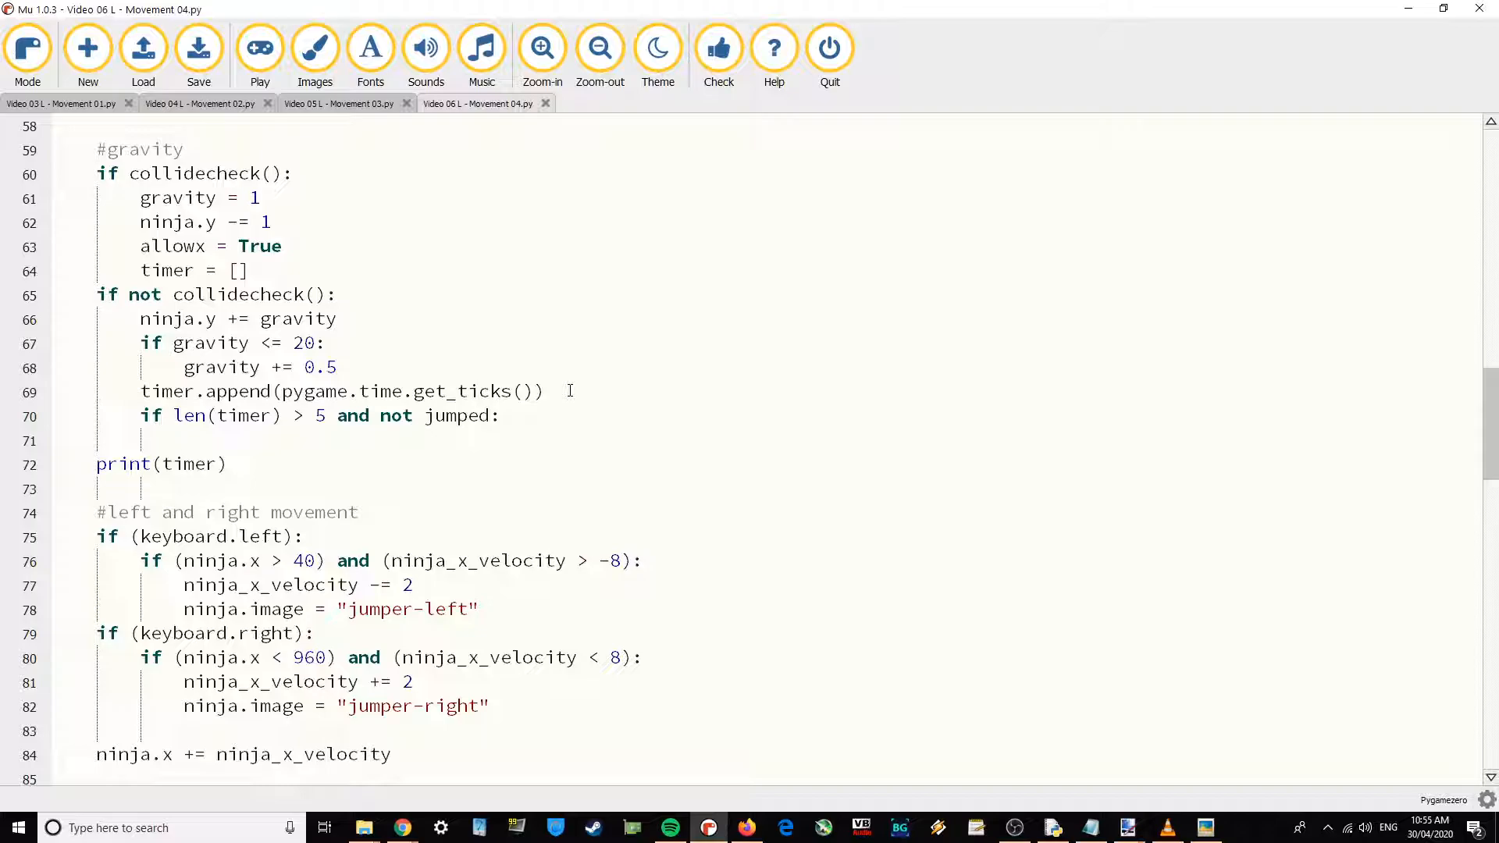
{"action": "type", "text": "allowx ="}
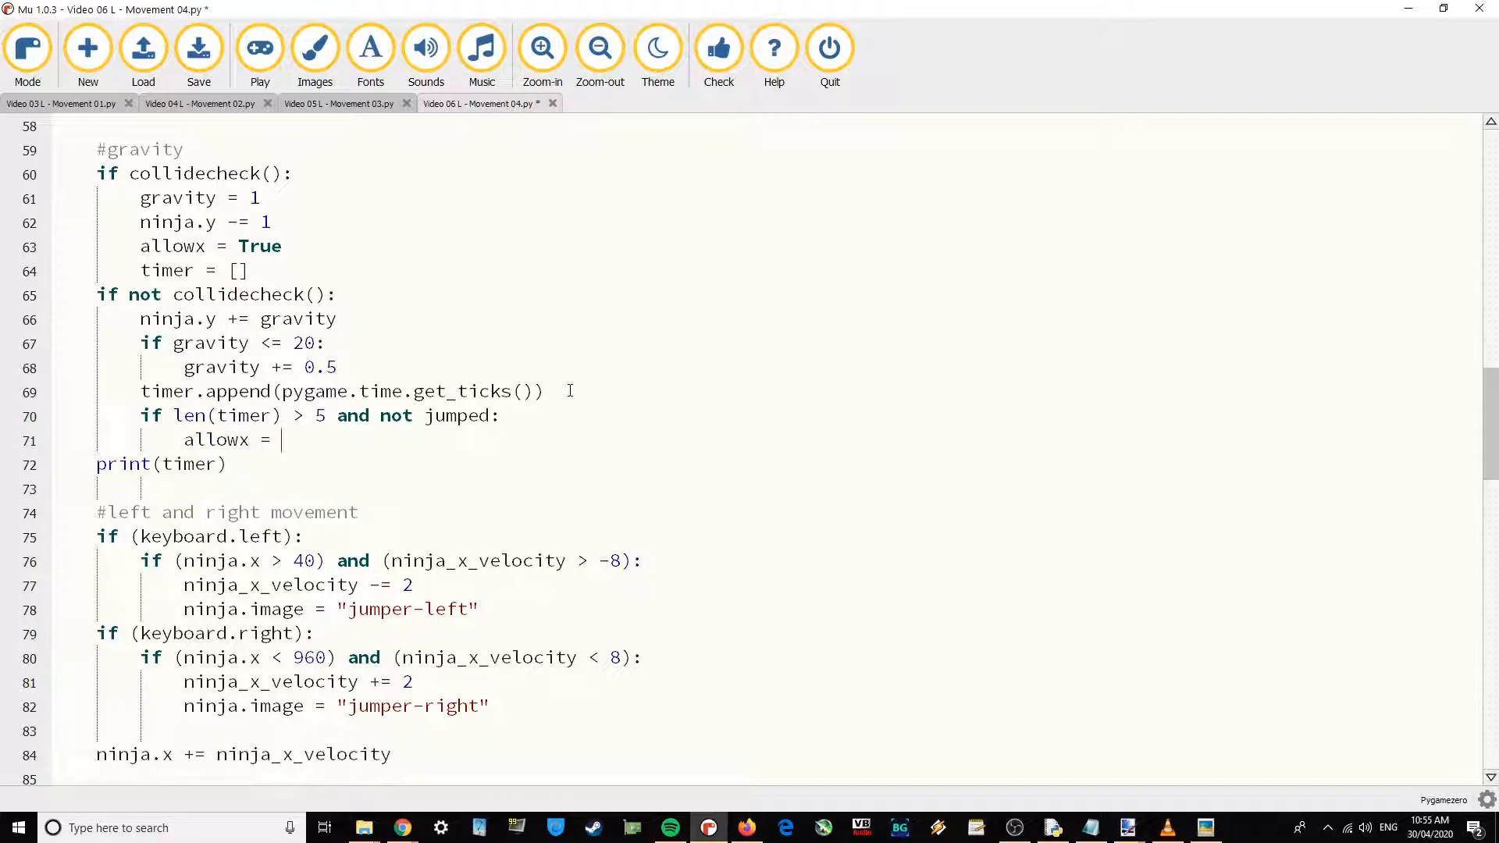
{"action": "type", "text": "False"}
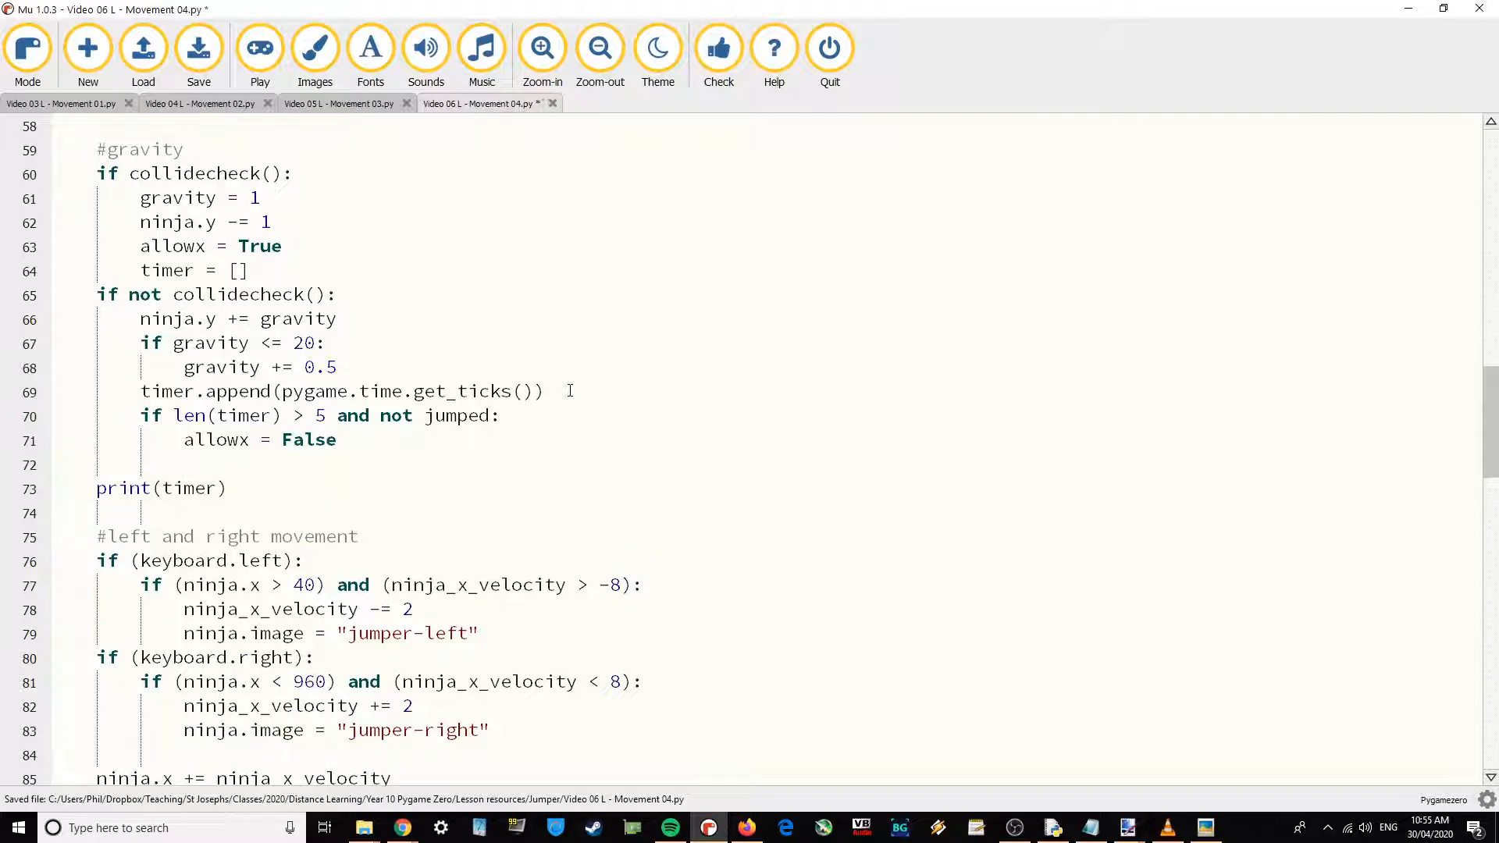
{"action": "type", "text": "ninja.image = 'jumper"}
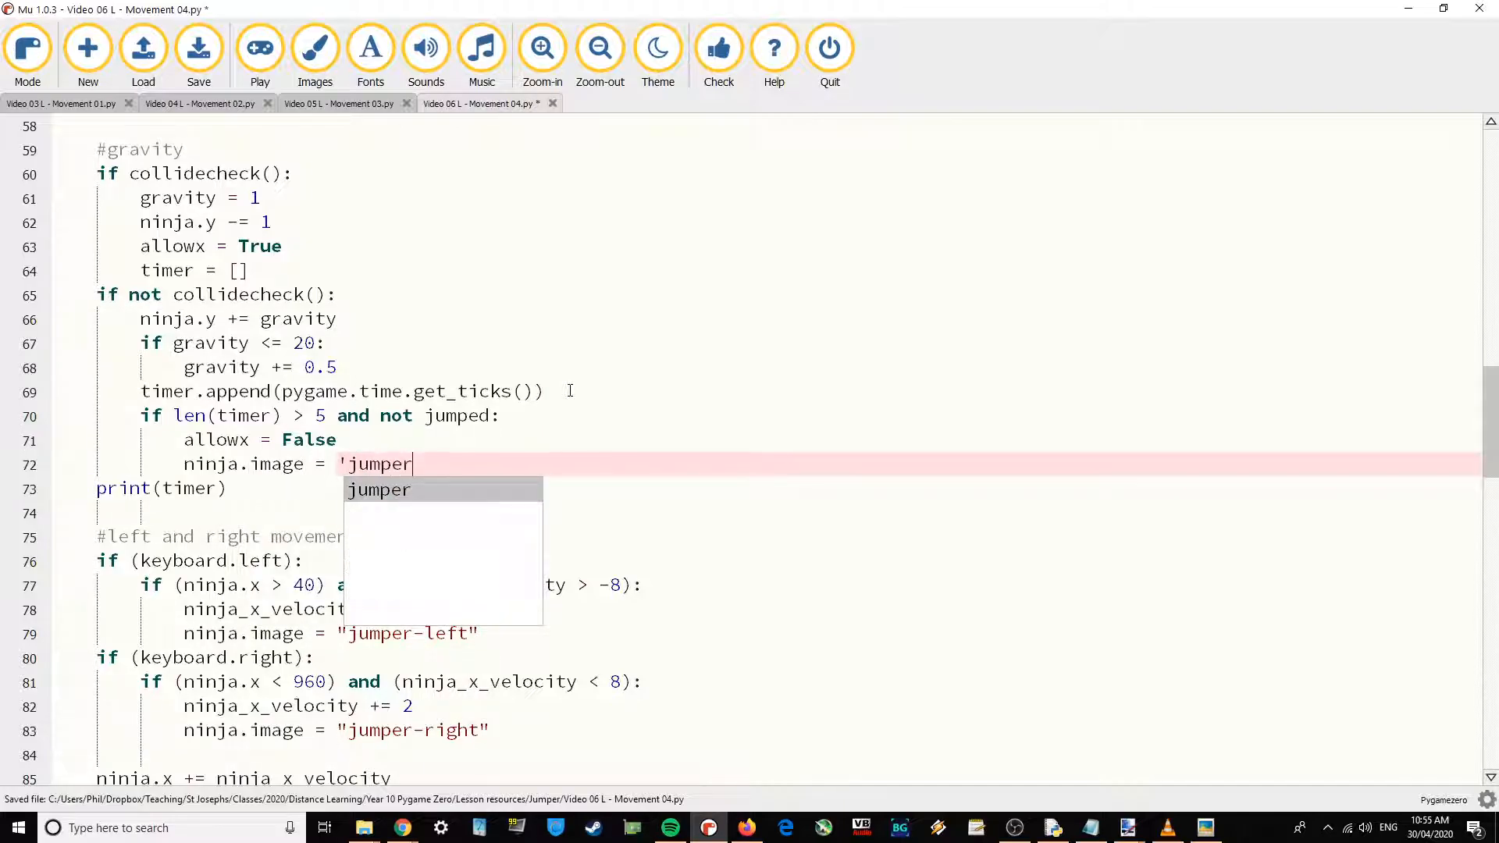
{"action": "type", "text": "-up'"}
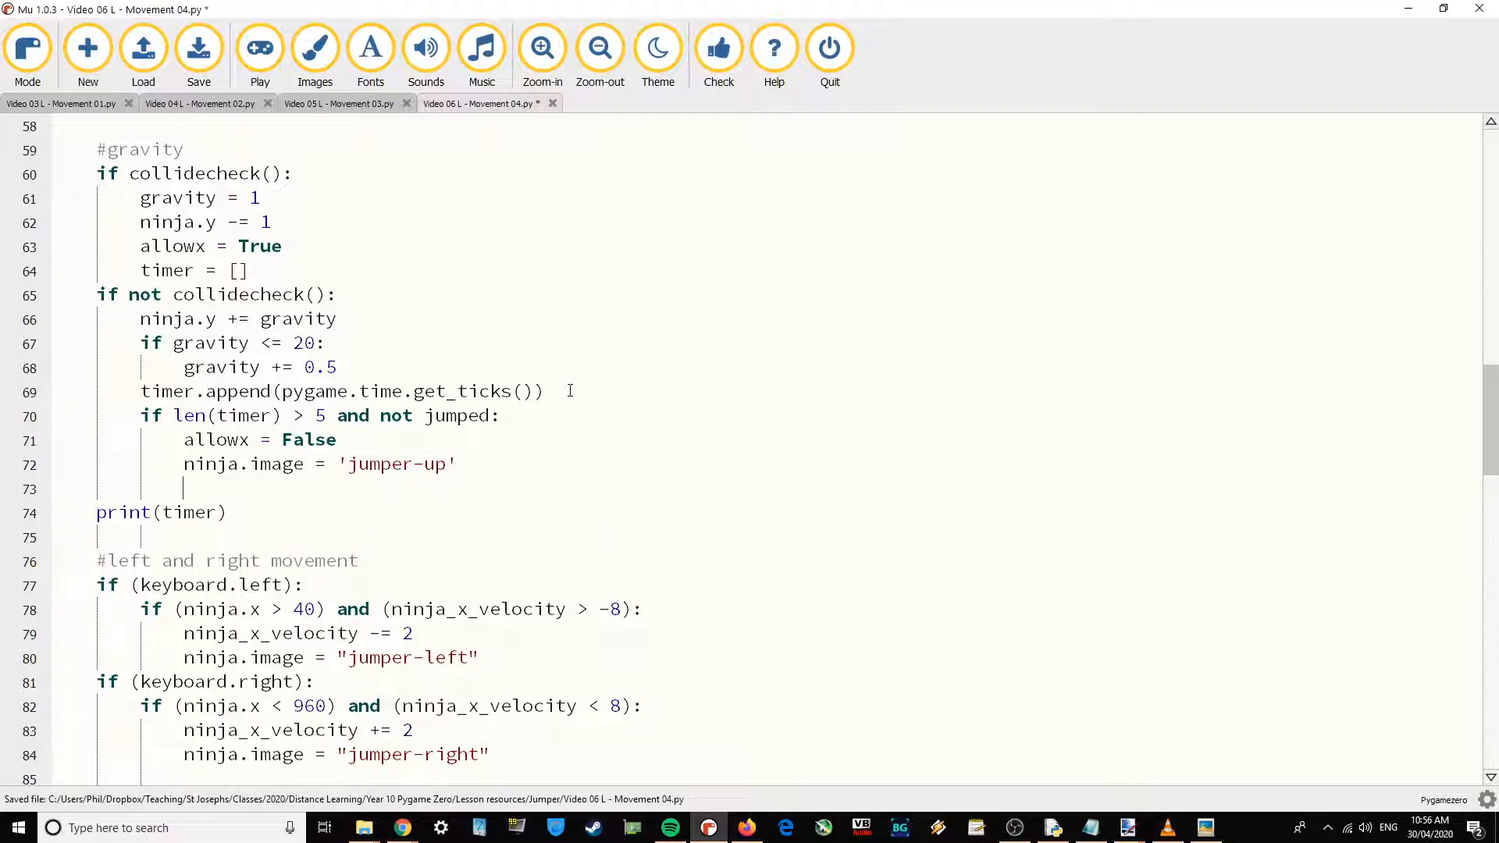
{"action": "left_click", "coordinate": [199, 49]}
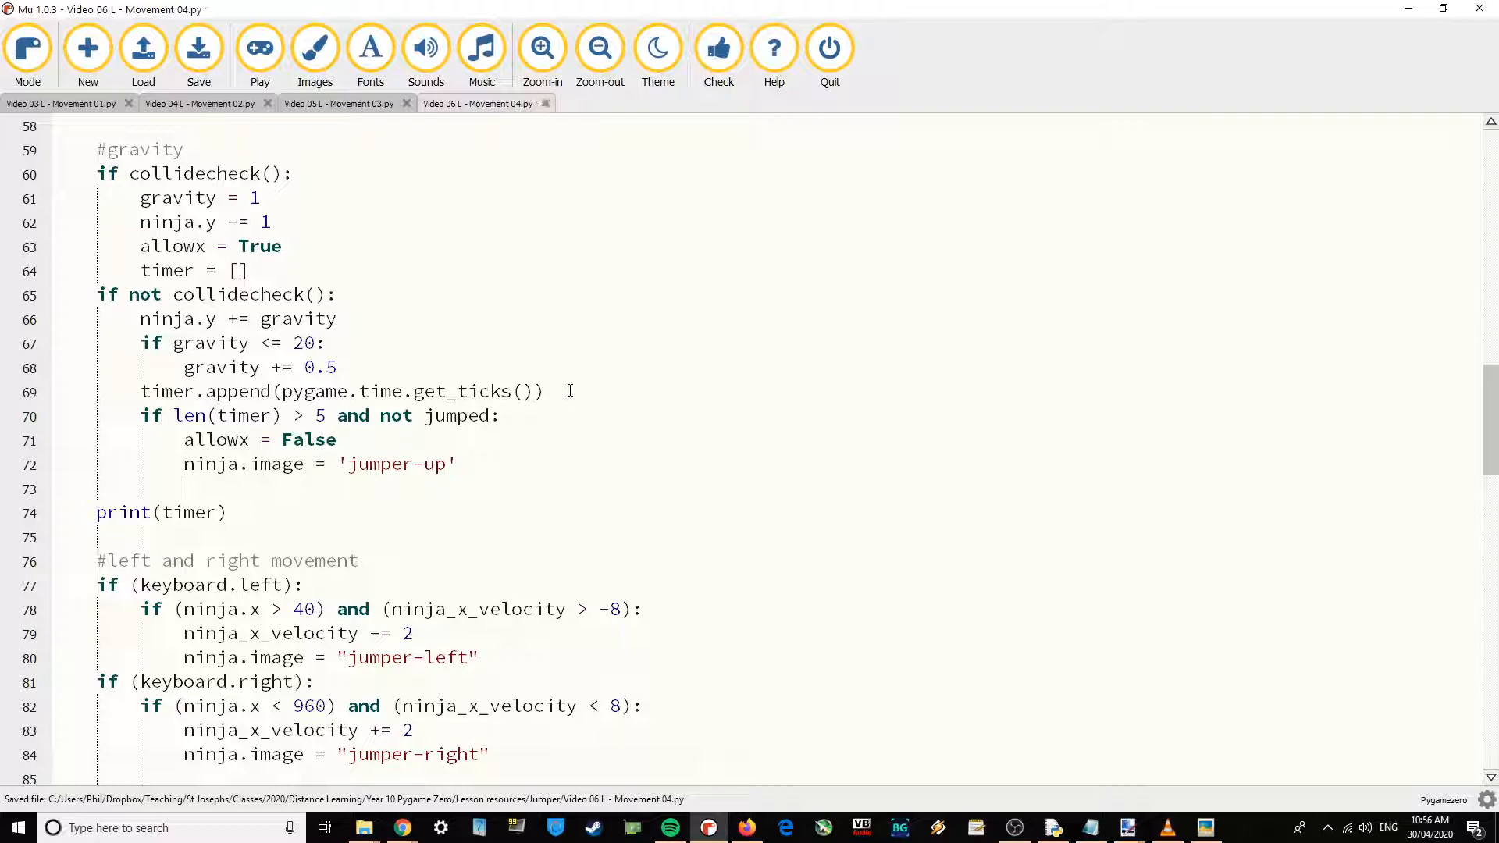
{"action": "mouse_move", "coordinate": [364, 827]}
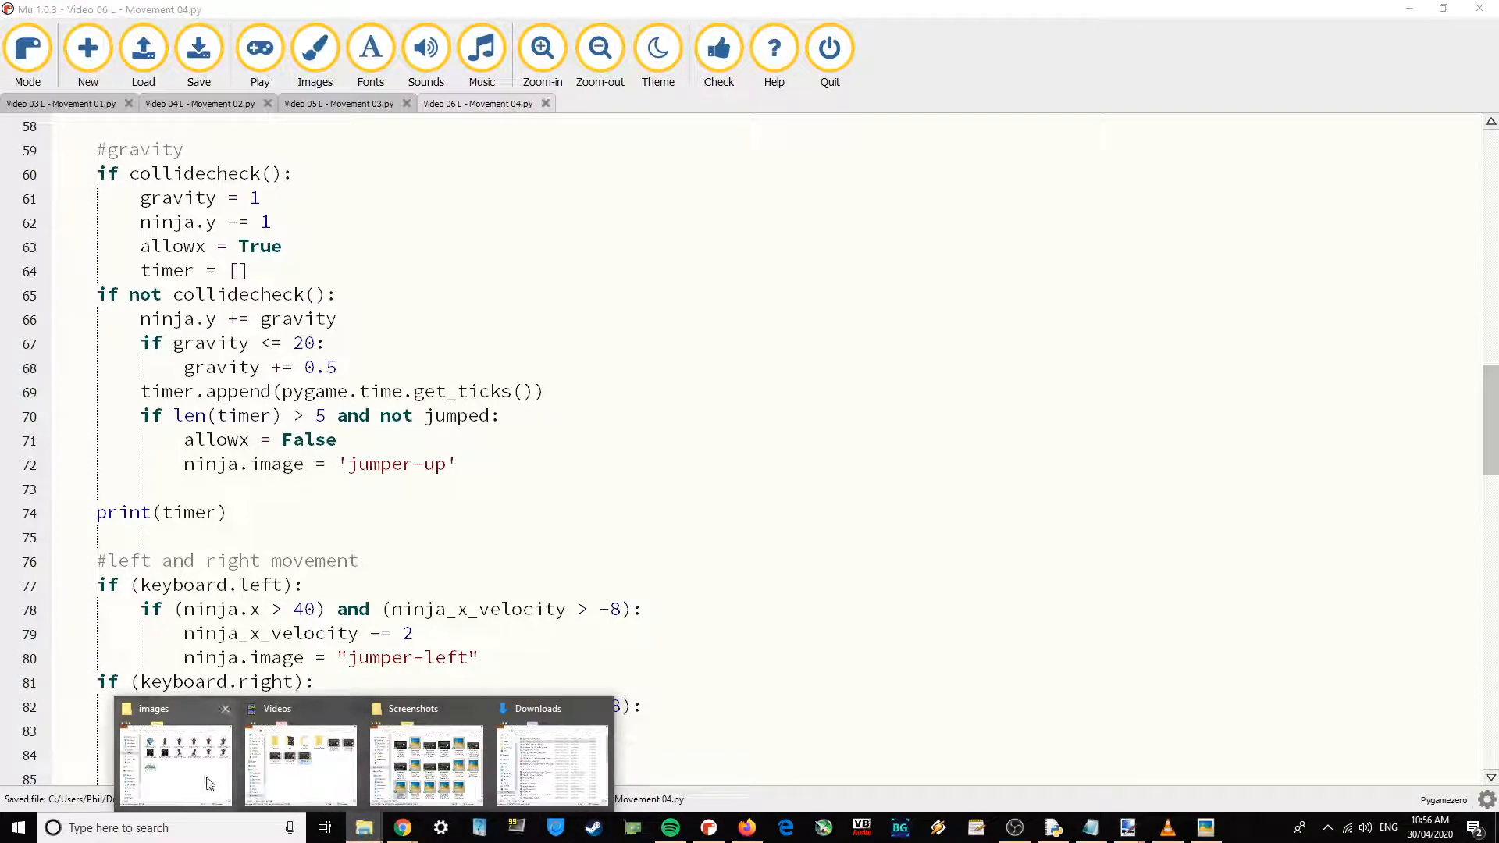
{"action": "left_click", "coordinate": [175, 760]}
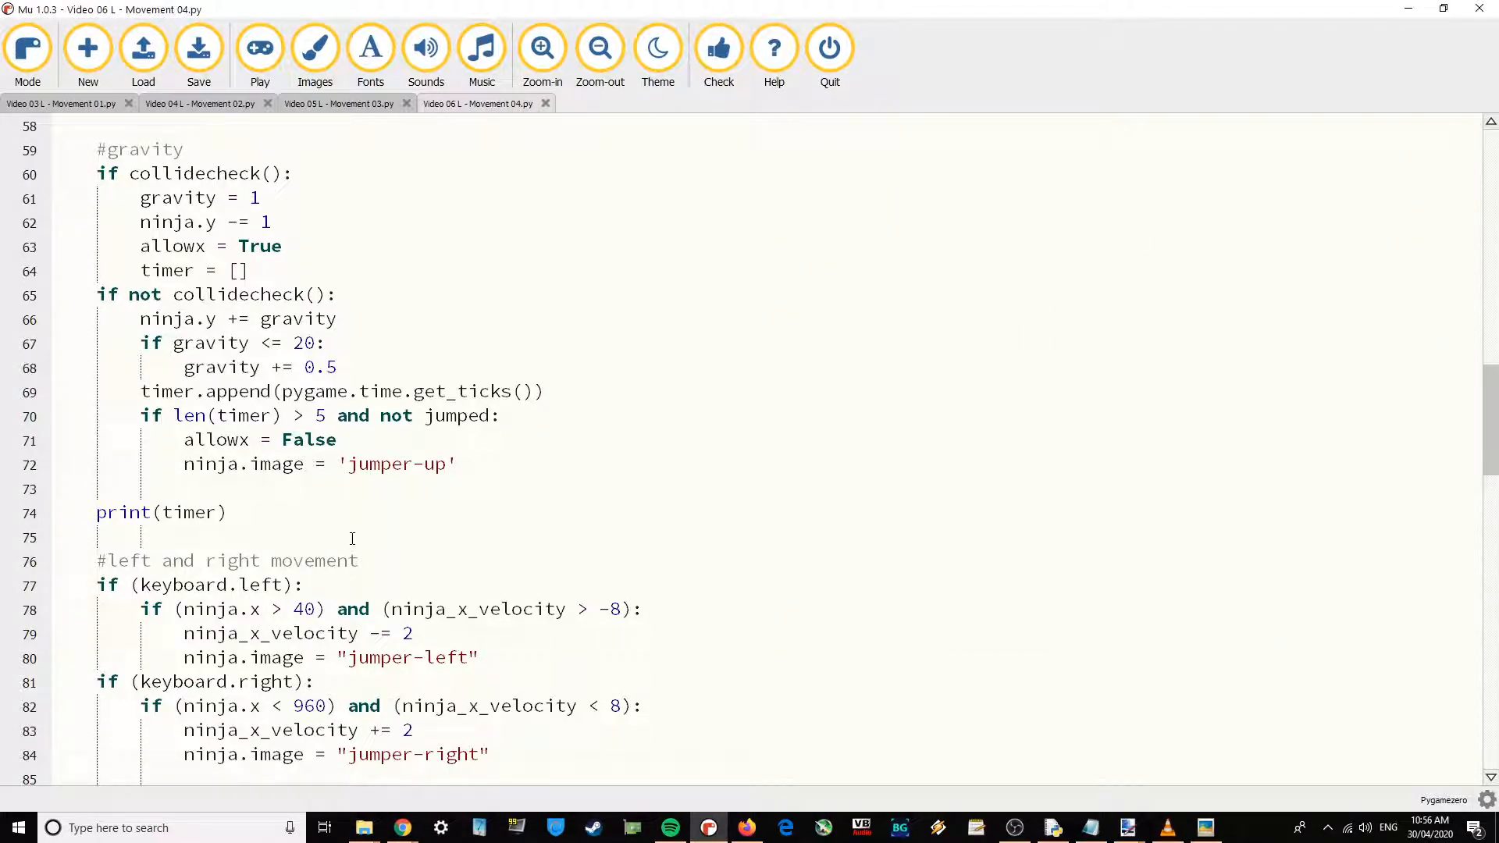
{"action": "left_click", "coordinate": [182, 488]}
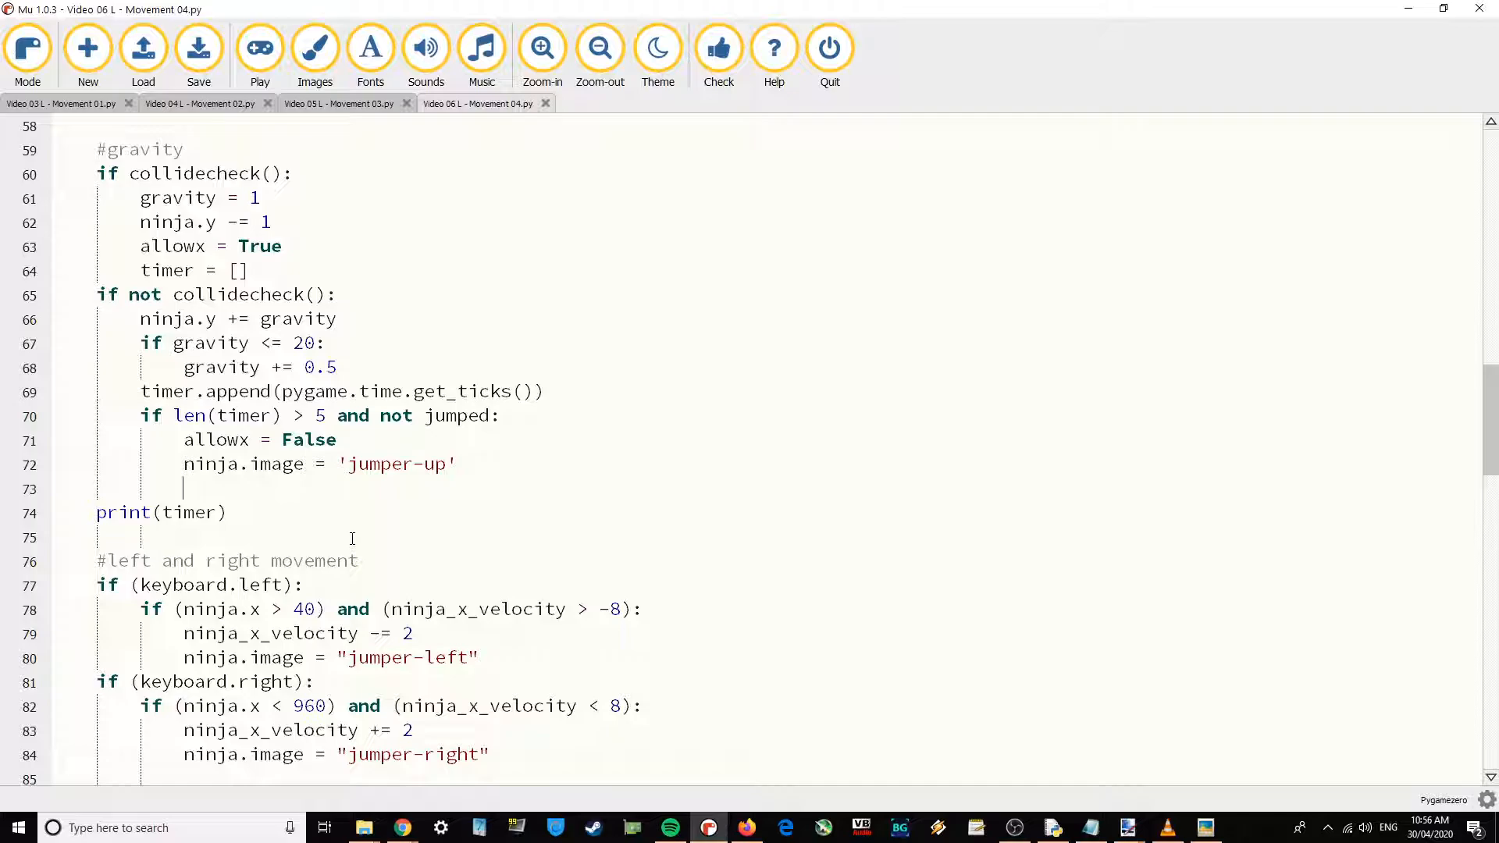
Nest 'if len(timer) > 20:' setting ninja.image to 'jumper-fall'.
{"action": "type", "text": "if len(timer) > 2"}
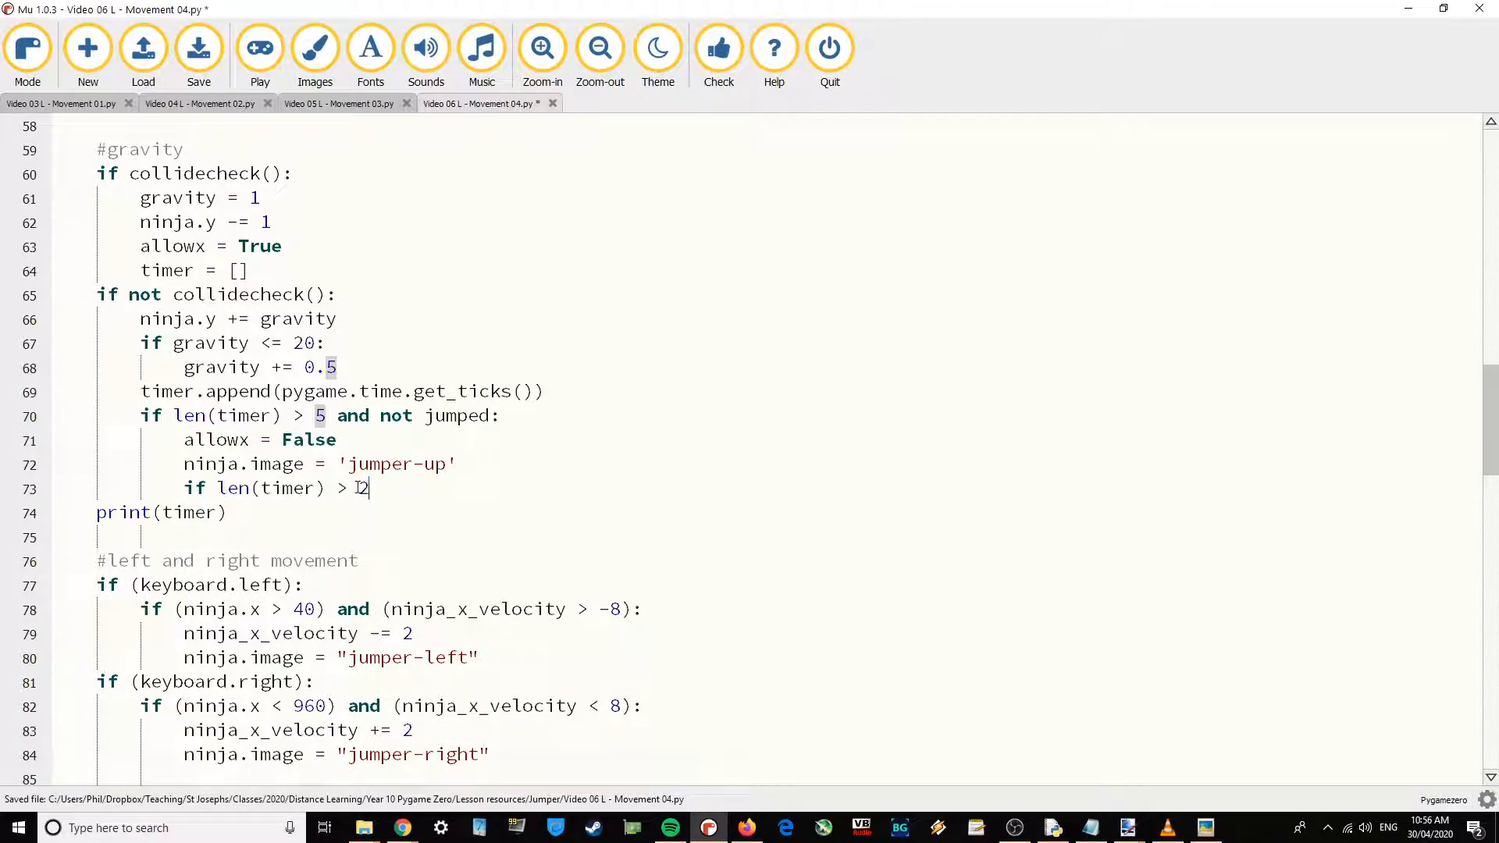
{"action": "type", "text": "0:"}
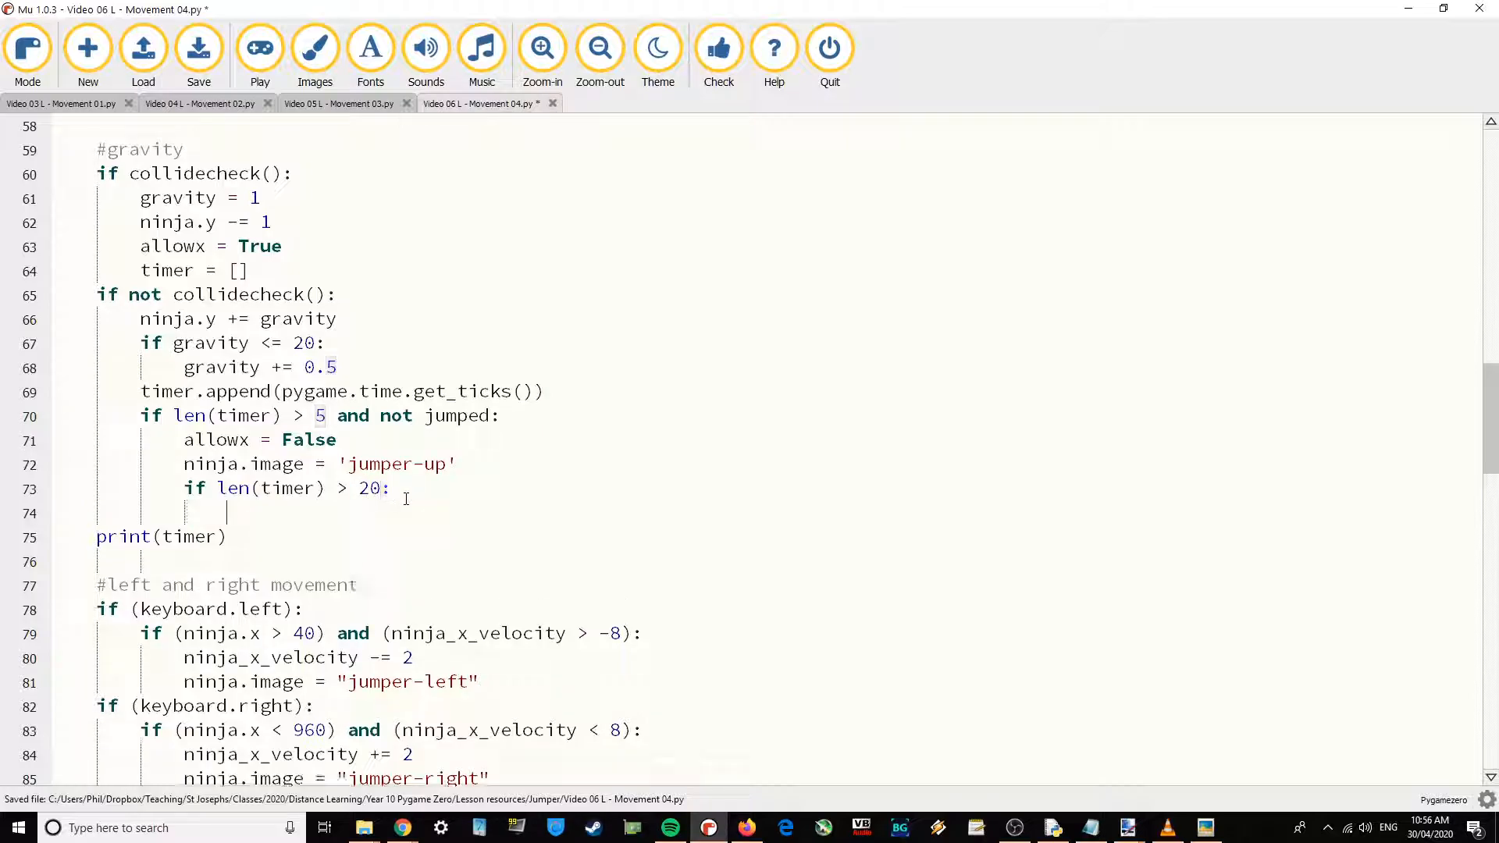
{"action": "double_click", "coordinate": [199, 464]}
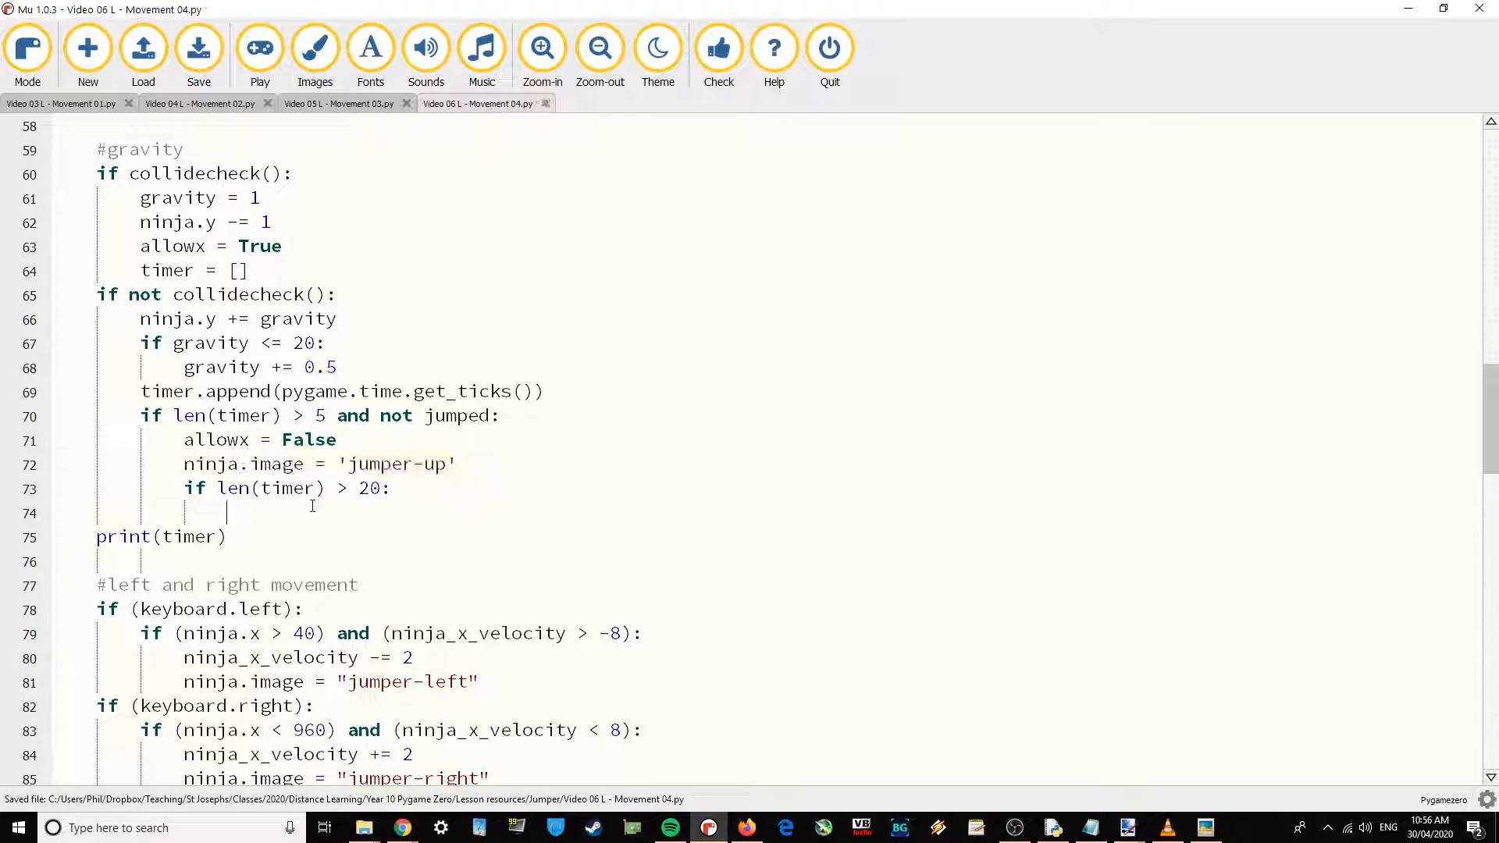
{"action": "type", "text": "ninja.image = 'jumper-up'"}
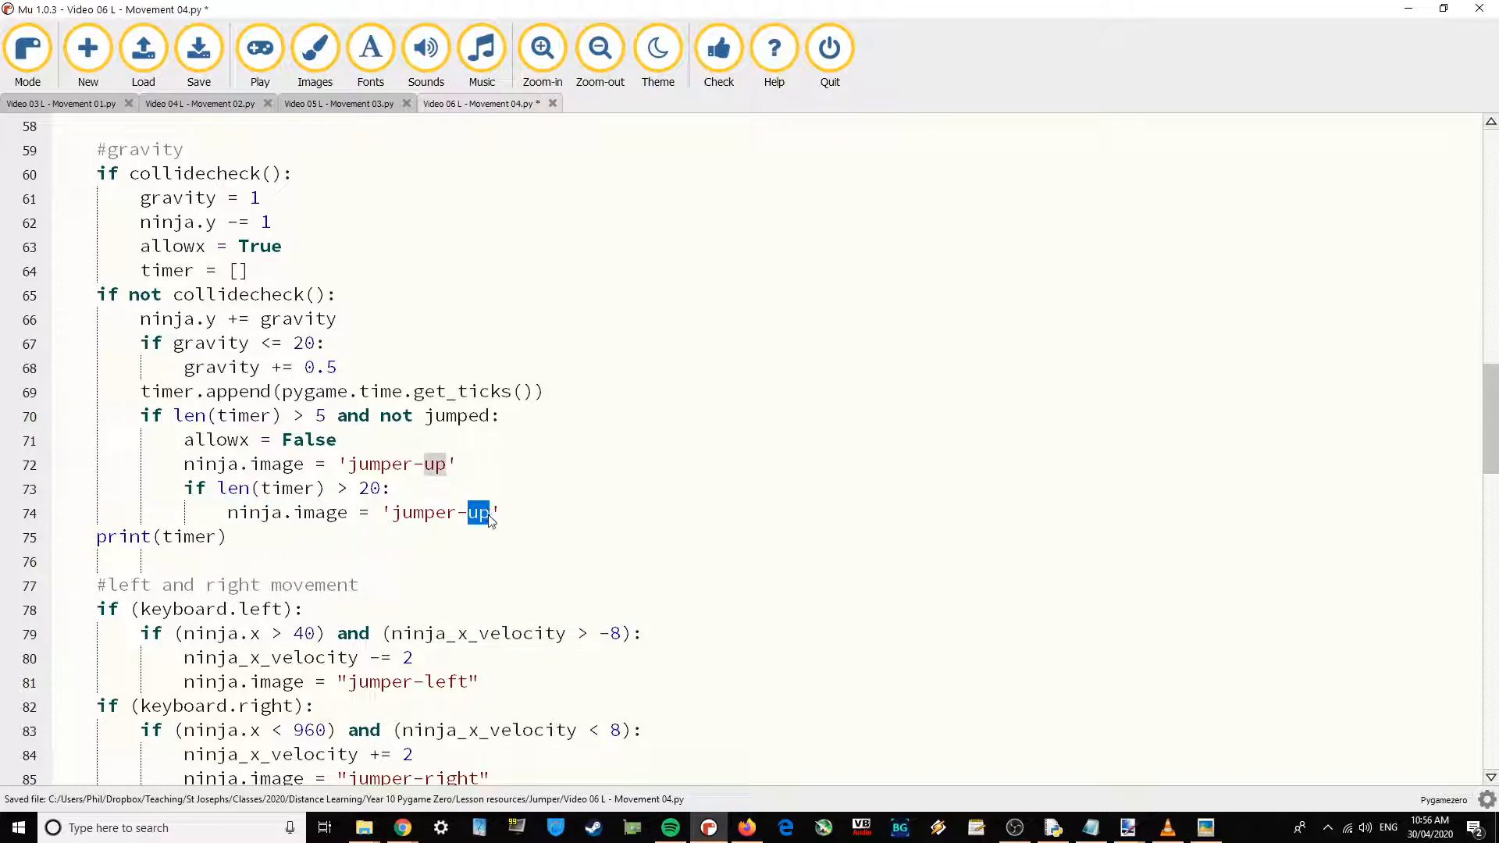
{"action": "type", "text": "fall"}
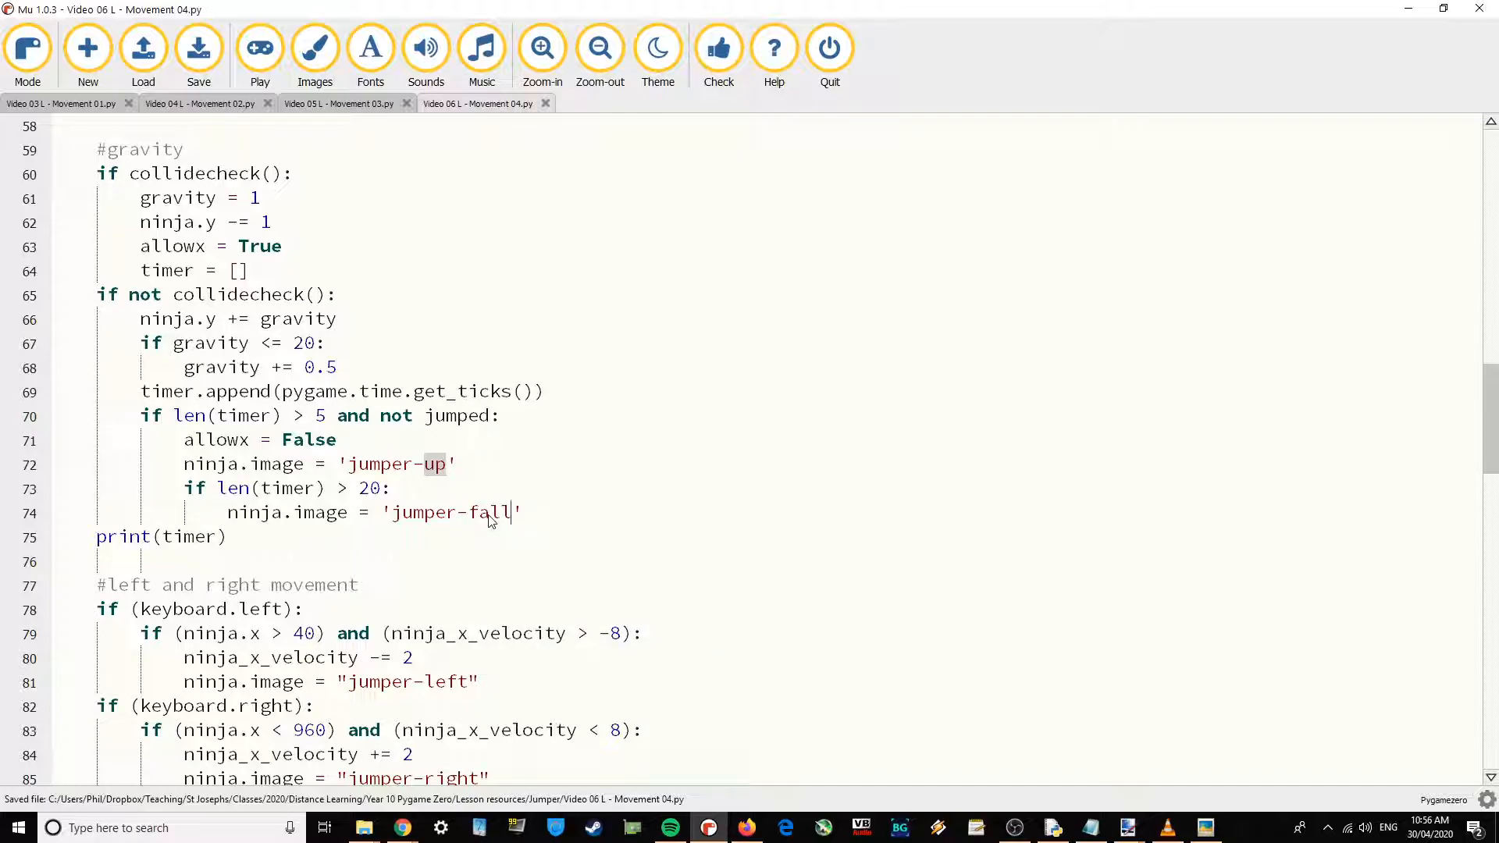
{"action": "mouse_move", "coordinate": [362, 828]}
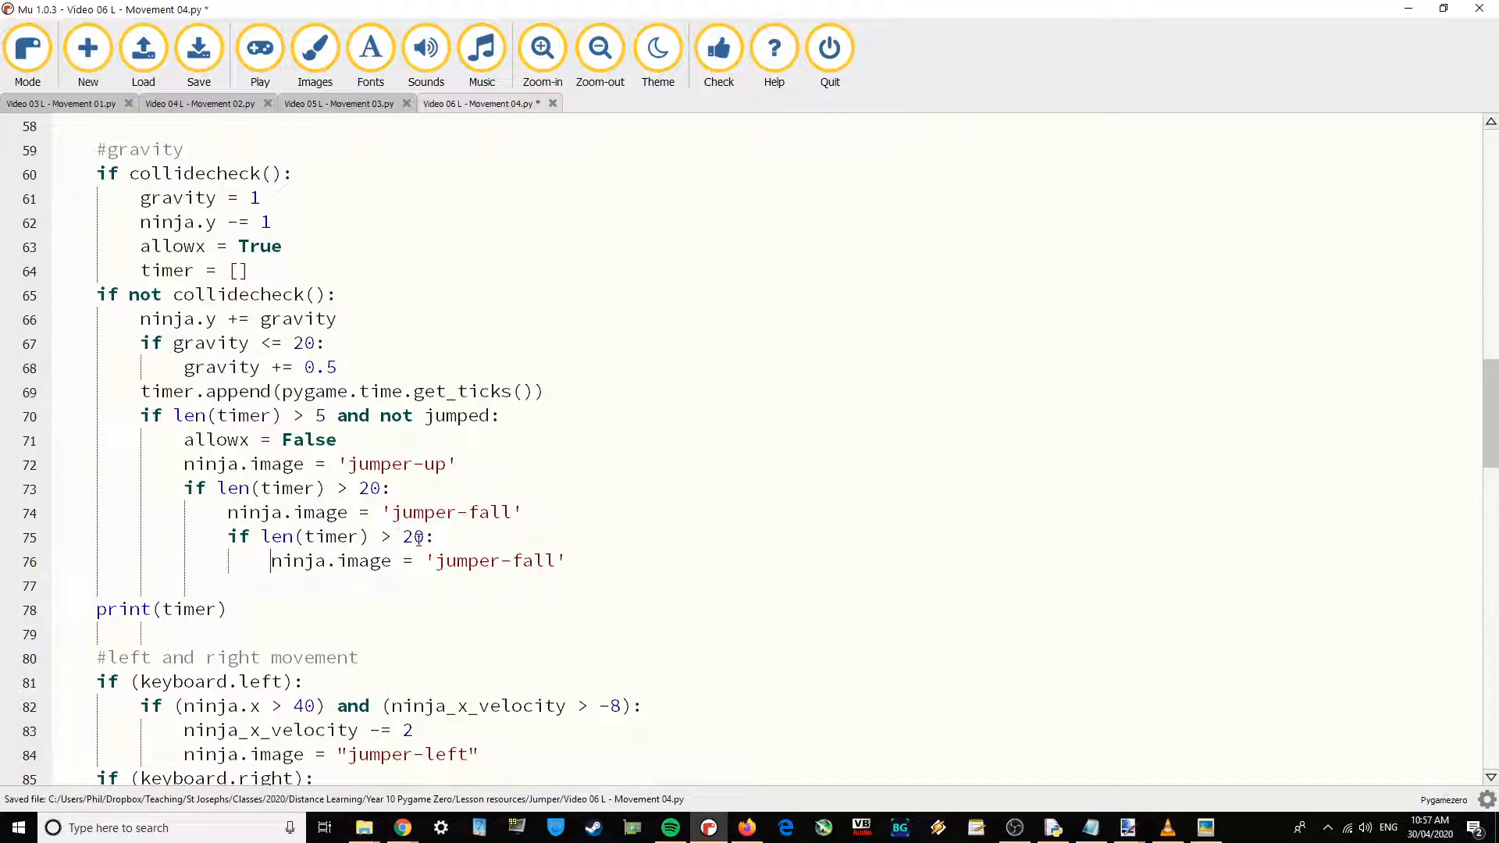
Nest 'if len(timer) > 30:' setting ninja.image to 'jumper-fall2', then run and stop the game.
{"action": "type", "text": "30"}
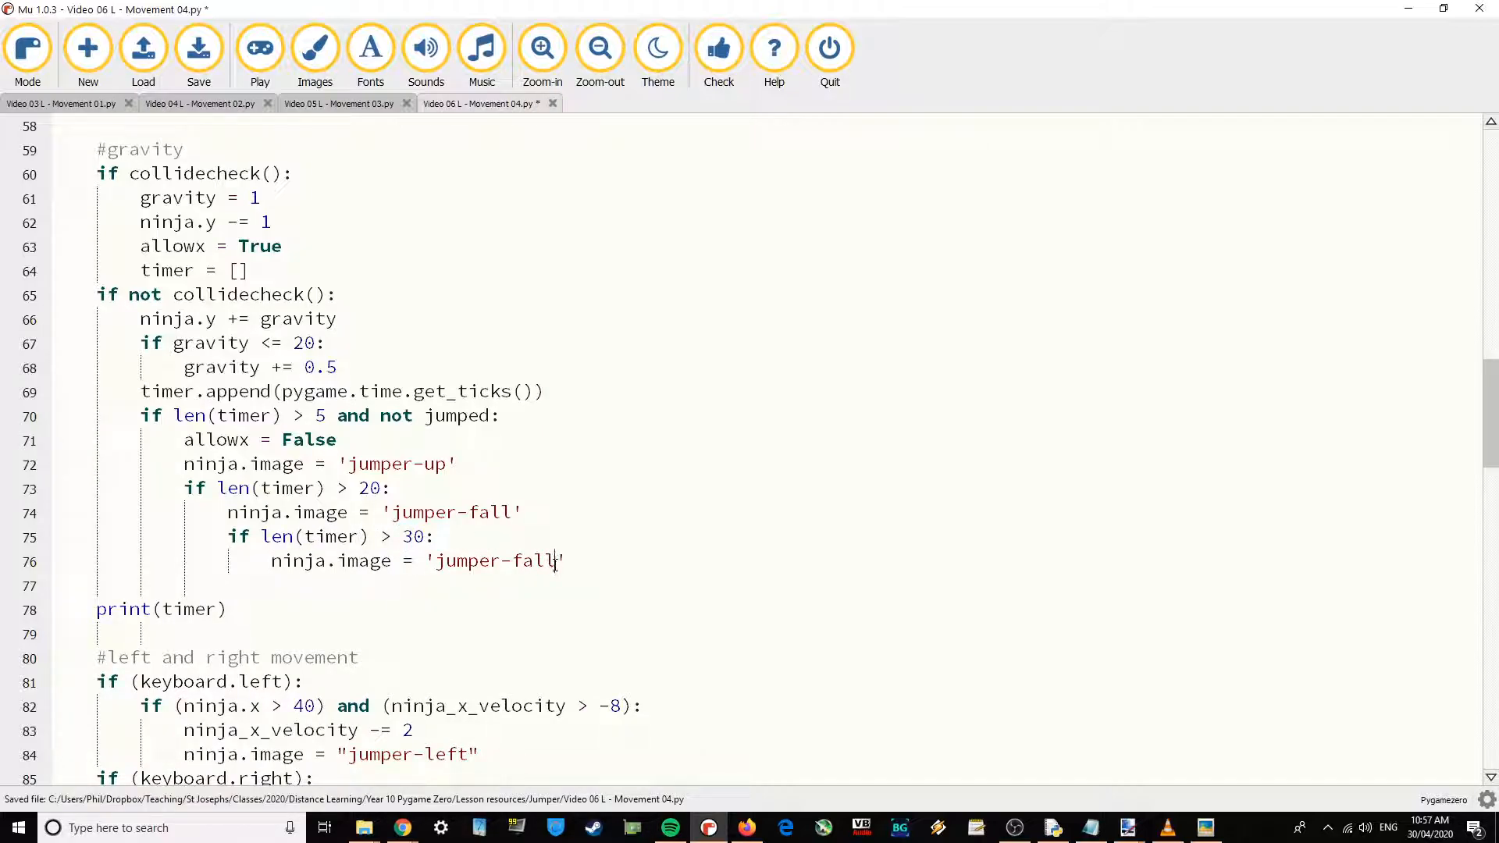
{"action": "type", "text": "2"}
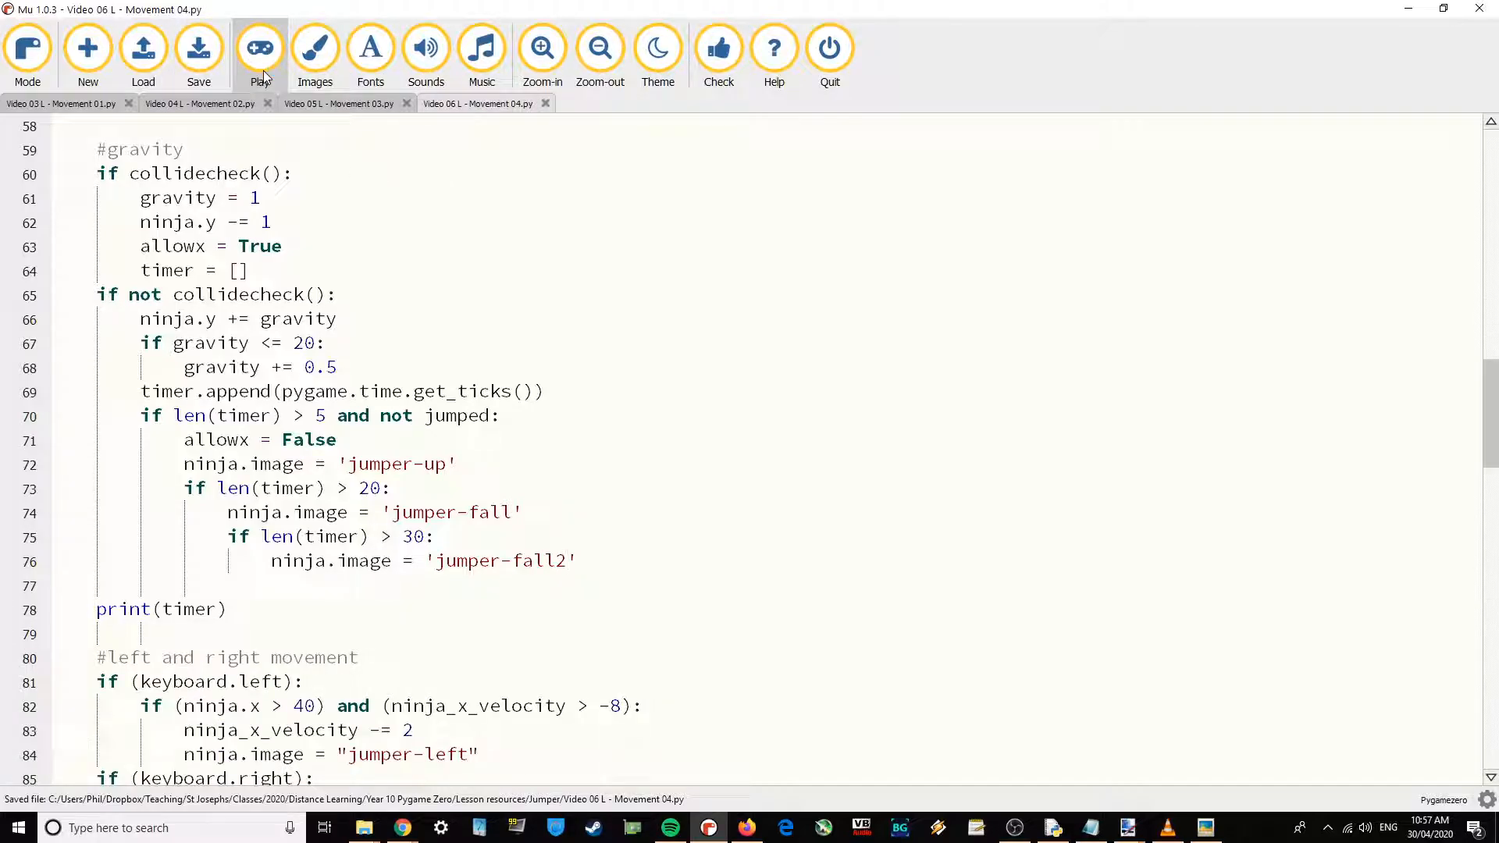
{"action": "left_click", "coordinate": [259, 48]}
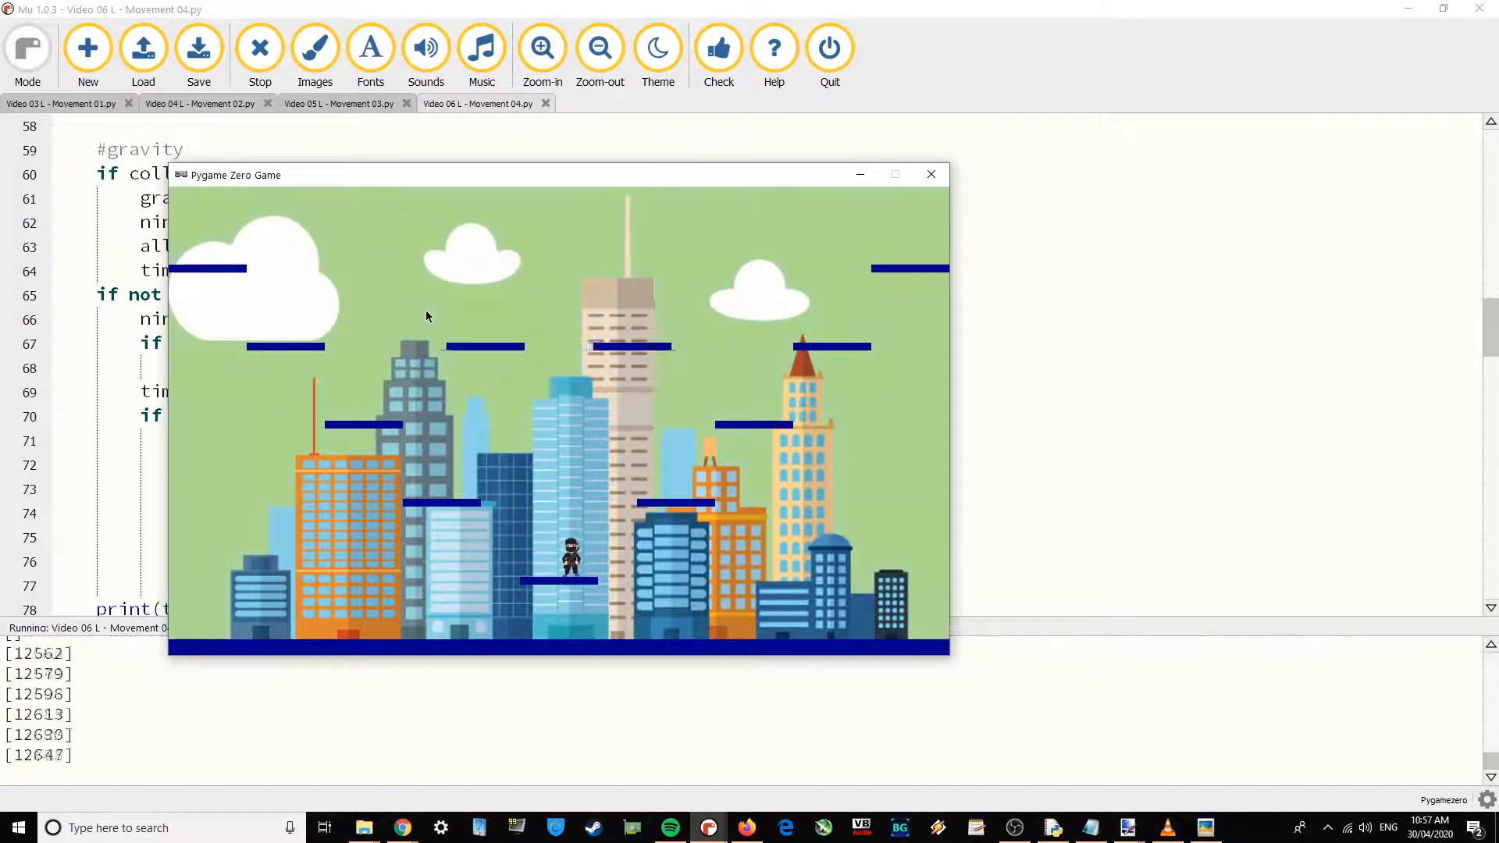
{"action": "left_click", "coordinate": [261, 48]}
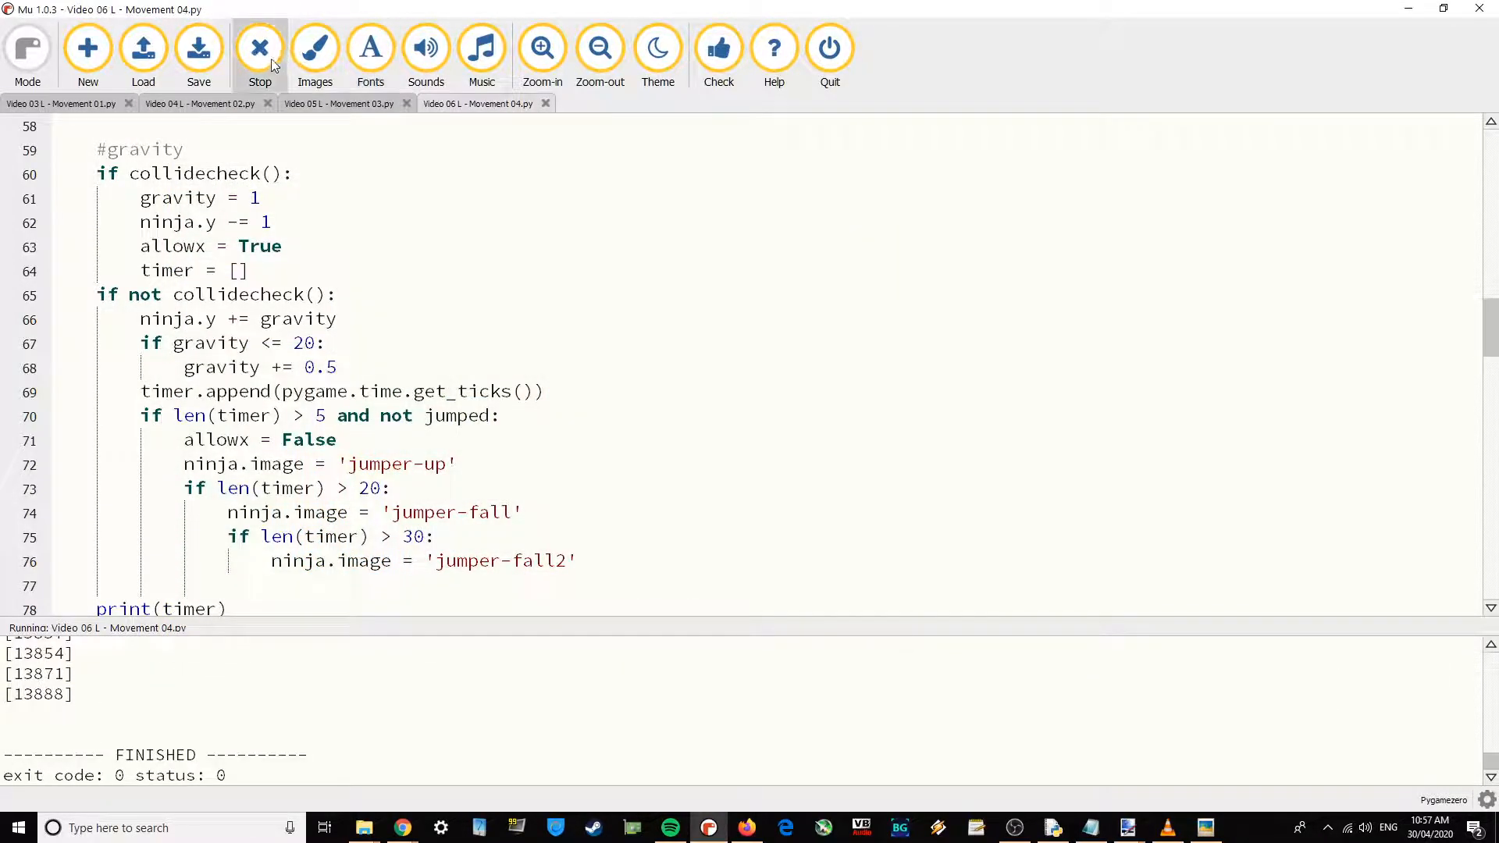
{"action": "left_click", "coordinate": [261, 48]}
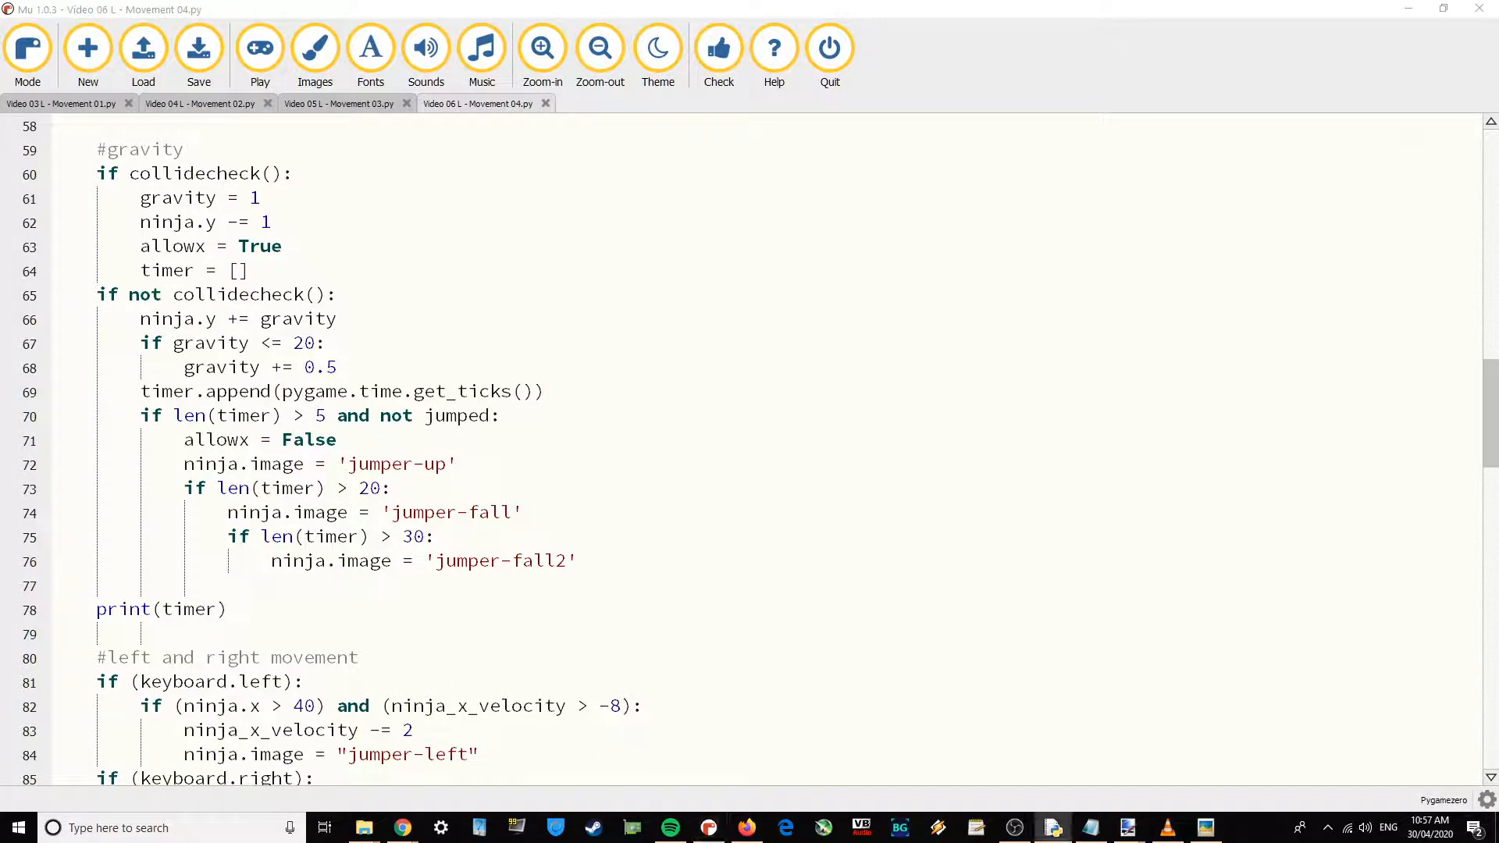
Make the left and right movement checks also require 'and allowx'.
{"action": "scroll", "scroll_direction": "down", "scroll_amount": 3}
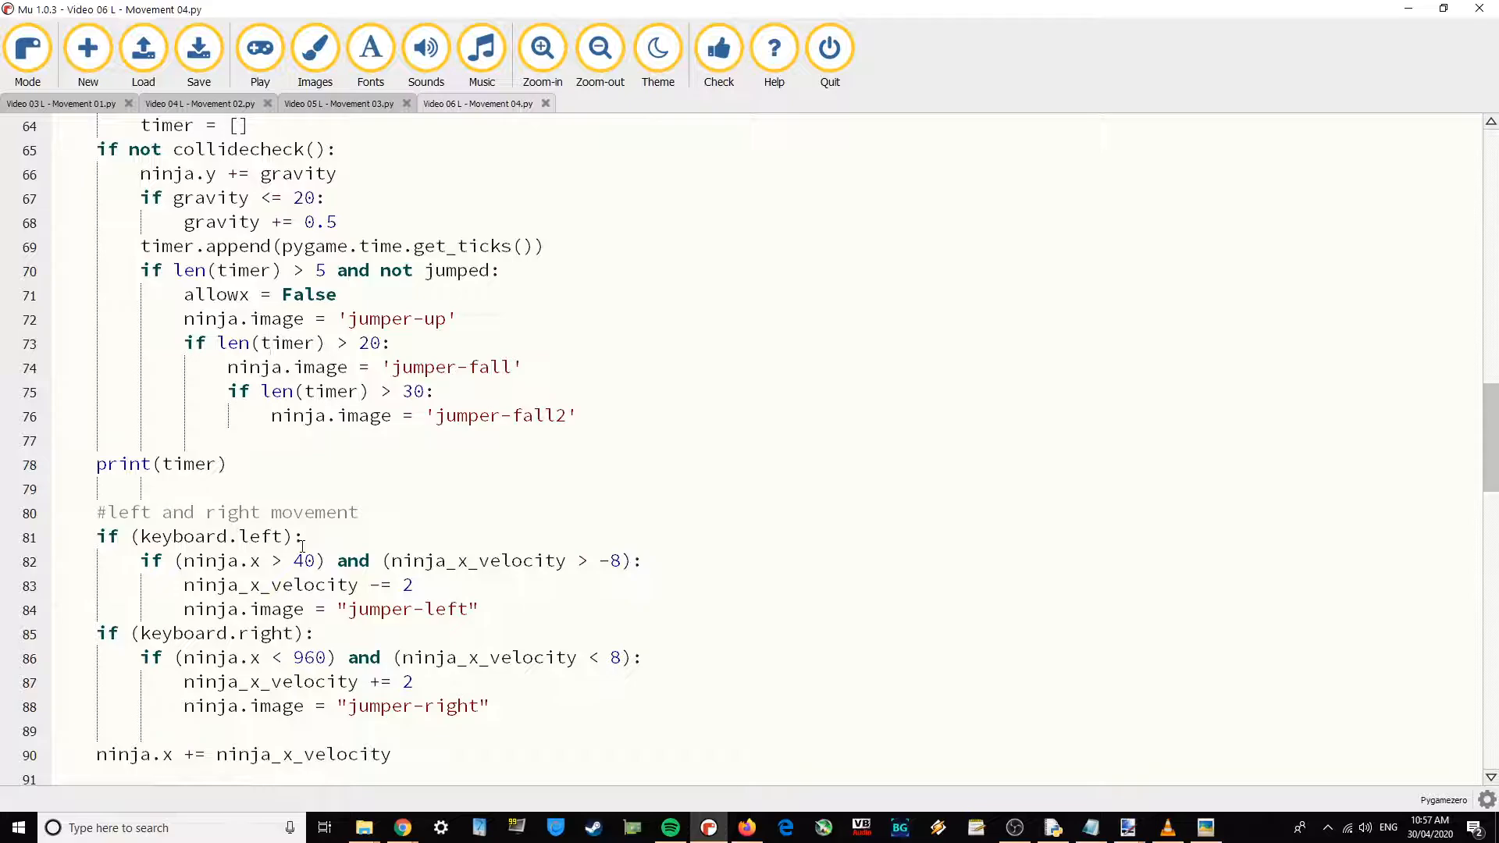
{"action": "scroll", "scroll_direction": "down", "scroll_amount": 3}
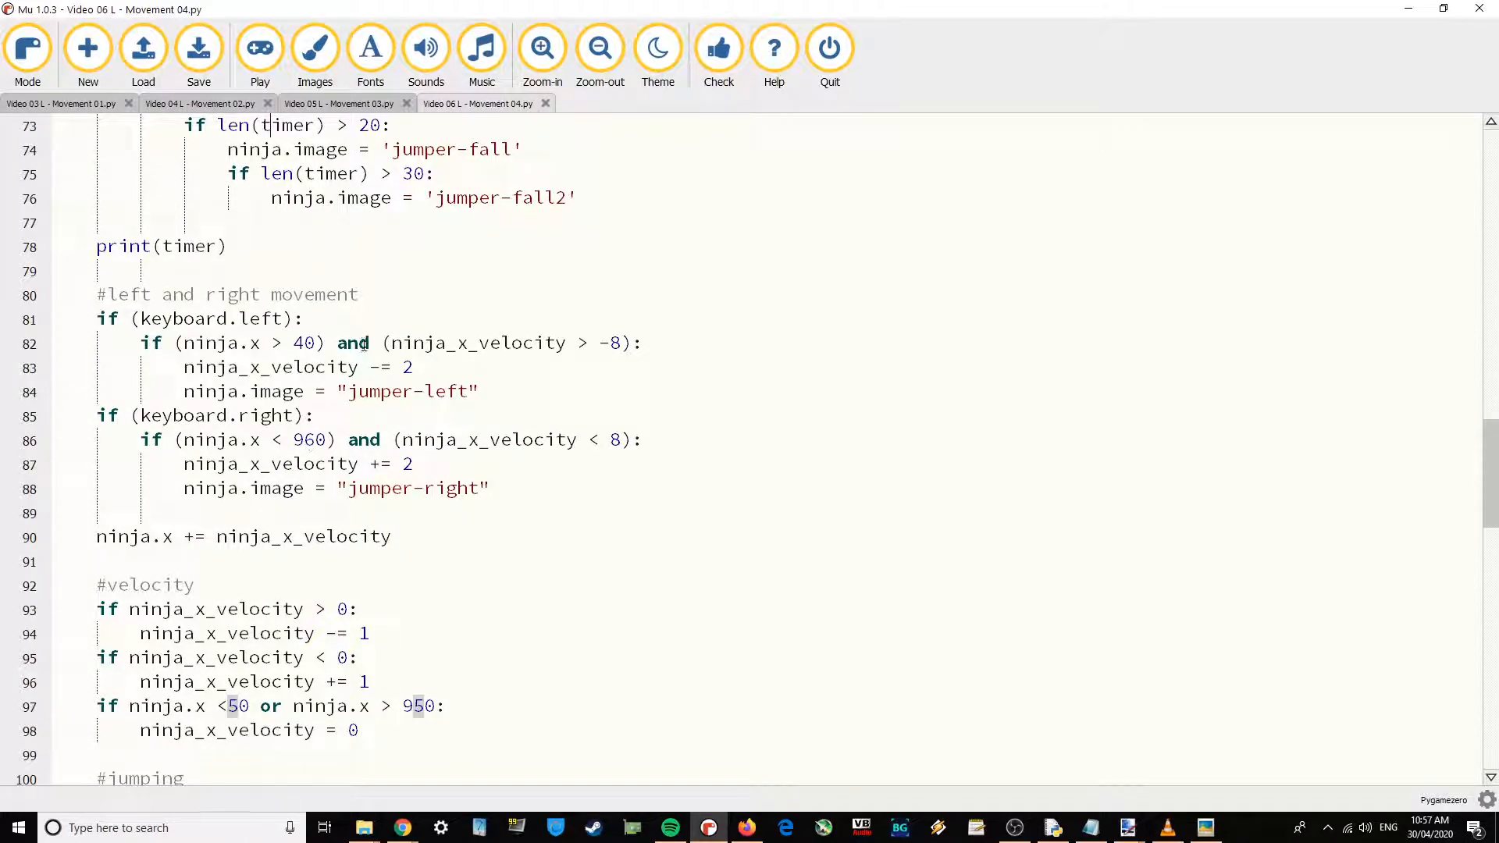
{"action": "scroll", "scroll_direction": "up", "scroll_amount": 3}
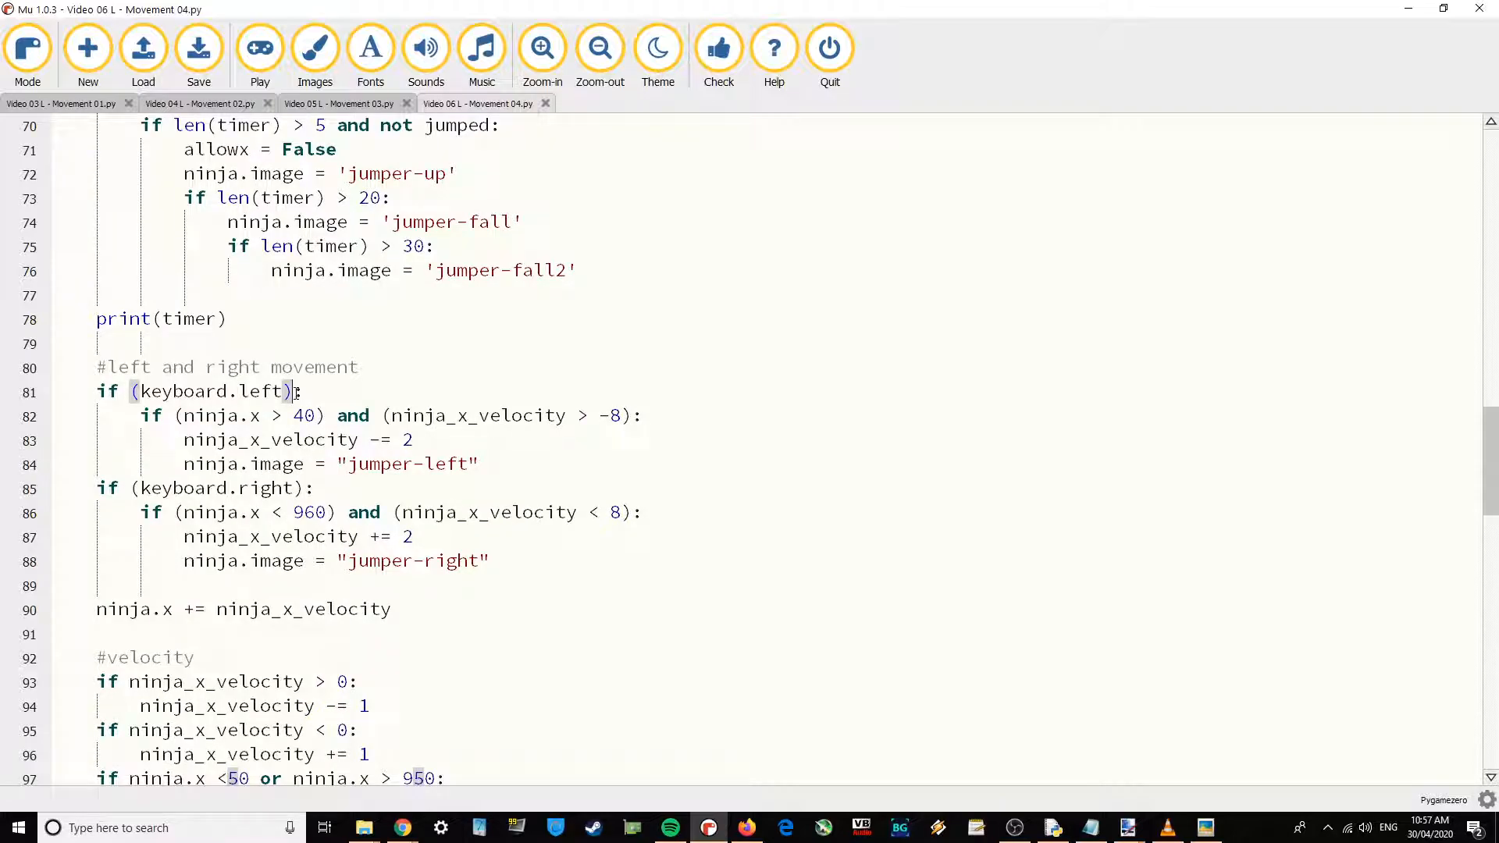
{"action": "type", "text": "a"}
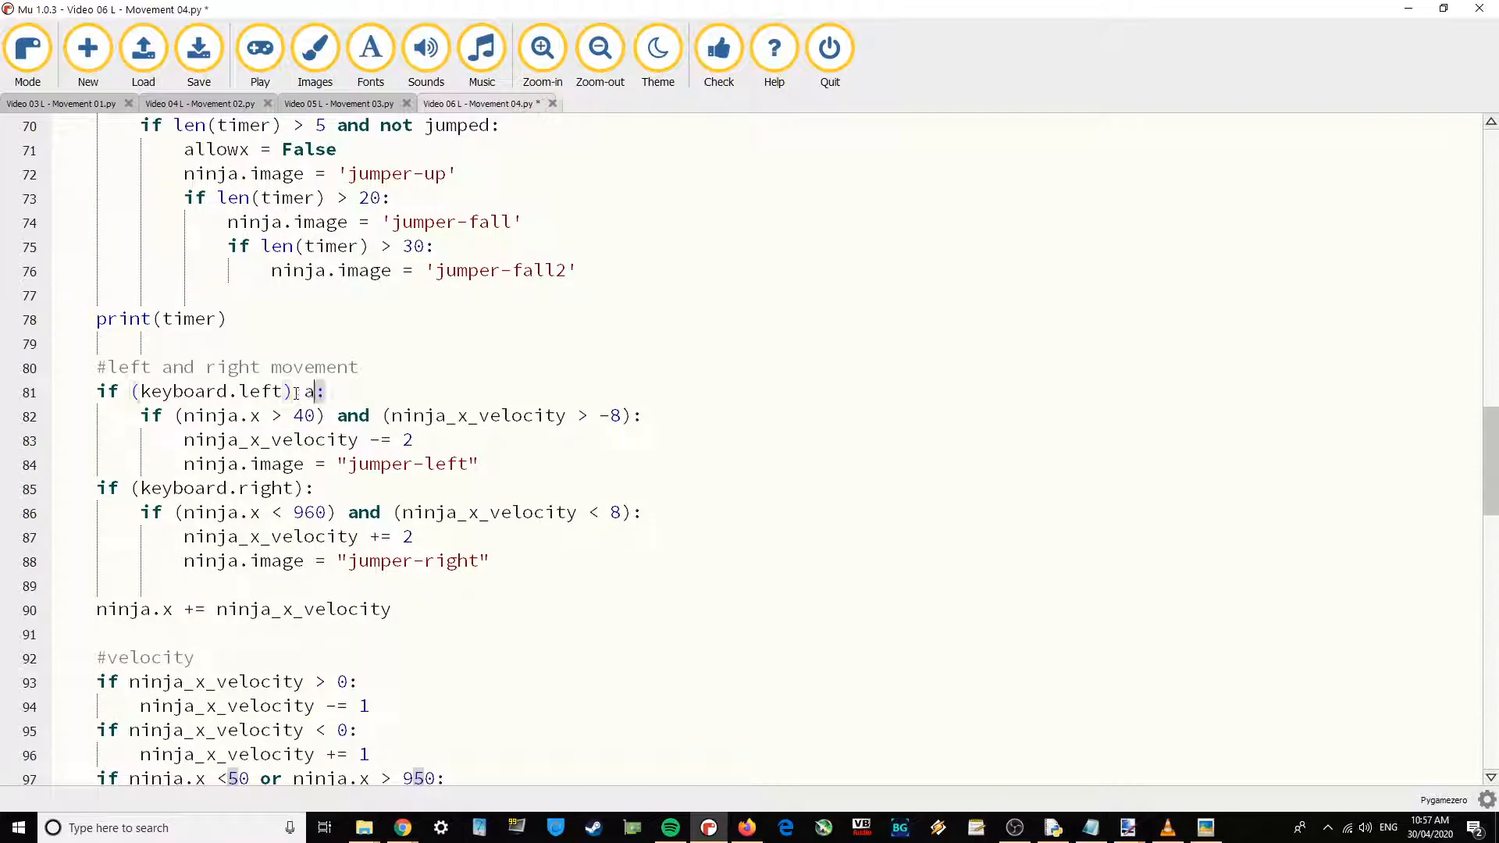
{"action": "type", "text": "nd allowx"}
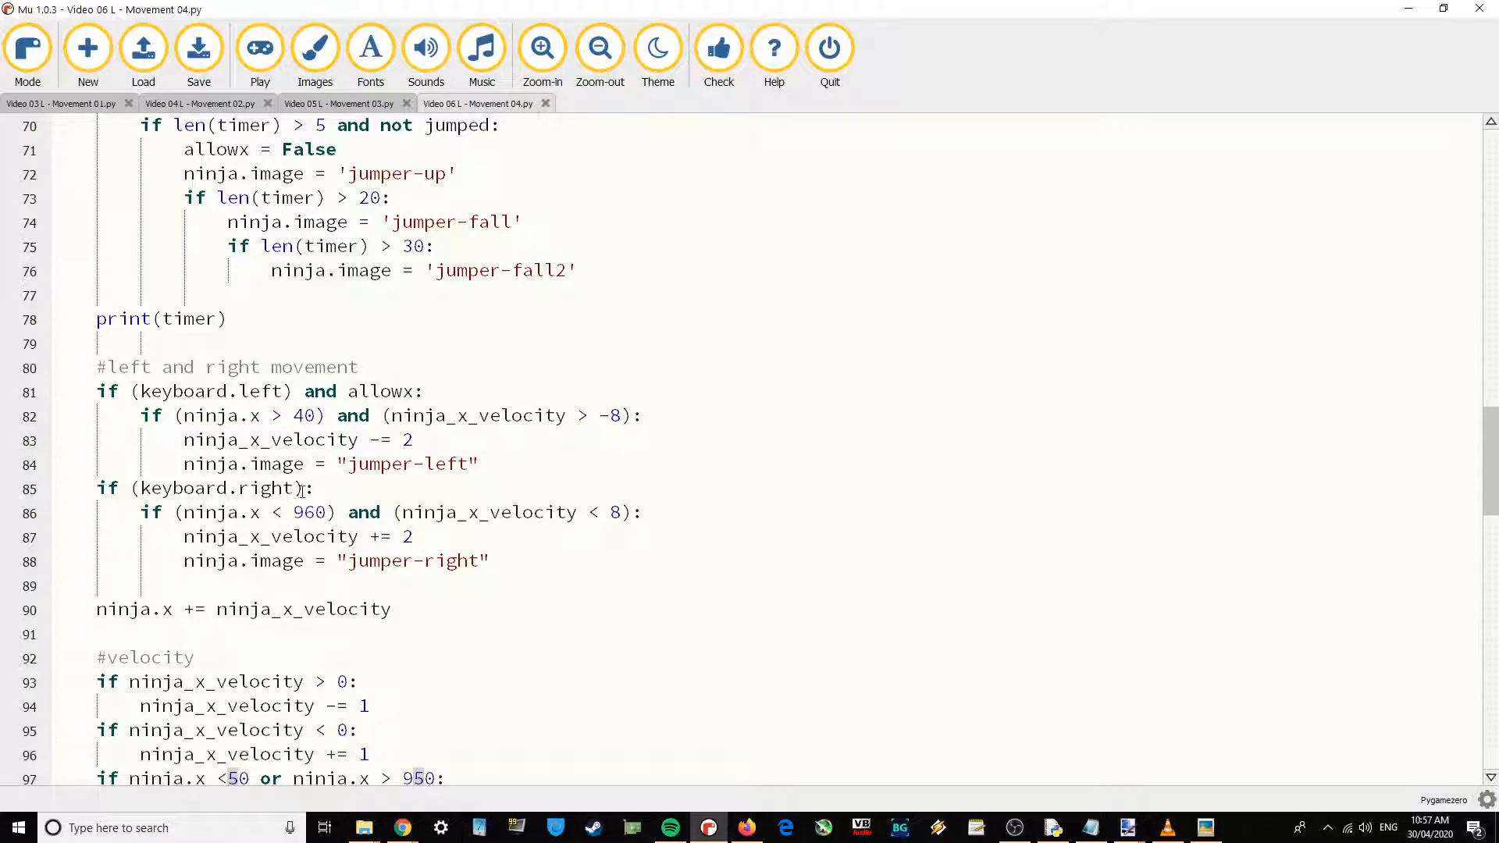
{"action": "type", "text": "and w"}
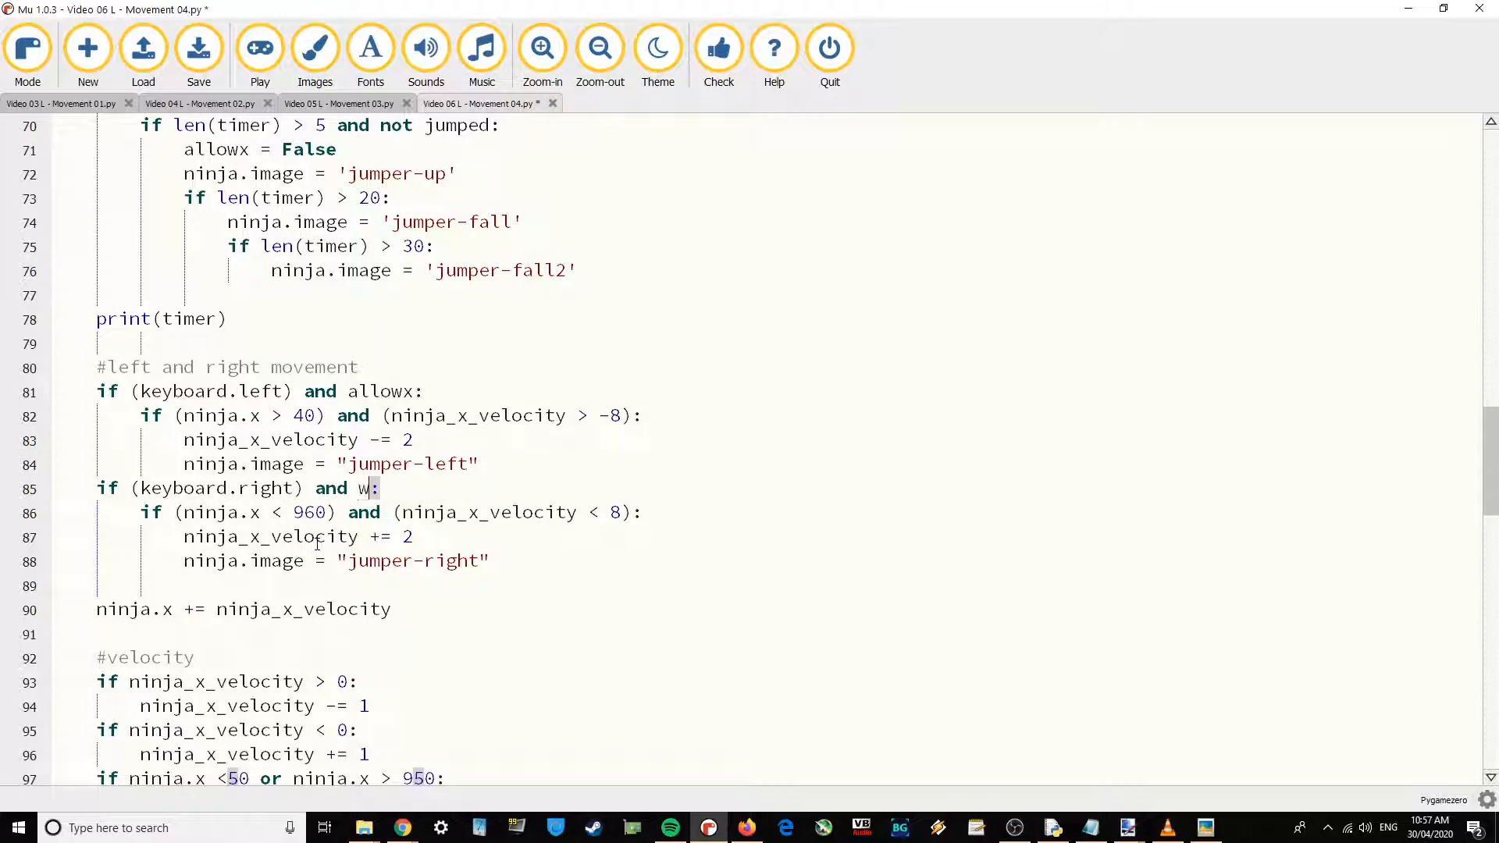
{"action": "type", "text": "llo"}
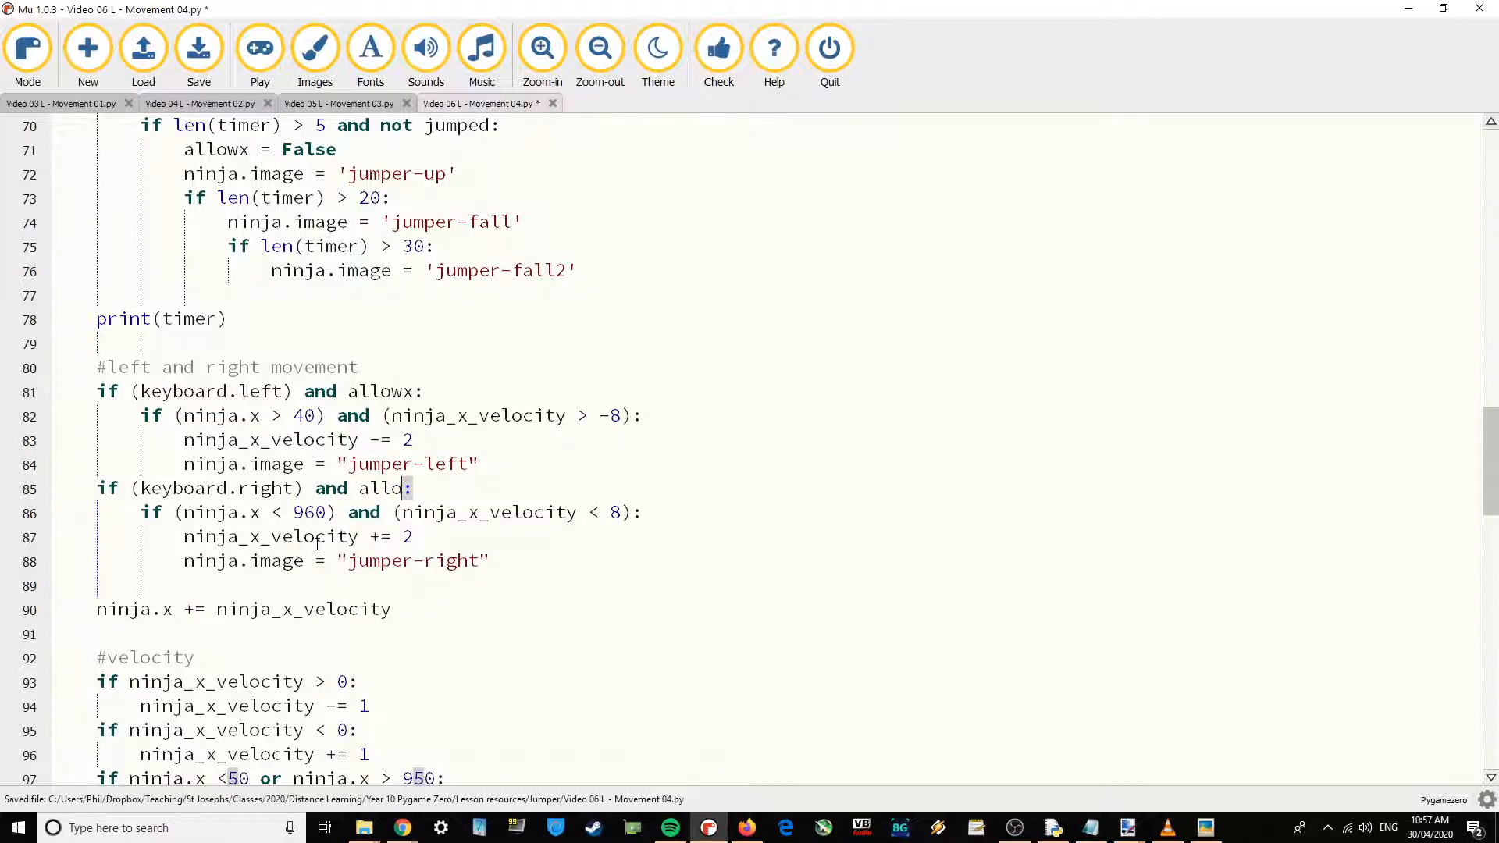
{"action": "type", "text": "wx"}
{"action": "left_click", "coordinate": [789, 634]}
{"action": "type", "text": "print(all"}
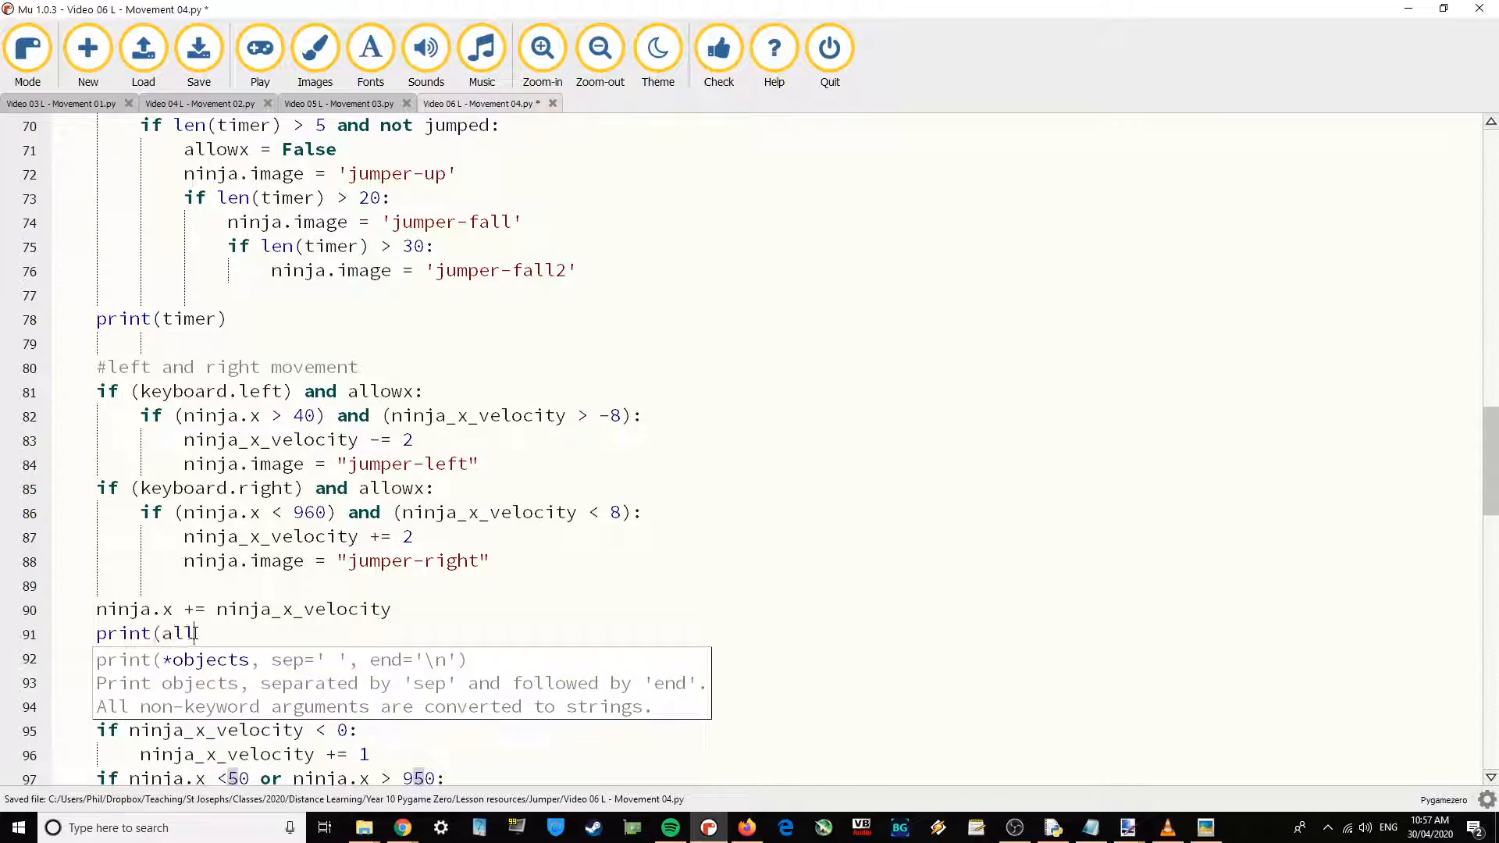
{"action": "type", "text": "wx"}
{"action": "left_click", "coordinate": [161, 319]}
{"action": "type", "text": "#"}
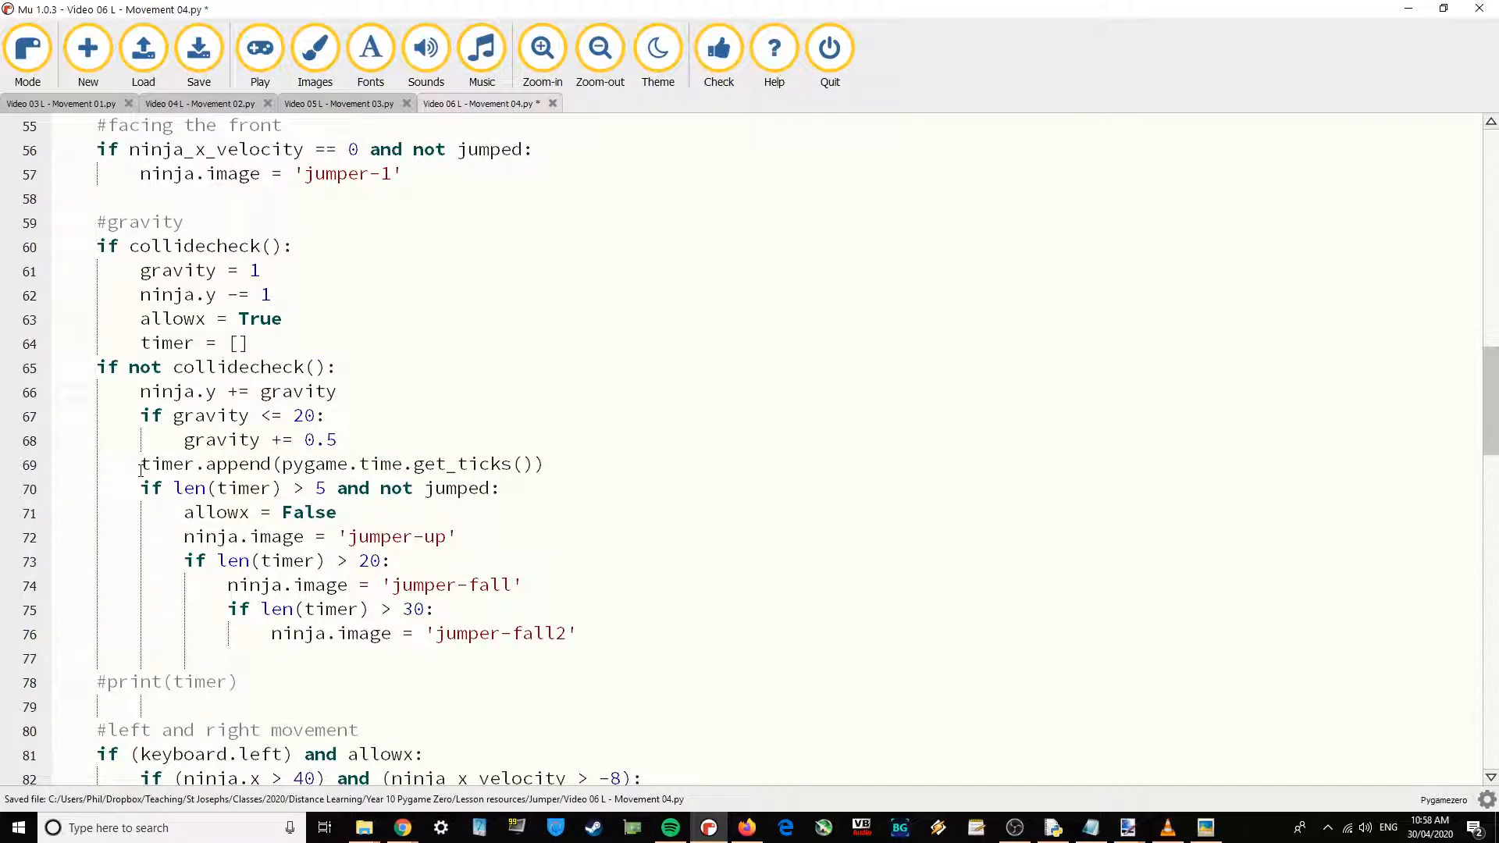
Search the code for 'print' to locate any remaining print statements, then close the search.
{"action": "double_click", "coordinate": [134, 682]}
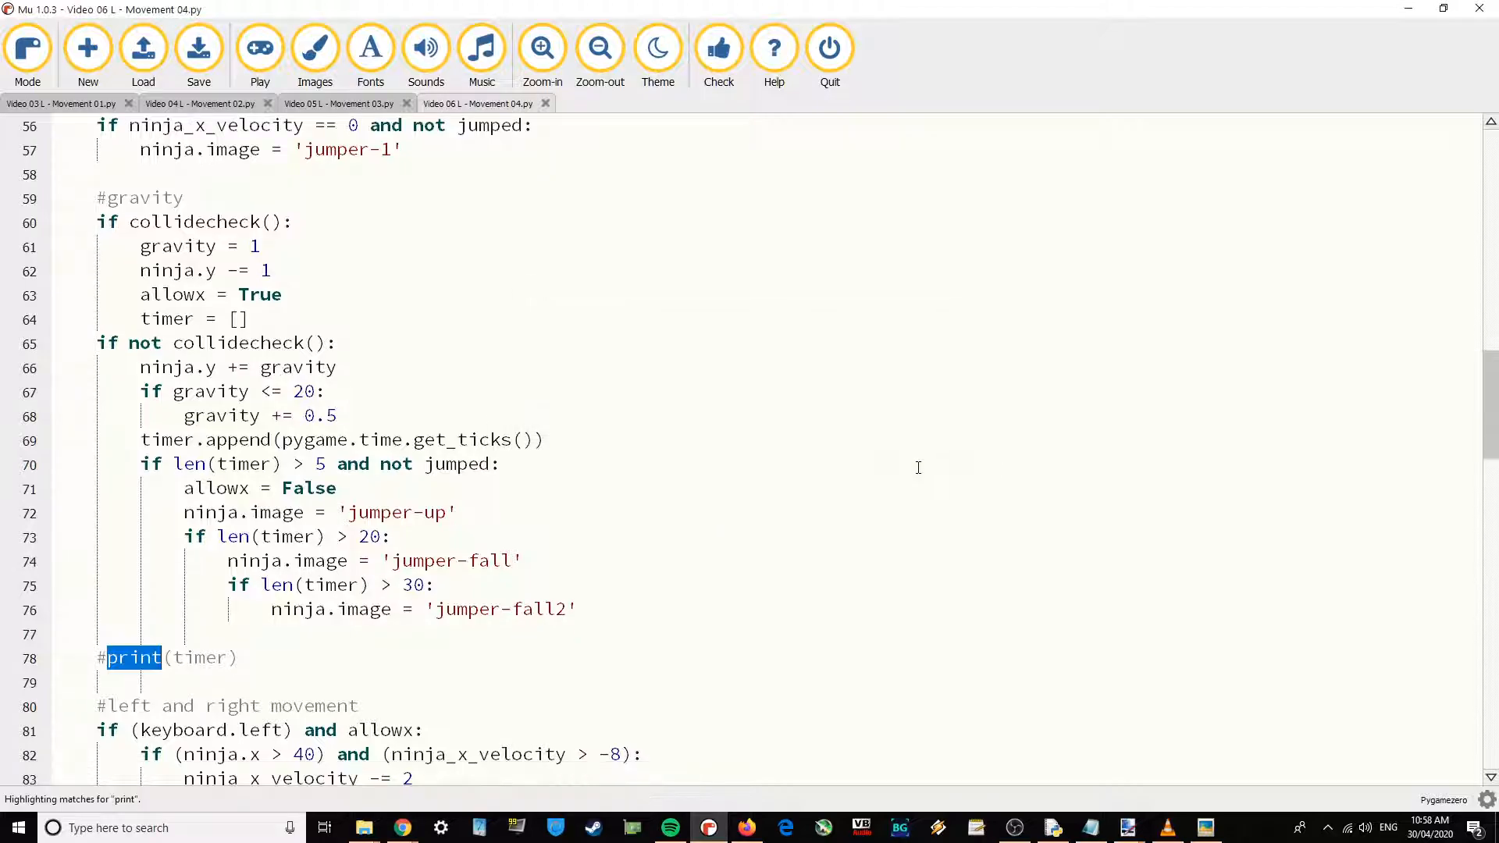
{"action": "scroll", "scroll_direction": "down", "scroll_amount": 3}
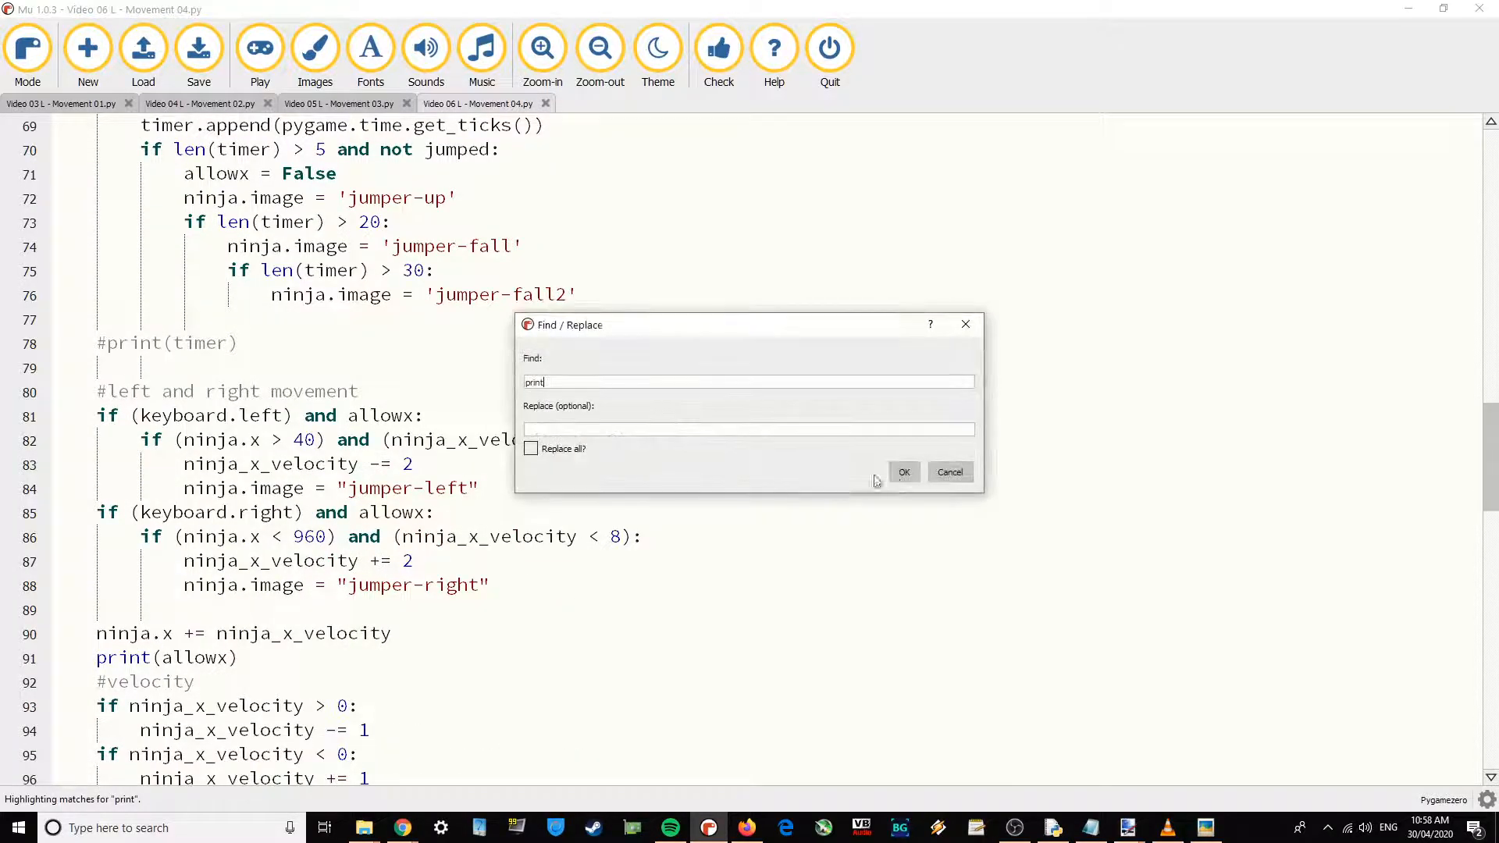
{"action": "left_click", "coordinate": [902, 471]}
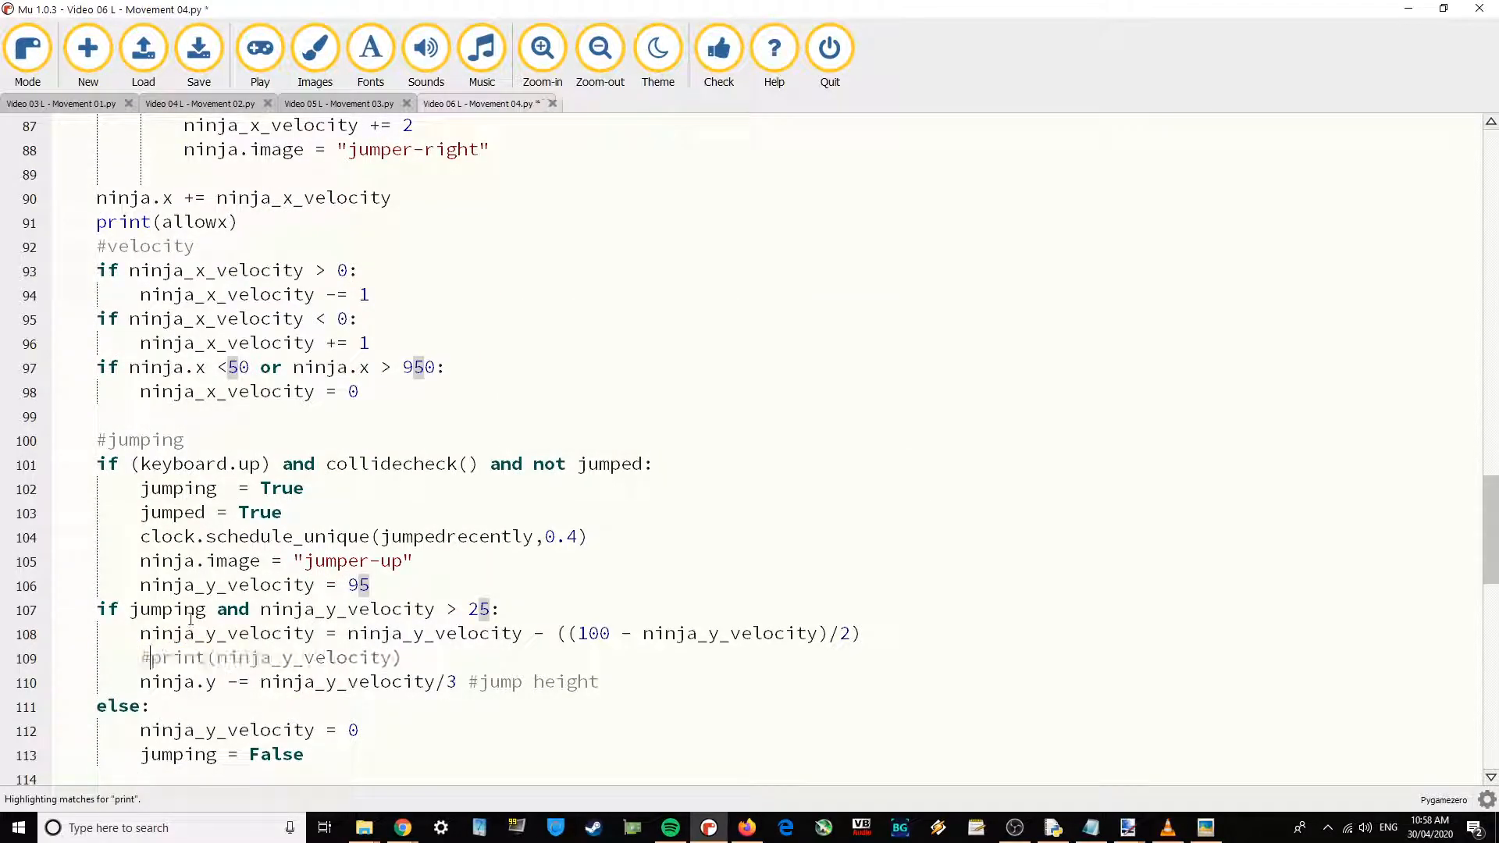
{"action": "left_click", "coordinate": [198, 48]}
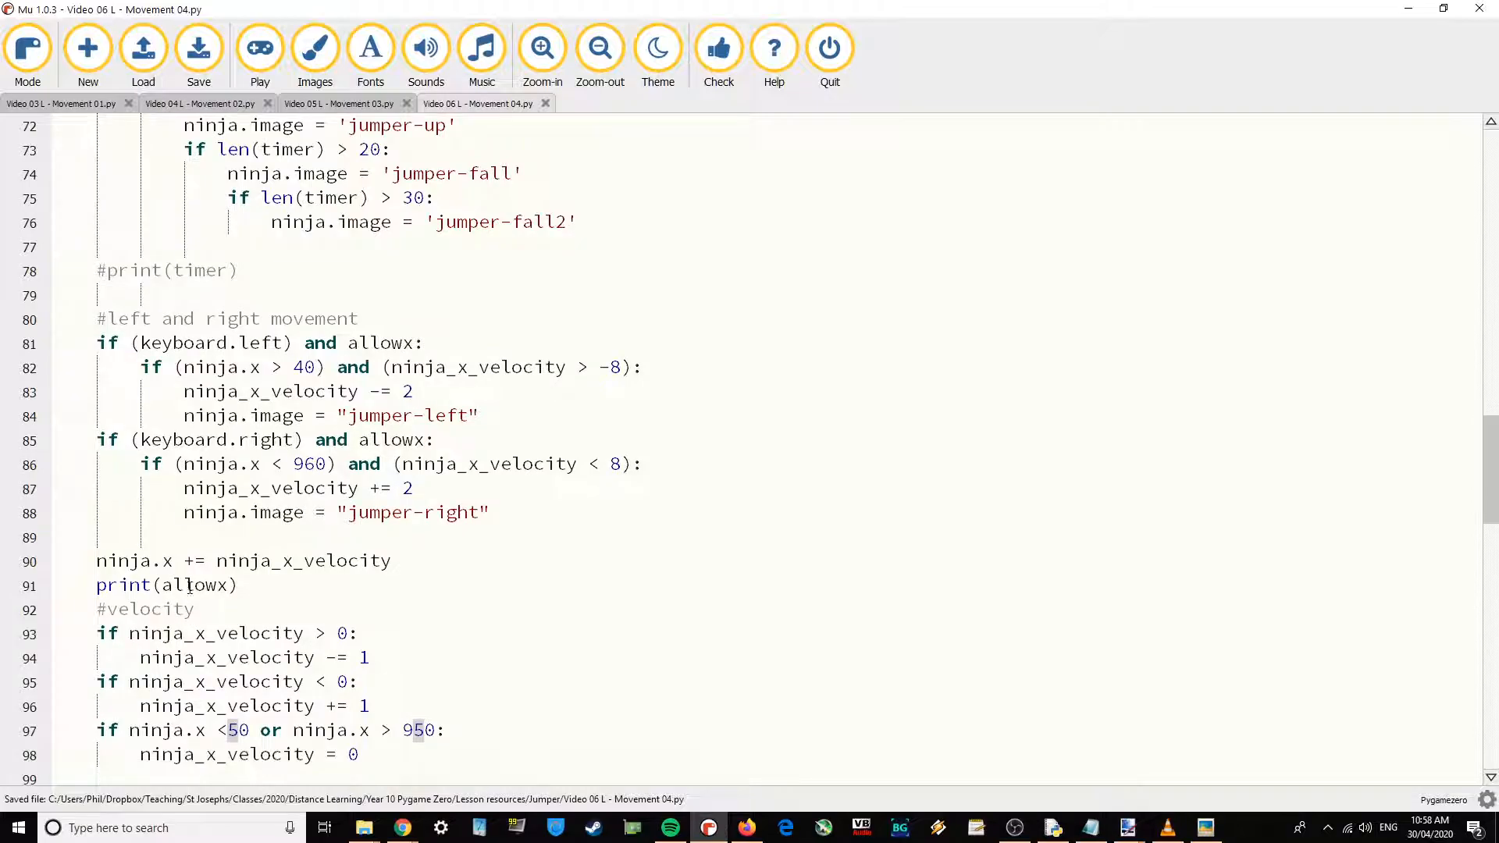
{"action": "left_click", "coordinate": [259, 53]}
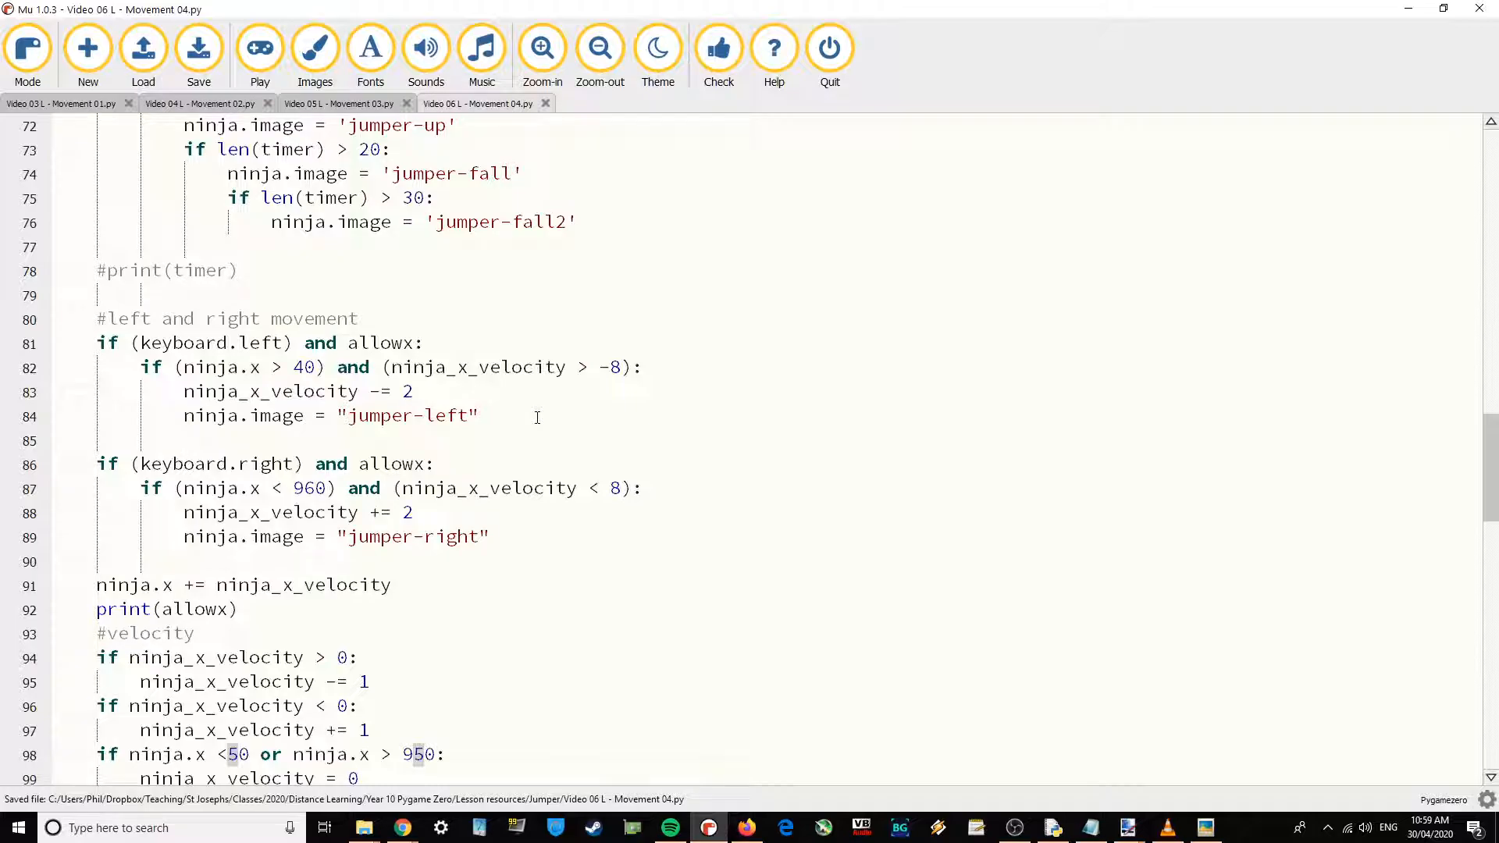
{"action": "mouse_move", "coordinate": [236, 431]}
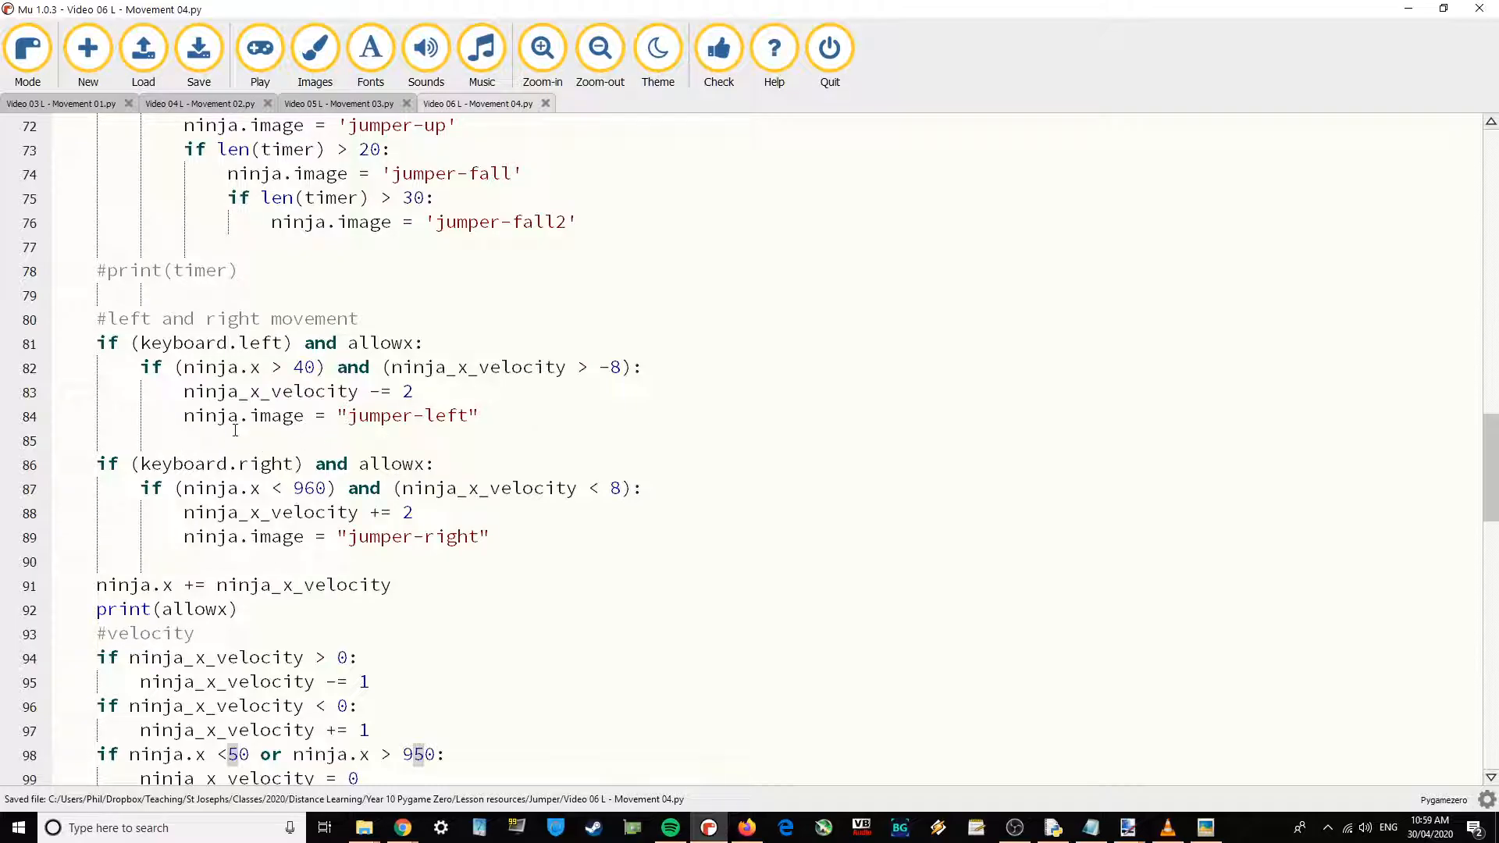
Add if (keyboard.left) and jumped: setting ninja.image to "jumper-jleft".
{"action": "type", "text": "if"}
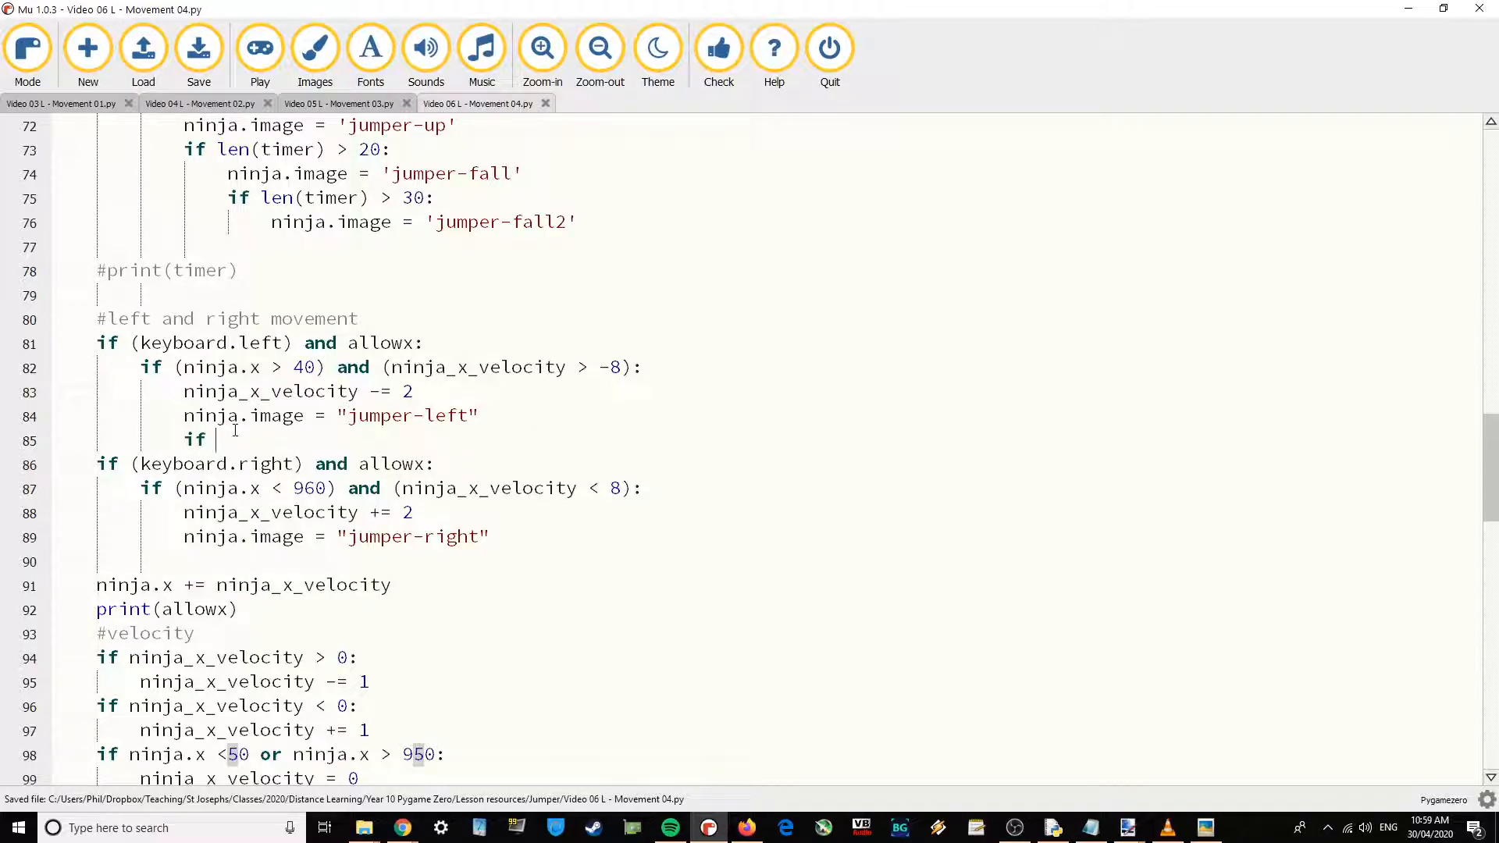
{"action": "type", "text": "(keyboard.left"}
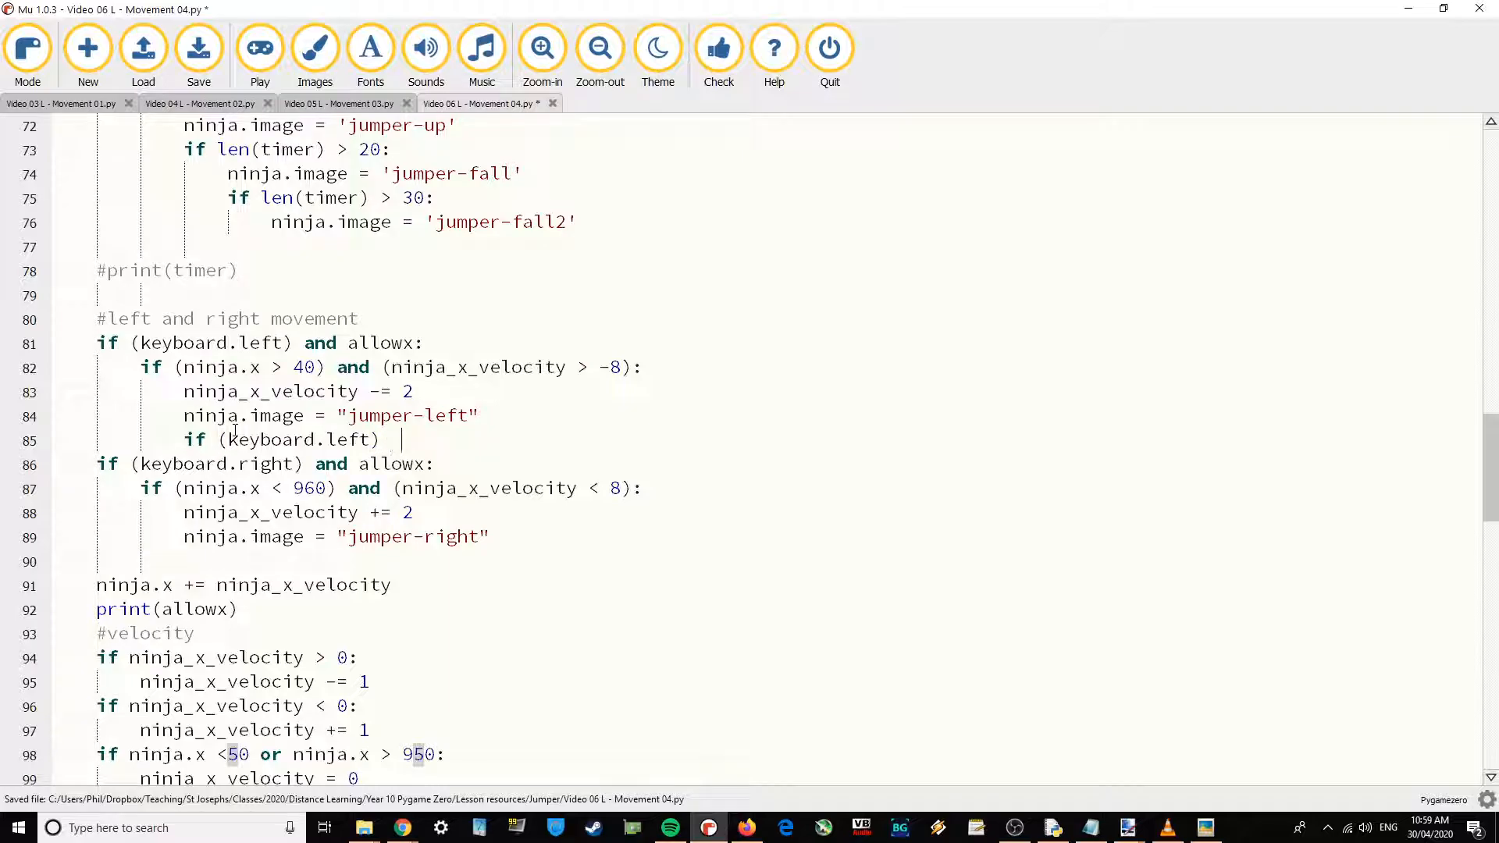
{"action": "type", "text": "and"}
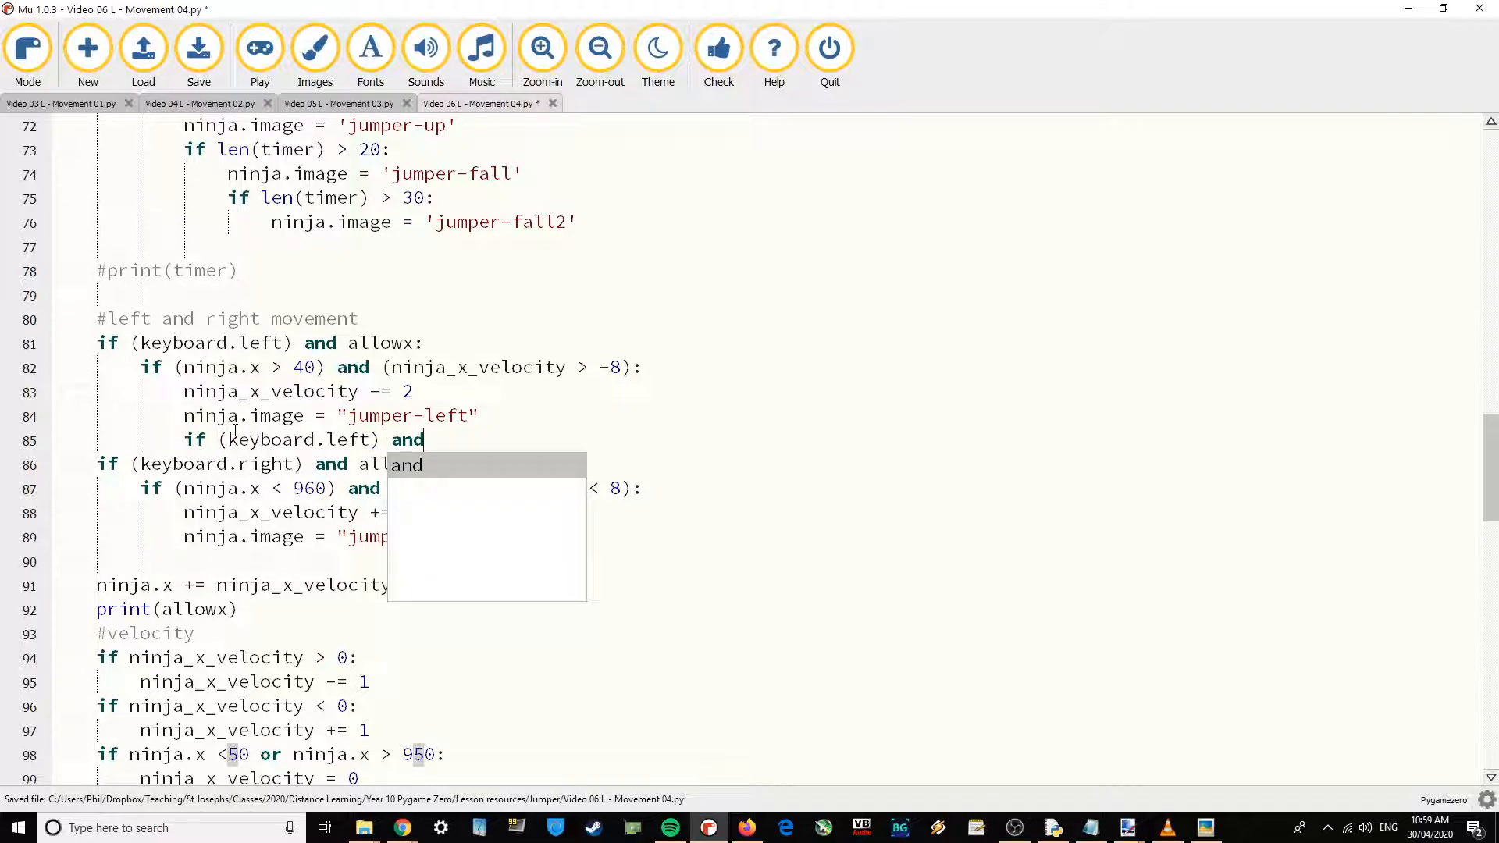
{"action": "type", "text": "jumped:"}
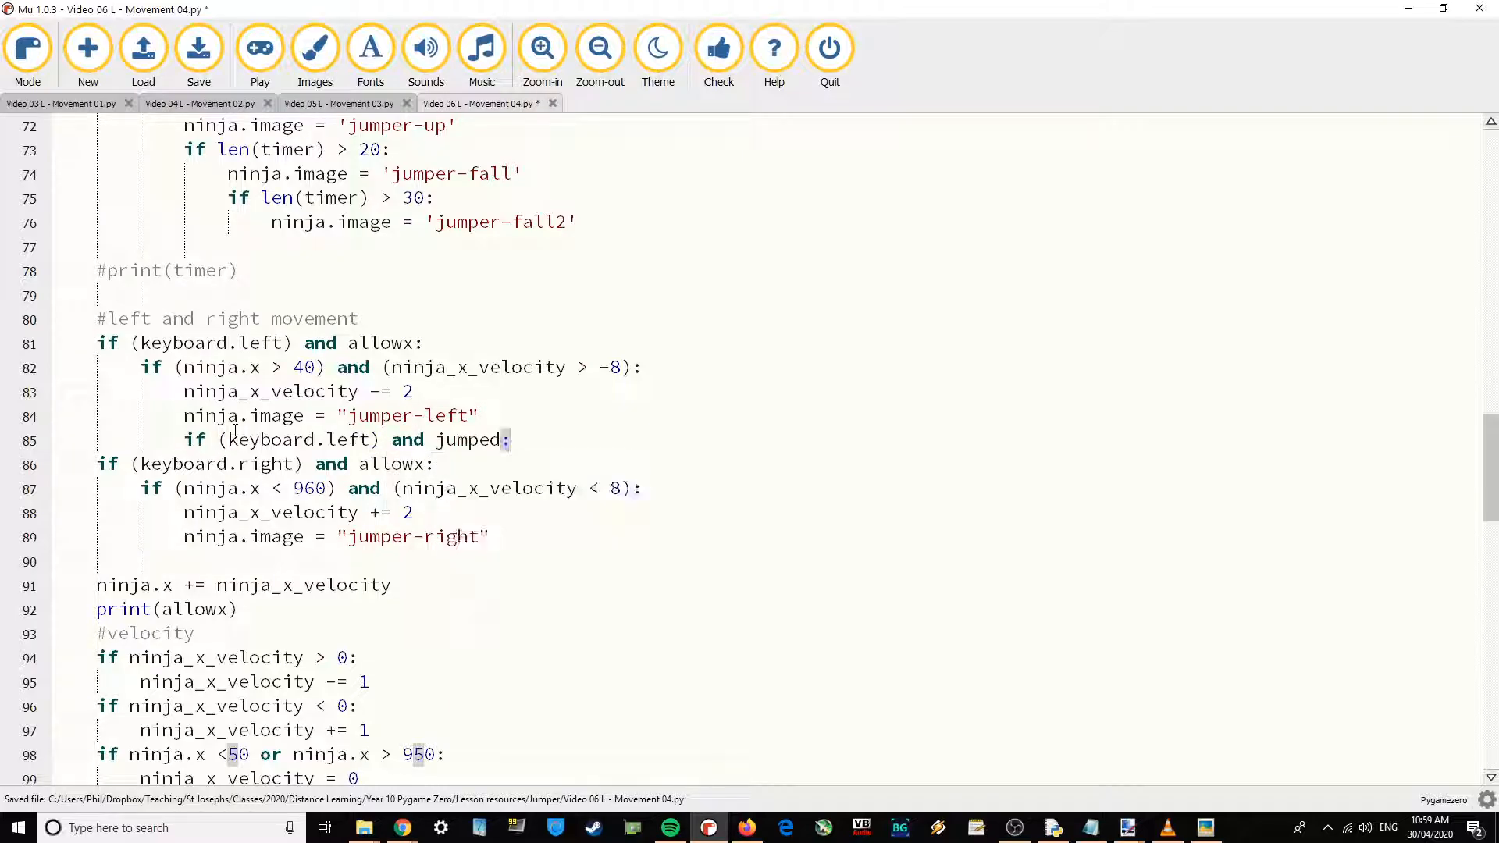
{"action": "key", "text": "enter"}
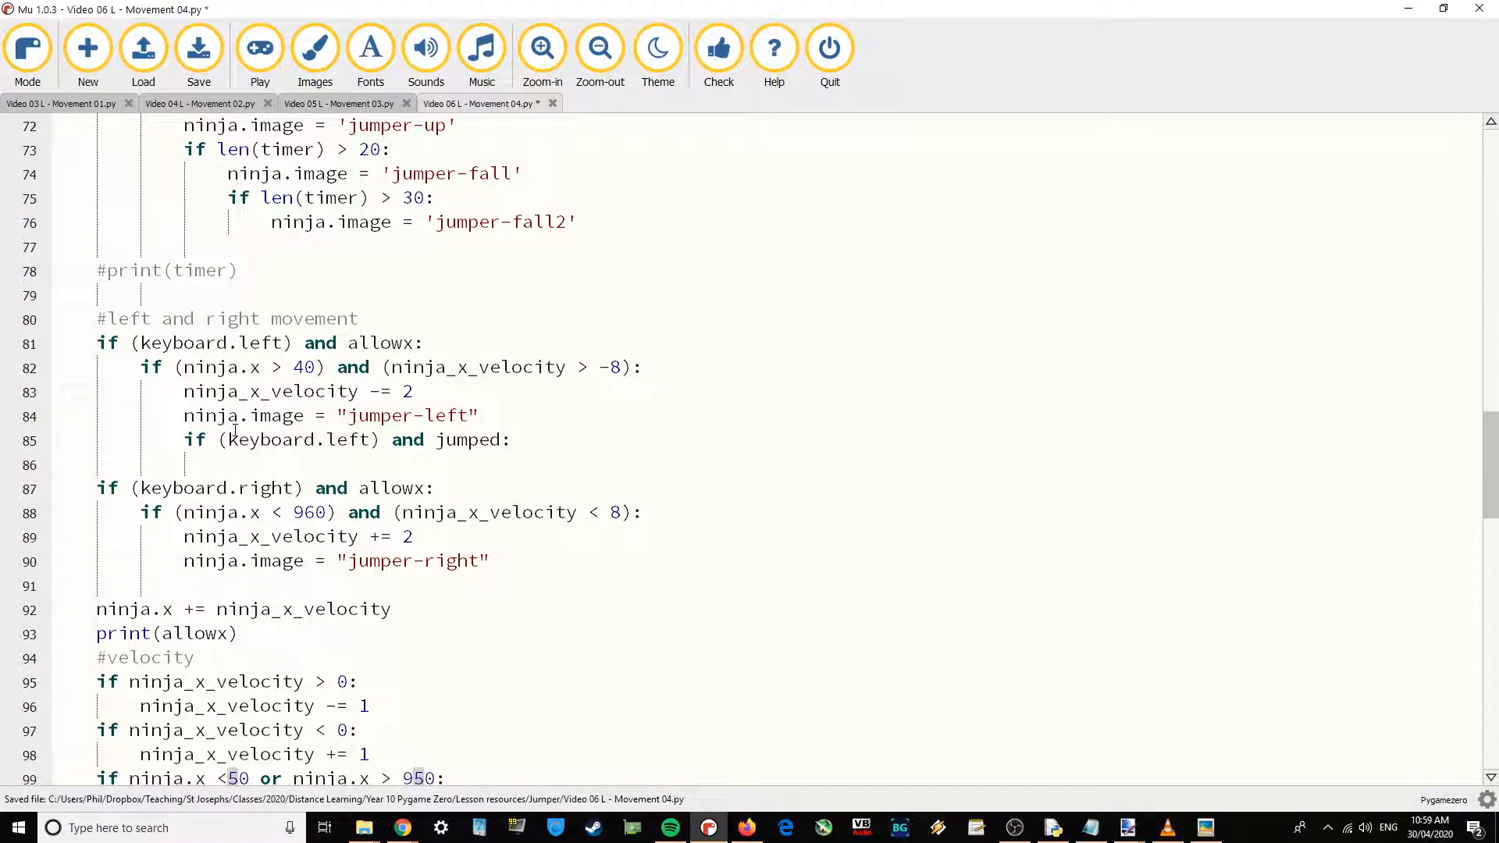
{"action": "type", "text": "ninja.image"}
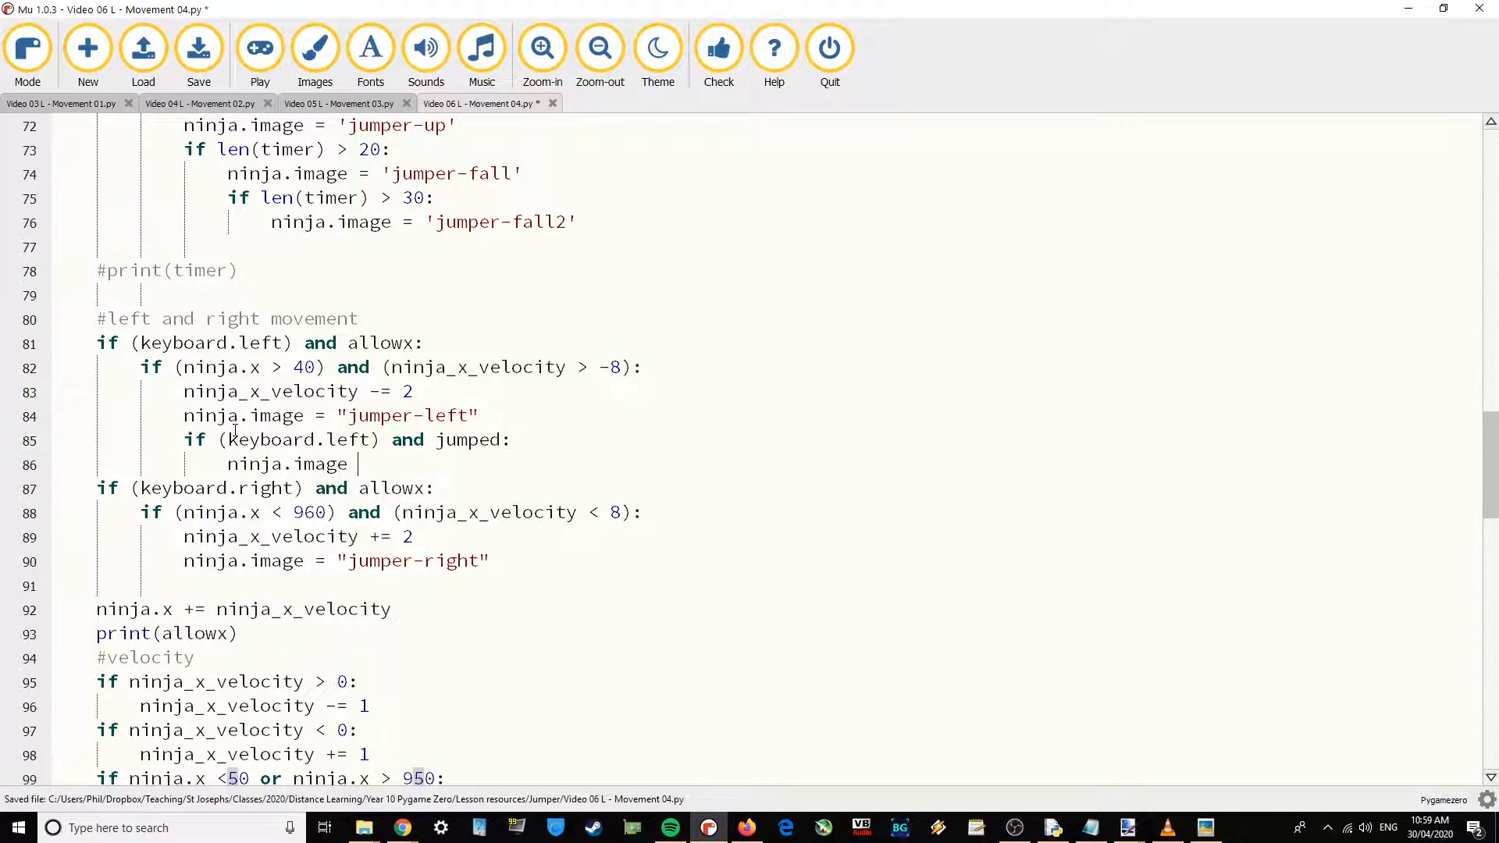
{"action": "type", "text": "\"jump"}
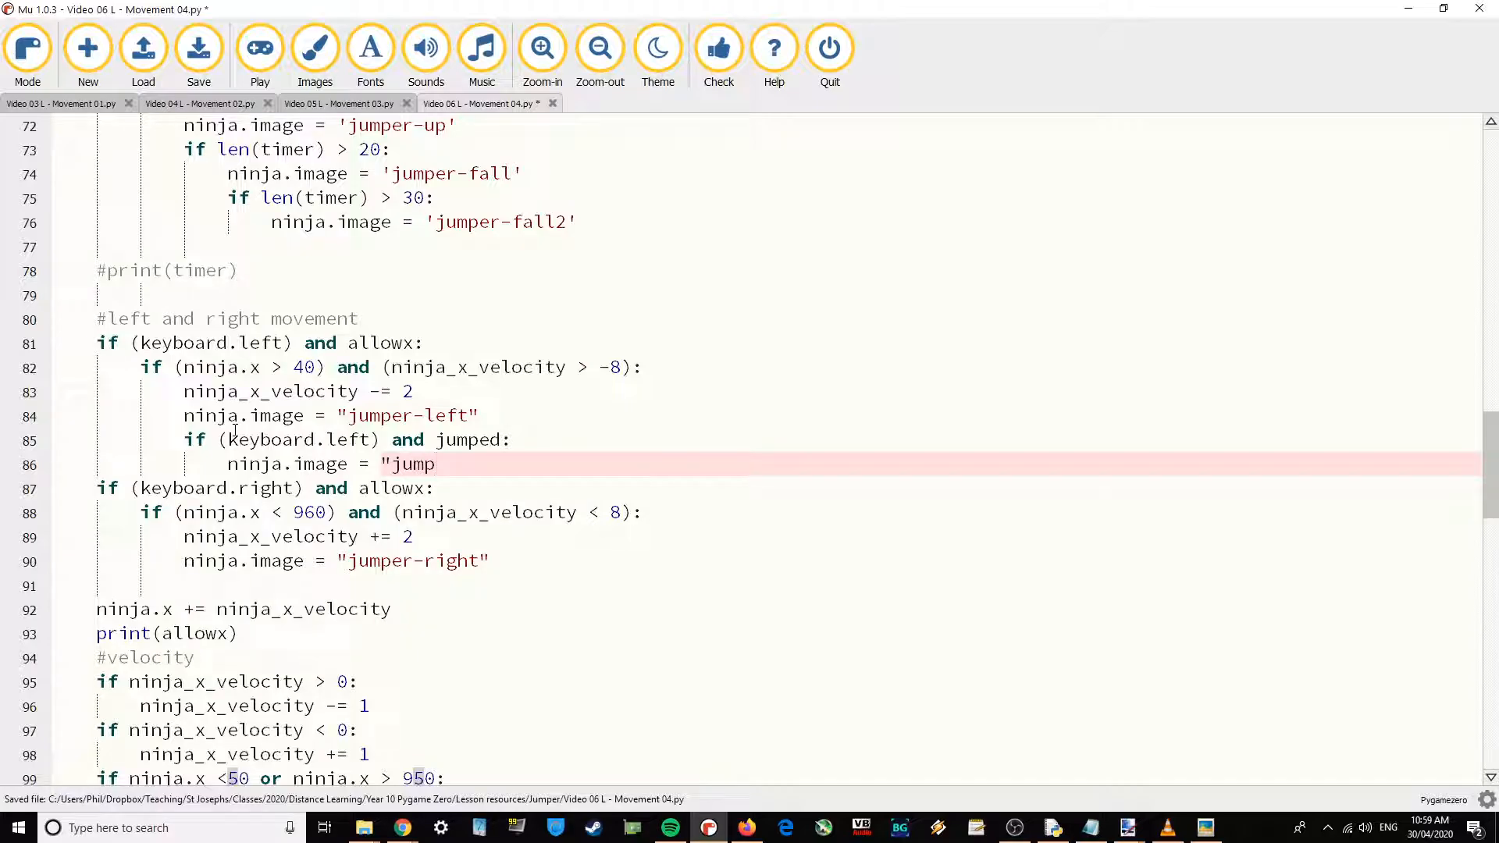
{"action": "type", "text": "er"}
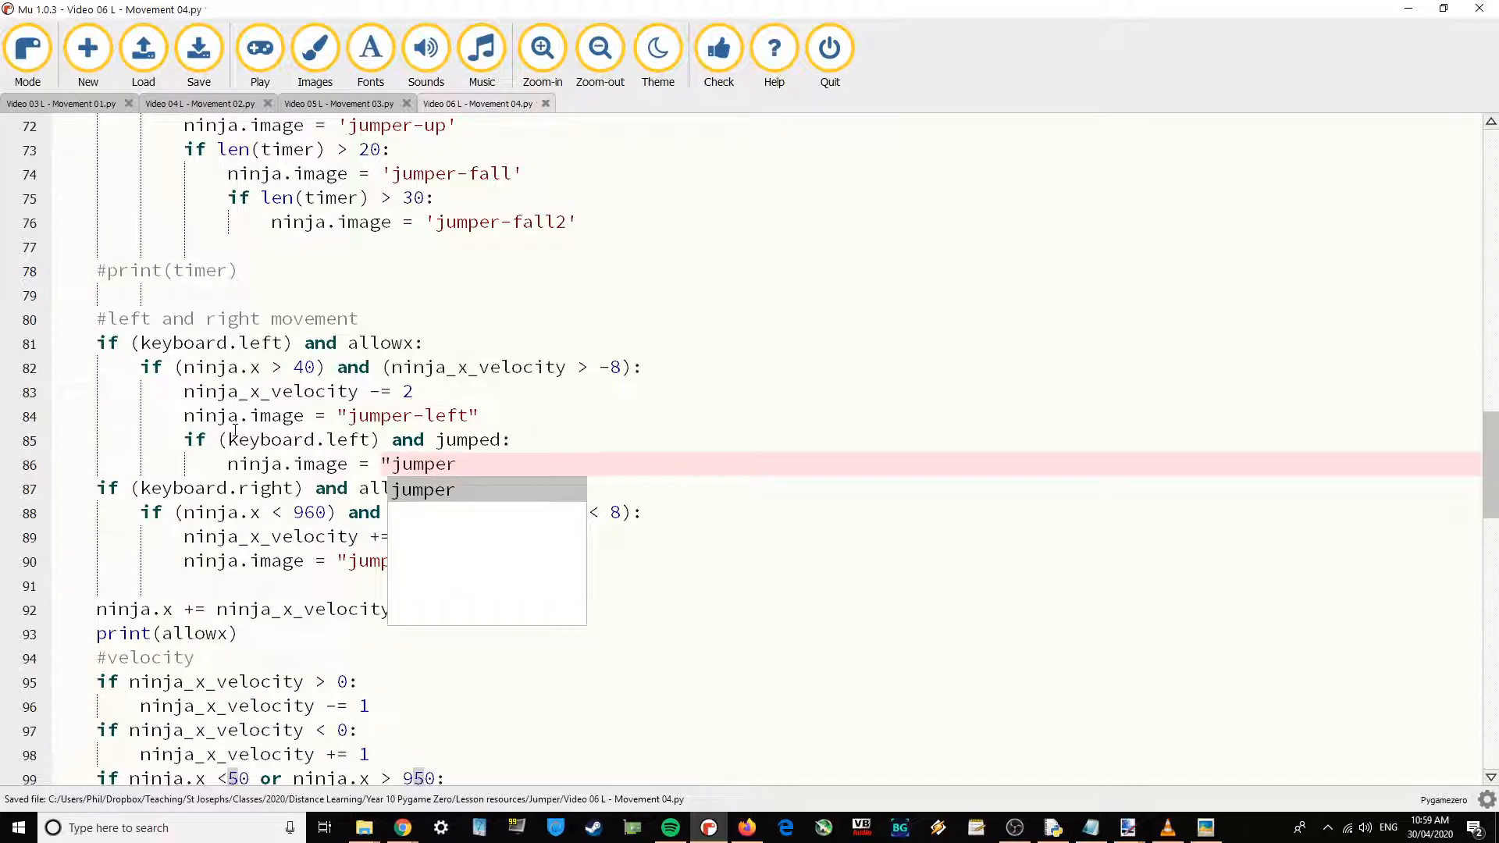
{"action": "type", "text": "-j"}
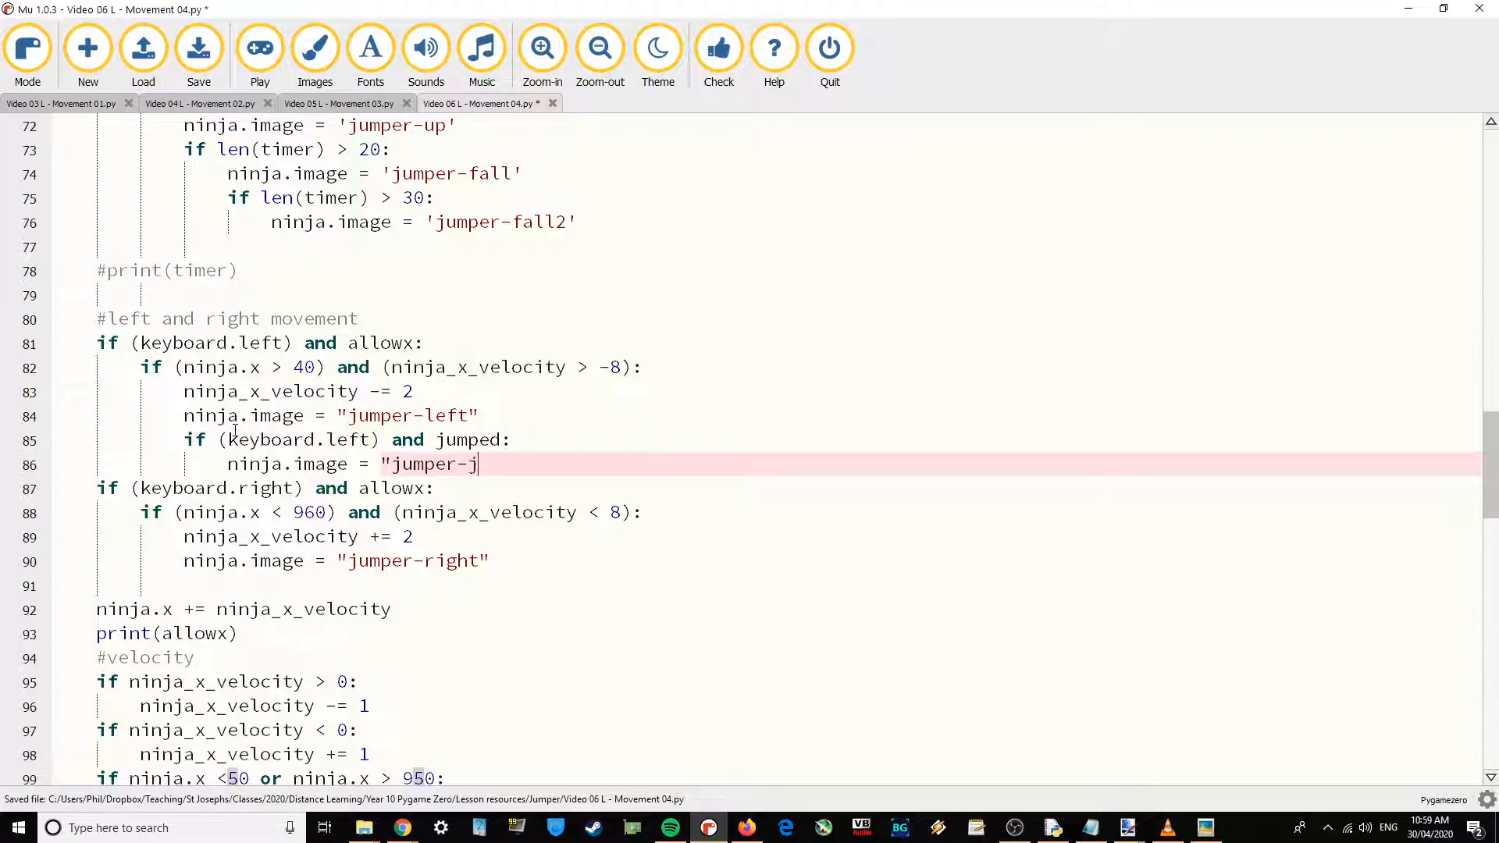
{"action": "type", "text": "left"}
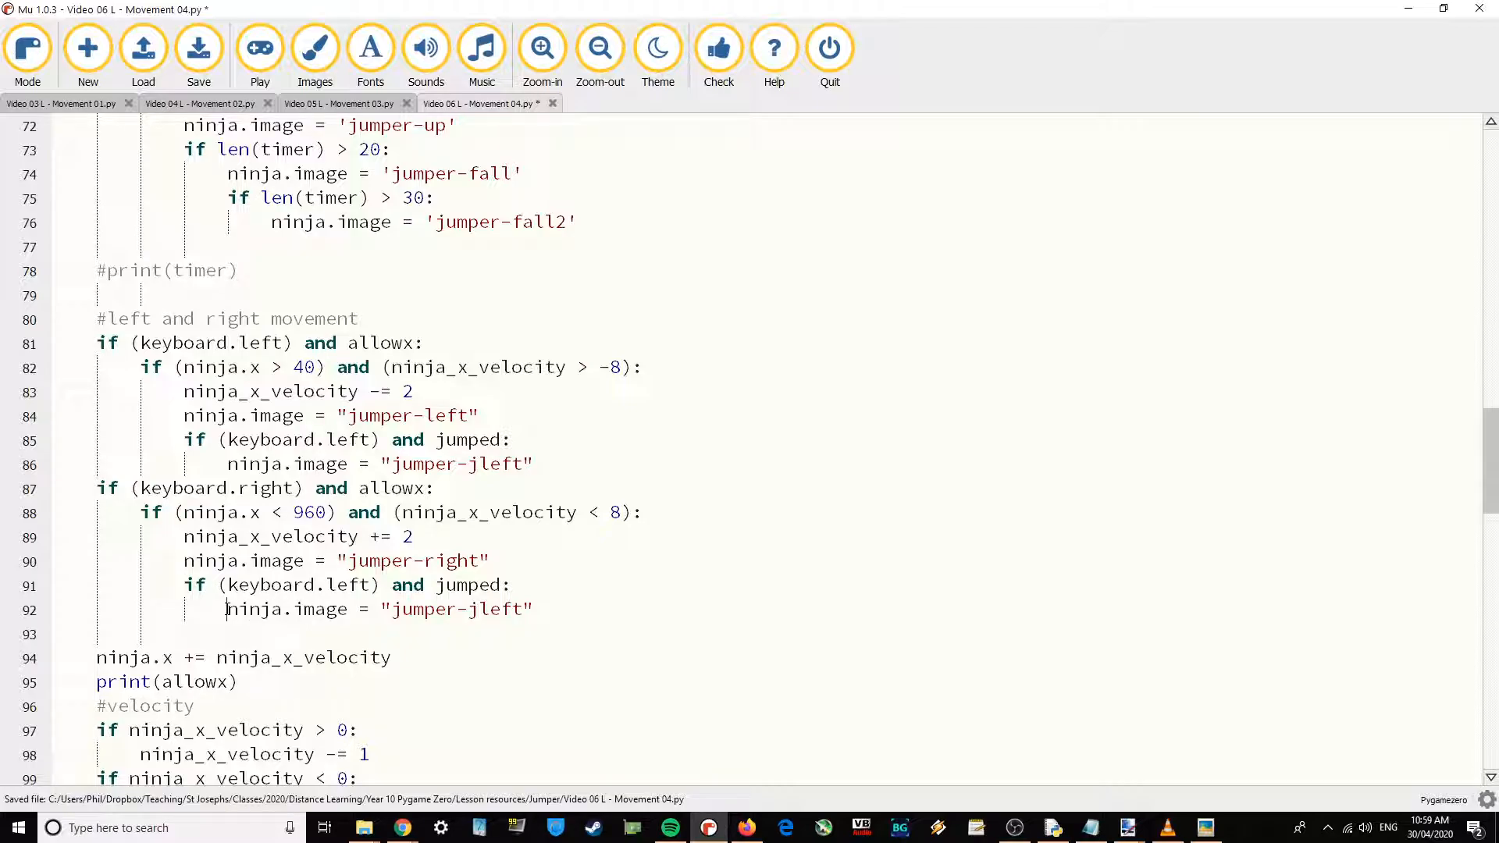
Mirror the condition in the right block with keyboard.right and "jumper-jright".
{"action": "double_click", "coordinate": [349, 584]}
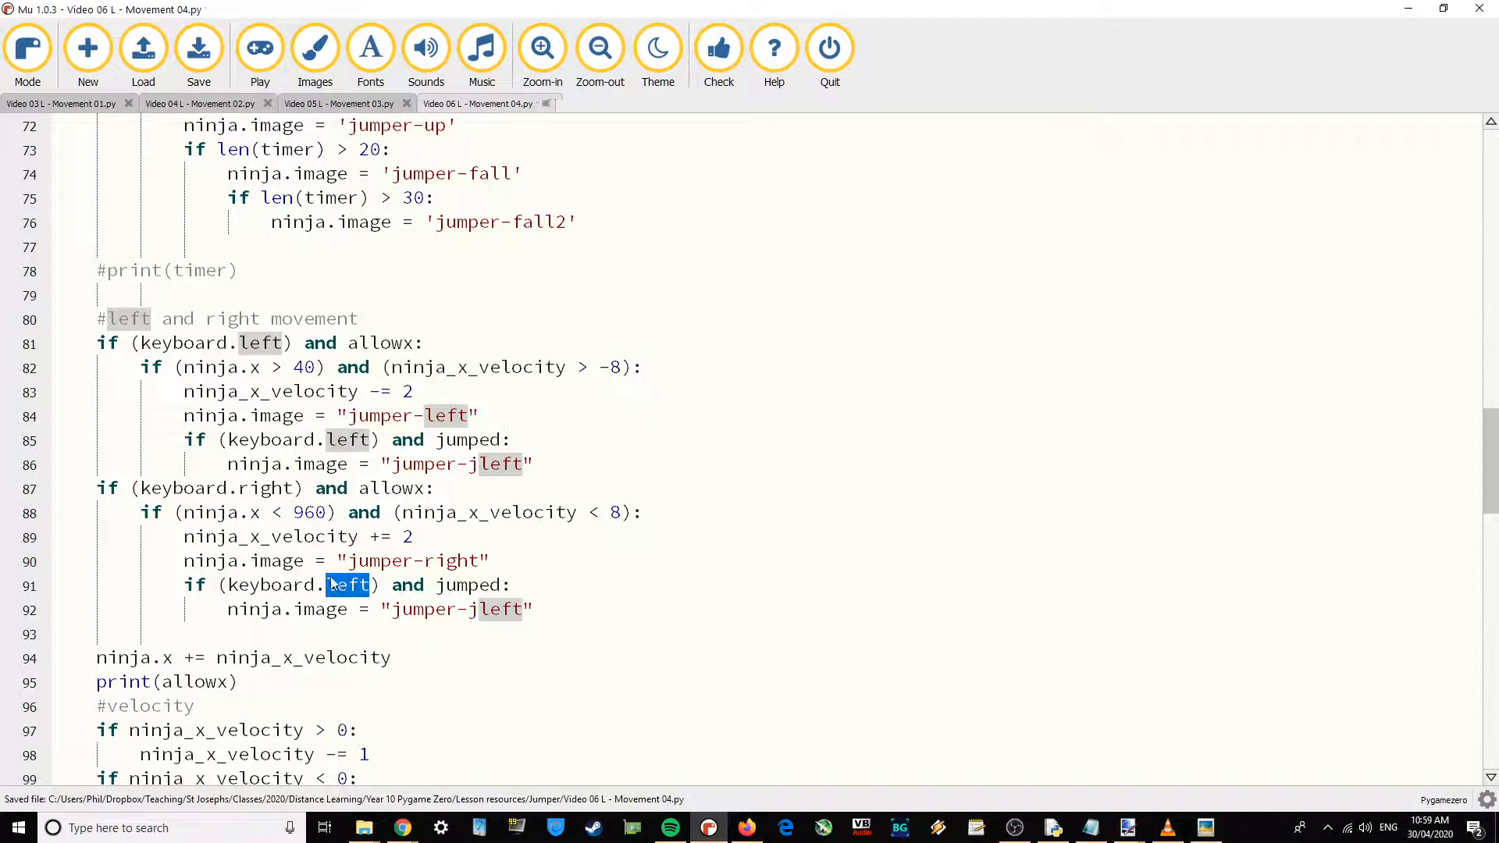
{"action": "type", "text": "right"}
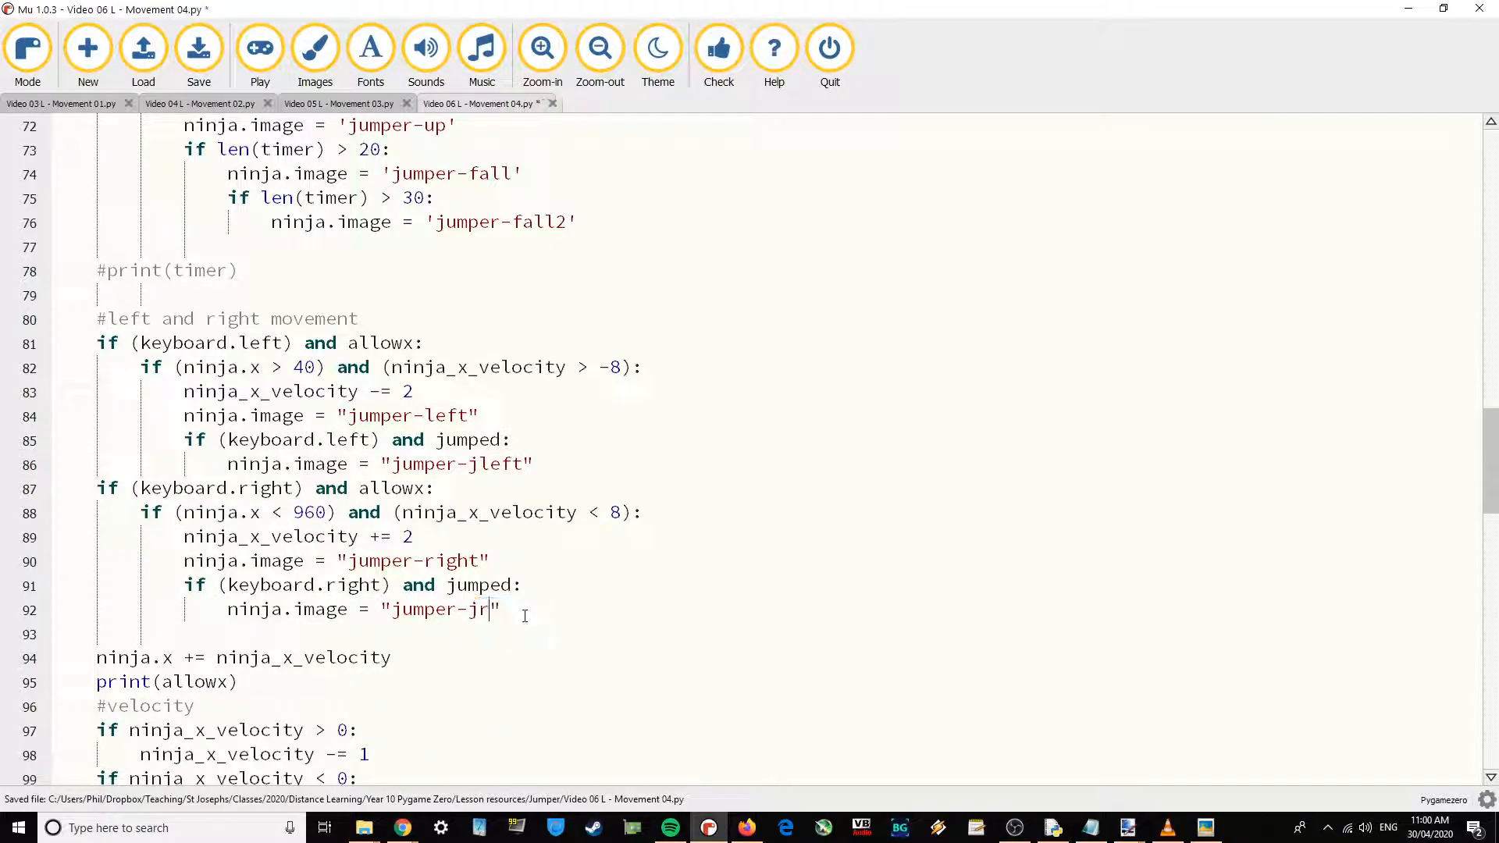
{"action": "type", "text": "ight"}
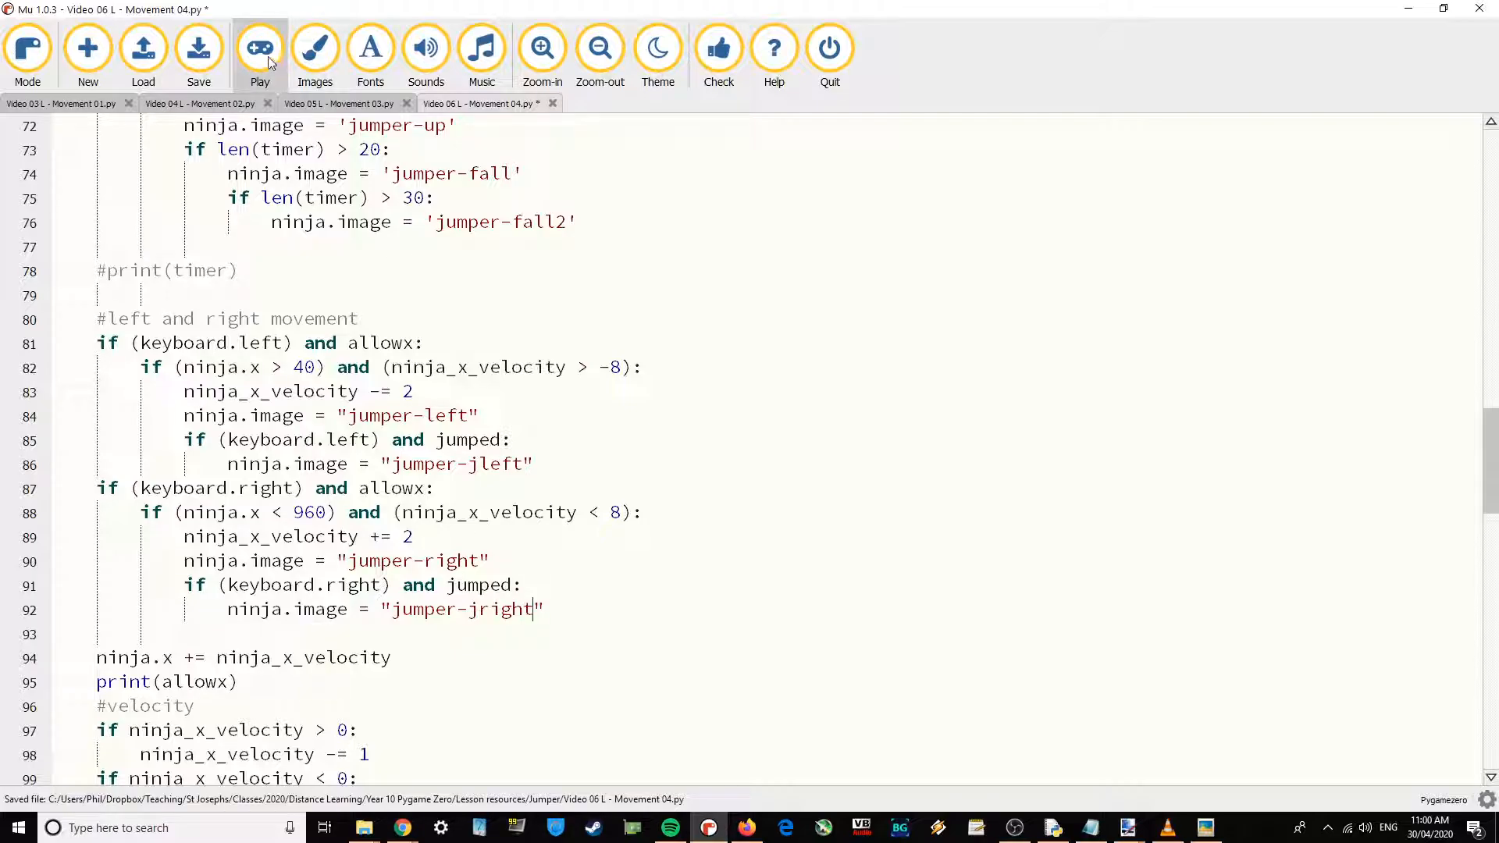
Run the Ninja Jumper game so the allowx values print to the output.
{"action": "left_click", "coordinate": [198, 49]}
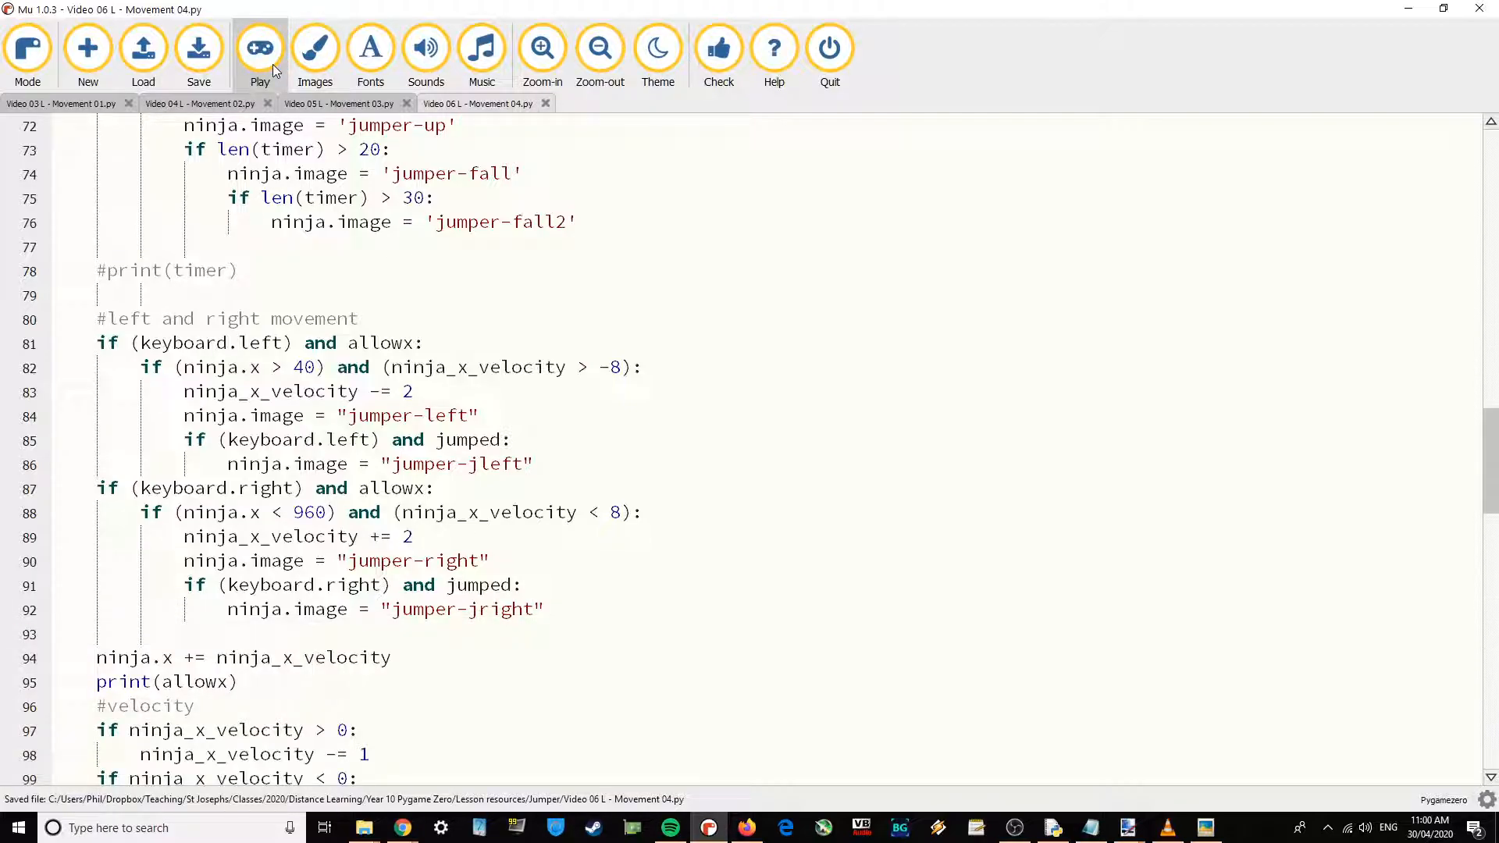
{"action": "left_click", "coordinate": [260, 48]}
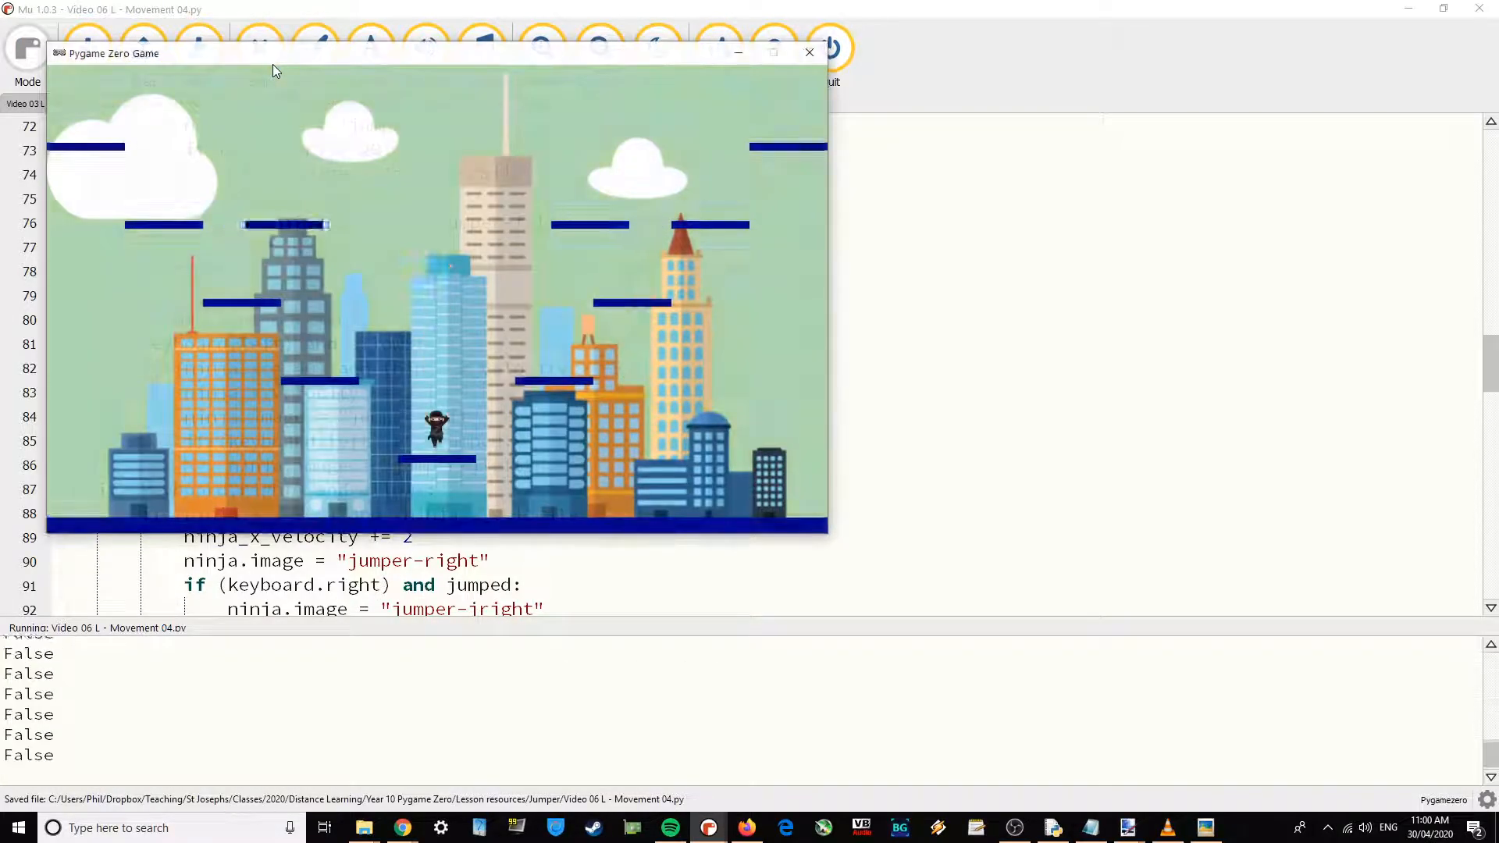